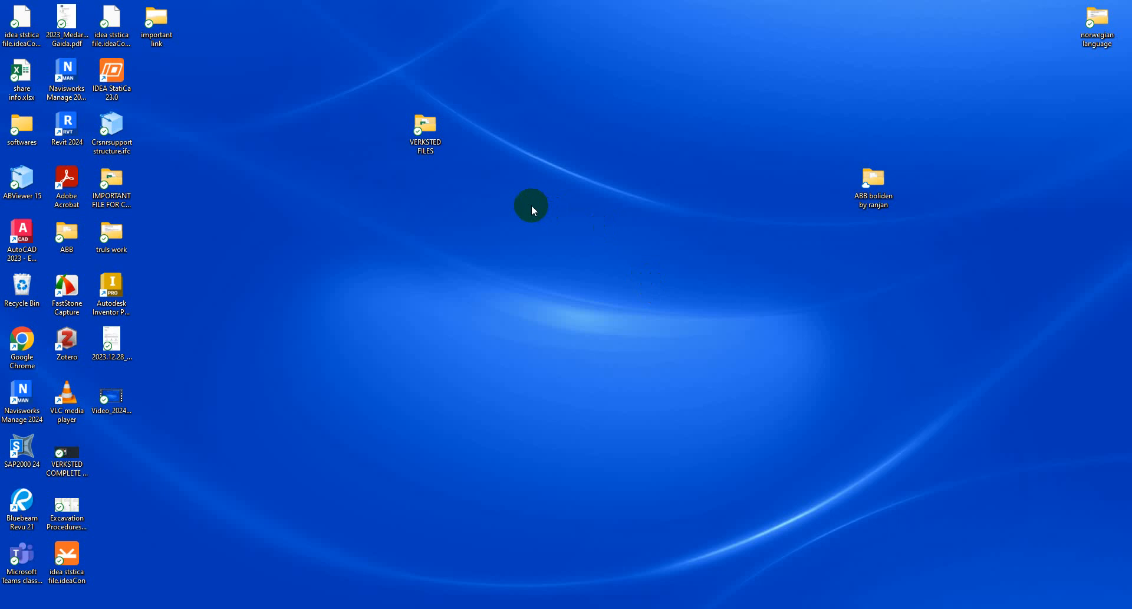
{"action": "mouse_move", "coordinate": [360, 158]}
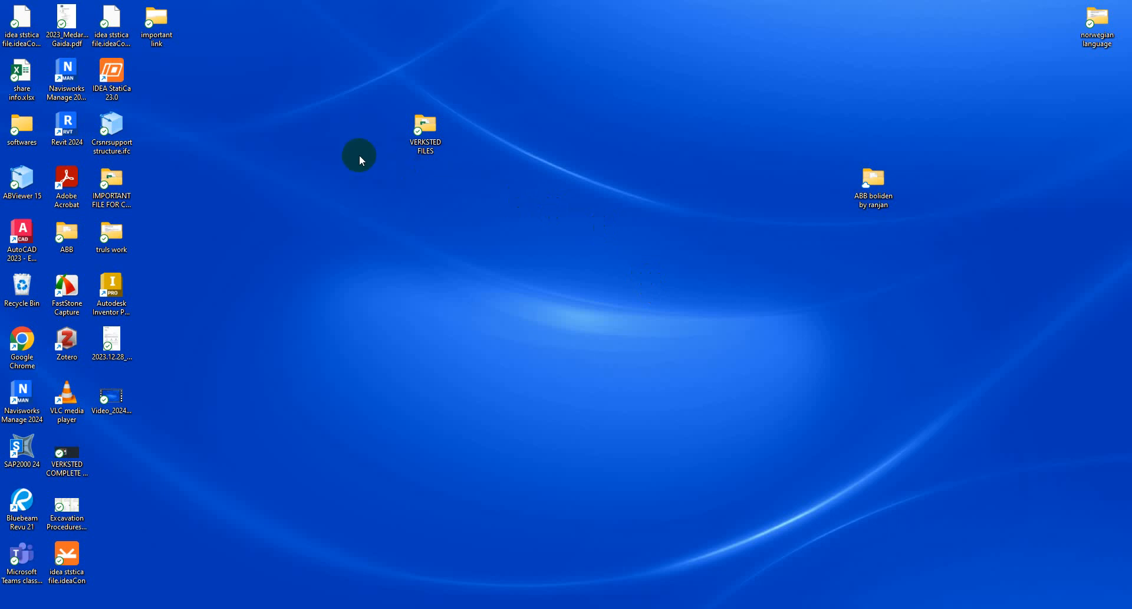
- Start IDEA StatiCa 23.0 and launch the Connection application from the Steel section
{"action": "left_click", "coordinate": [112, 72]}
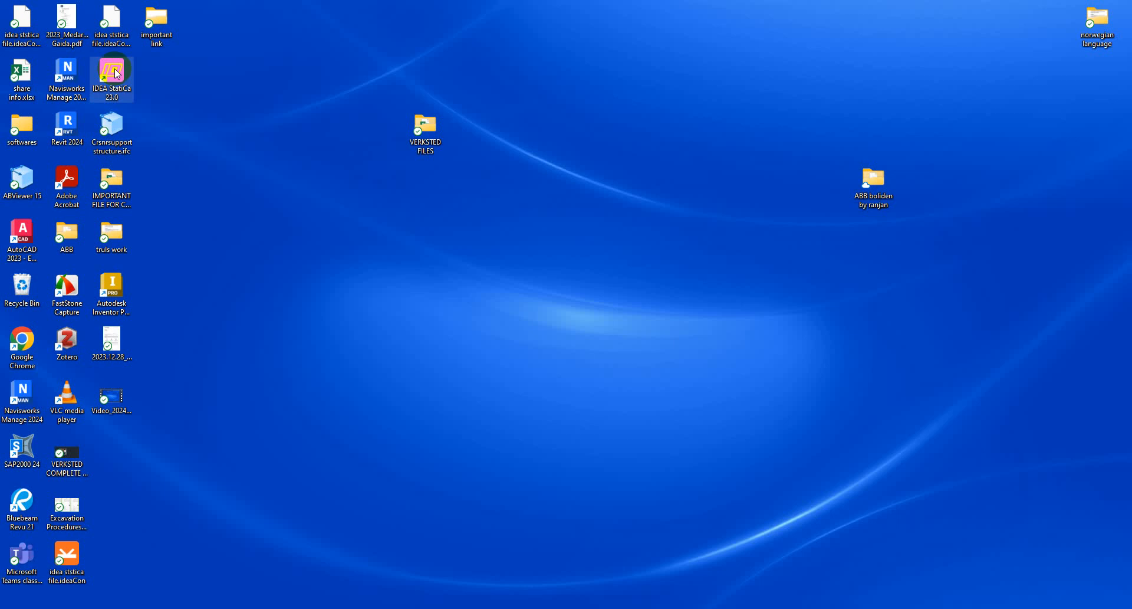
{"action": "mouse_move", "coordinate": [290, 112]}
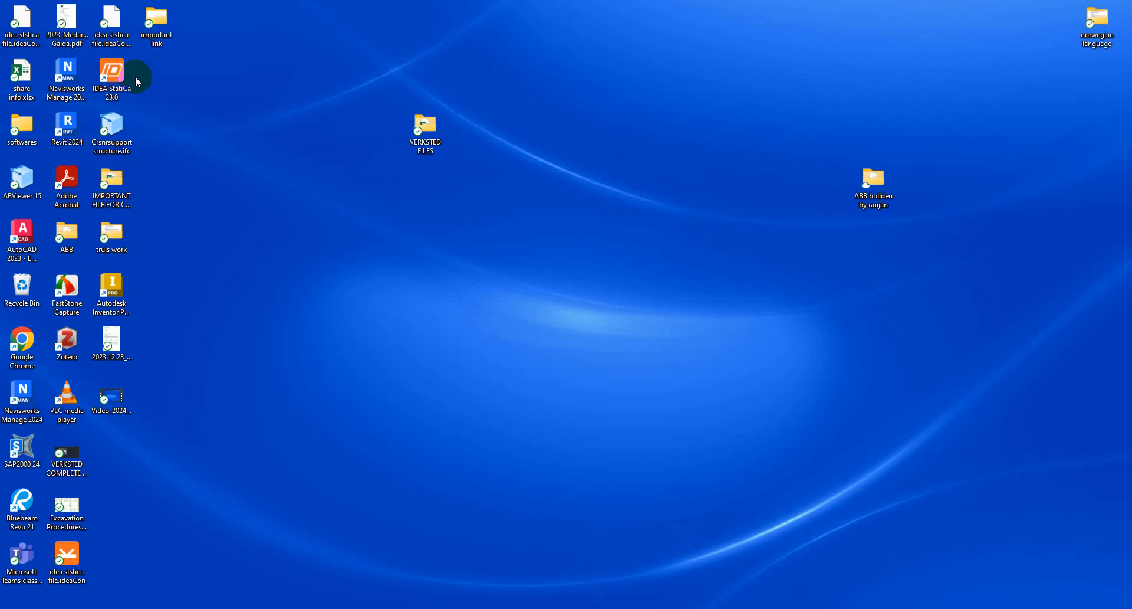
{"action": "mouse_move", "coordinate": [155, 89]}
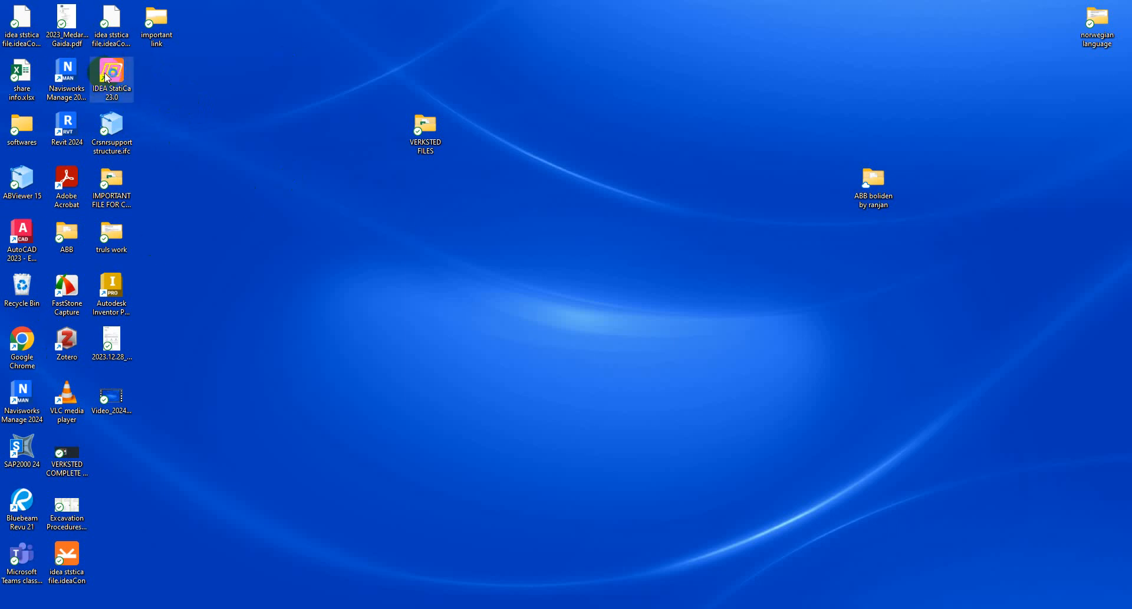
{"action": "double_click", "coordinate": [111, 74]}
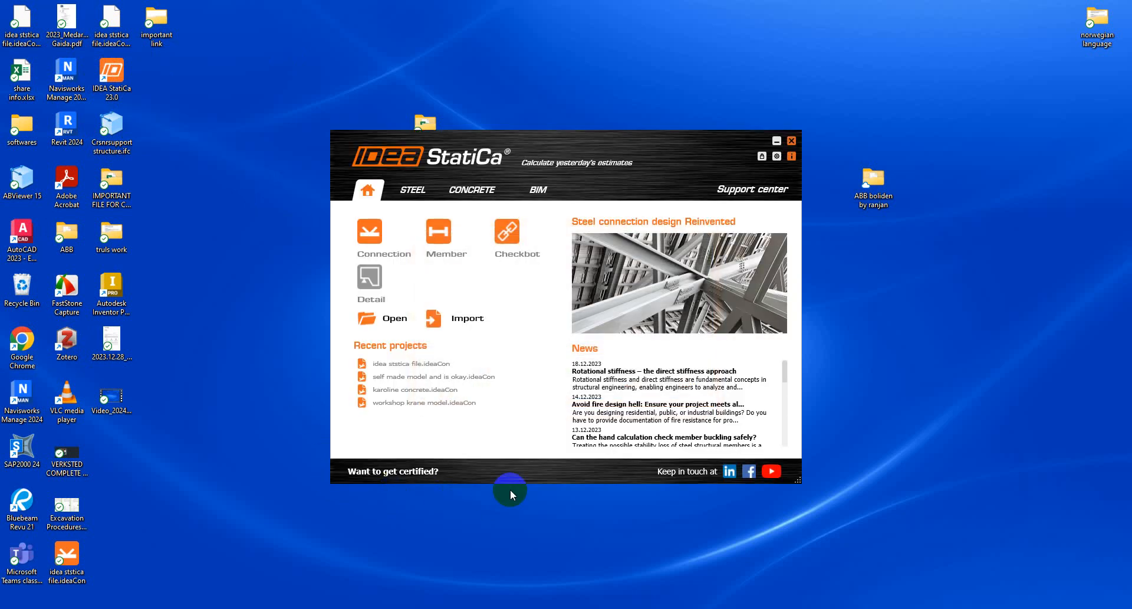
{"action": "mouse_move", "coordinate": [422, 208]}
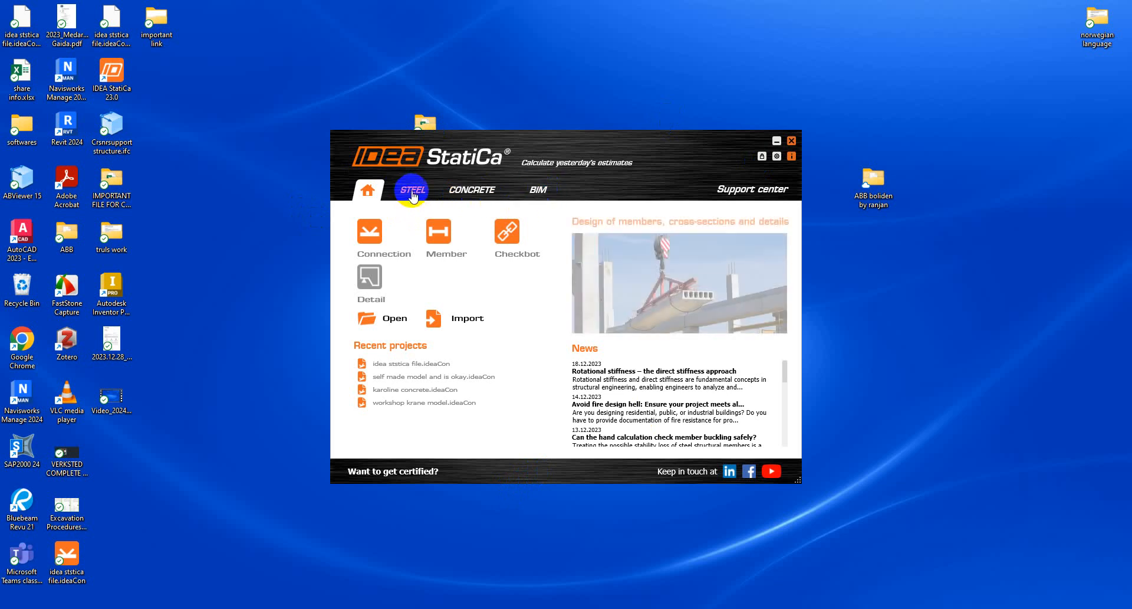
{"action": "left_click", "coordinate": [412, 189]}
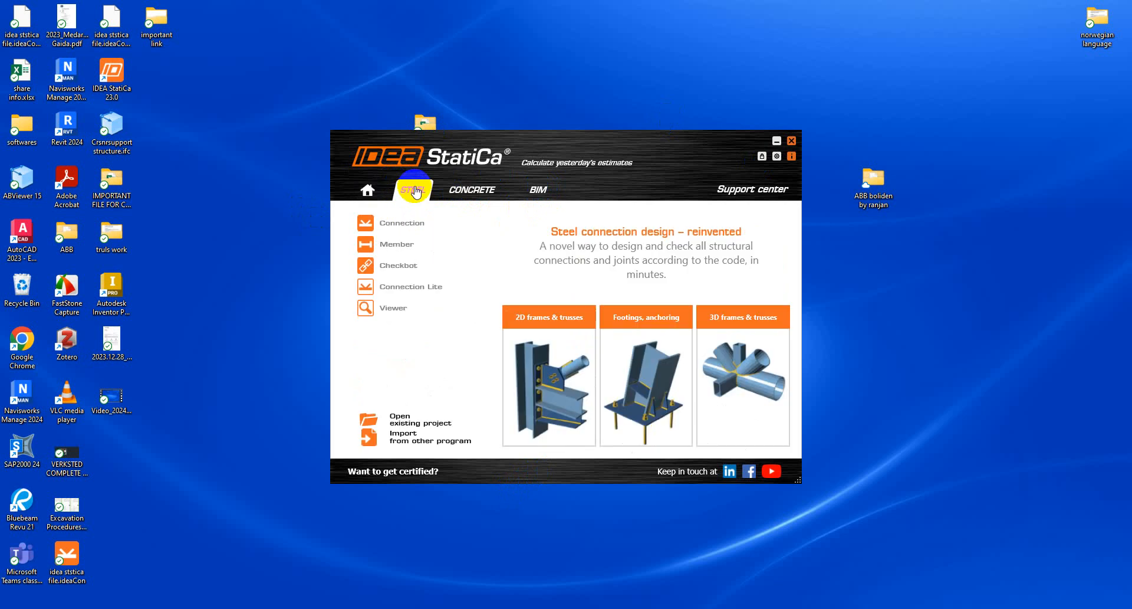
{"action": "mouse_move", "coordinate": [372, 191]}
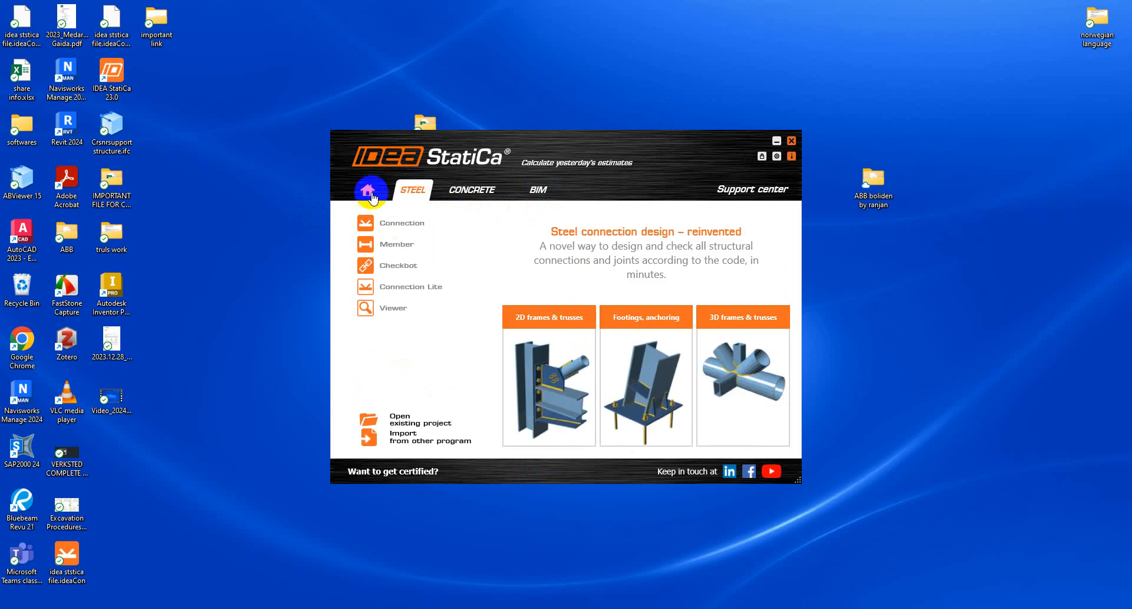
{"action": "mouse_move", "coordinate": [373, 322]}
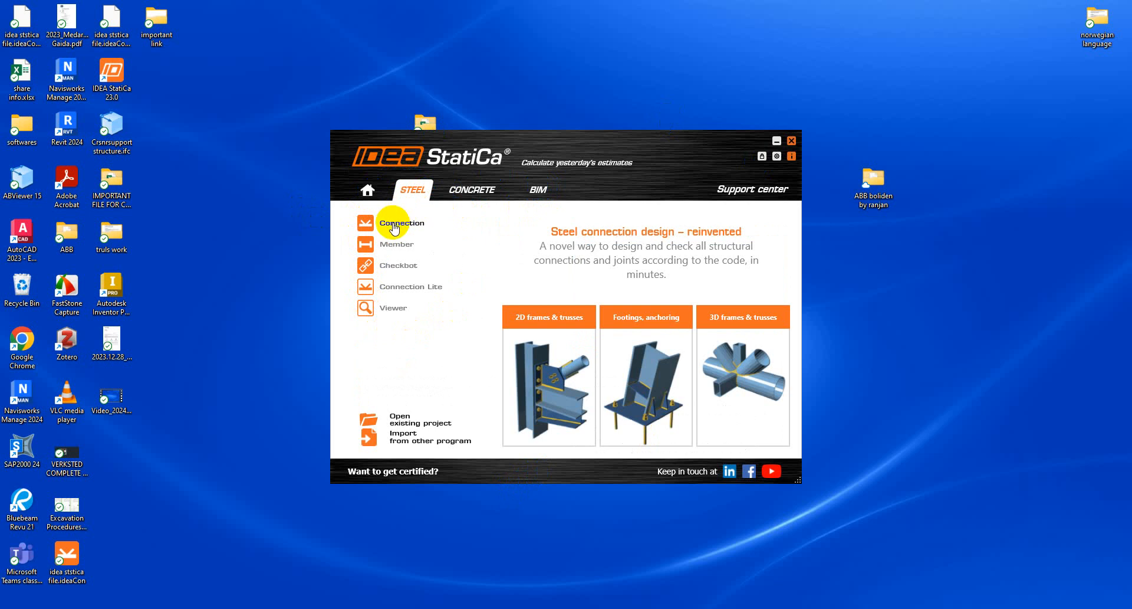
{"action": "mouse_move", "coordinate": [402, 273]}
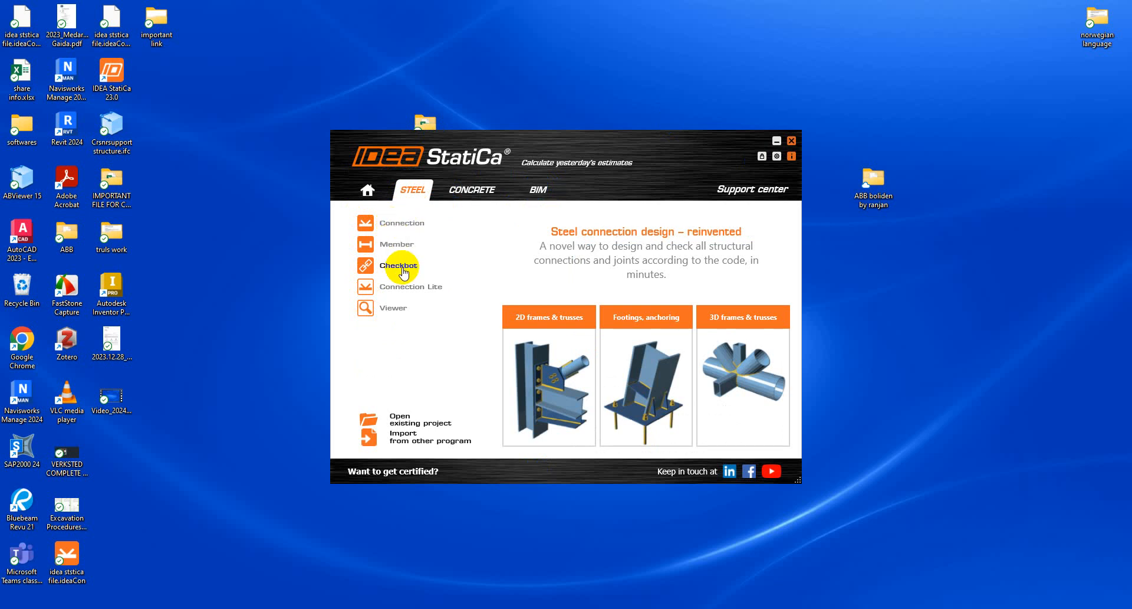
{"action": "mouse_move", "coordinate": [495, 284]}
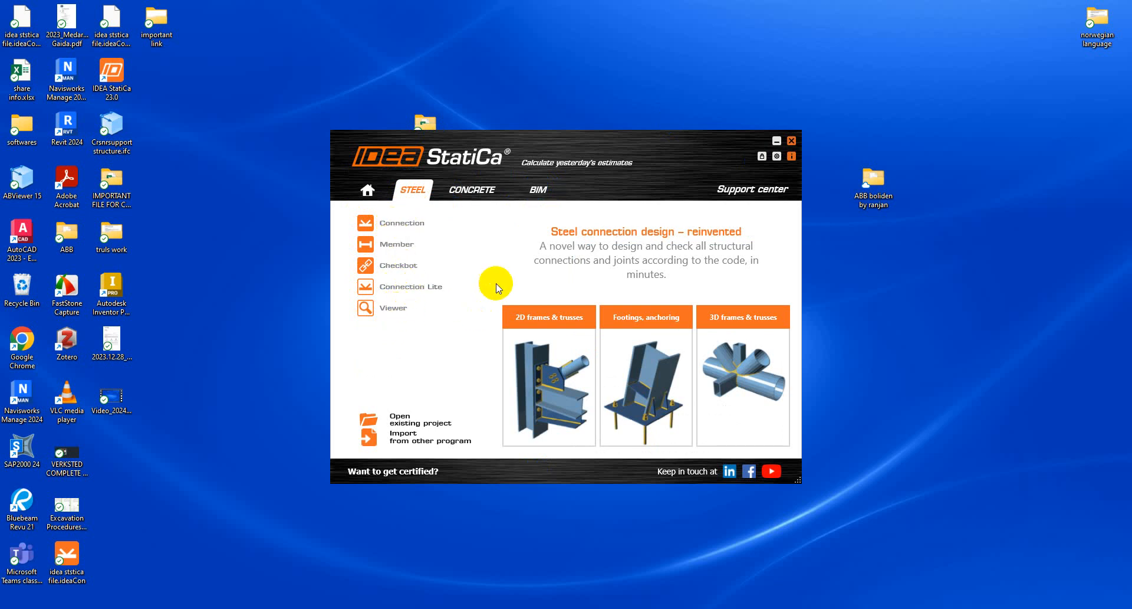
{"action": "mouse_move", "coordinate": [402, 222]}
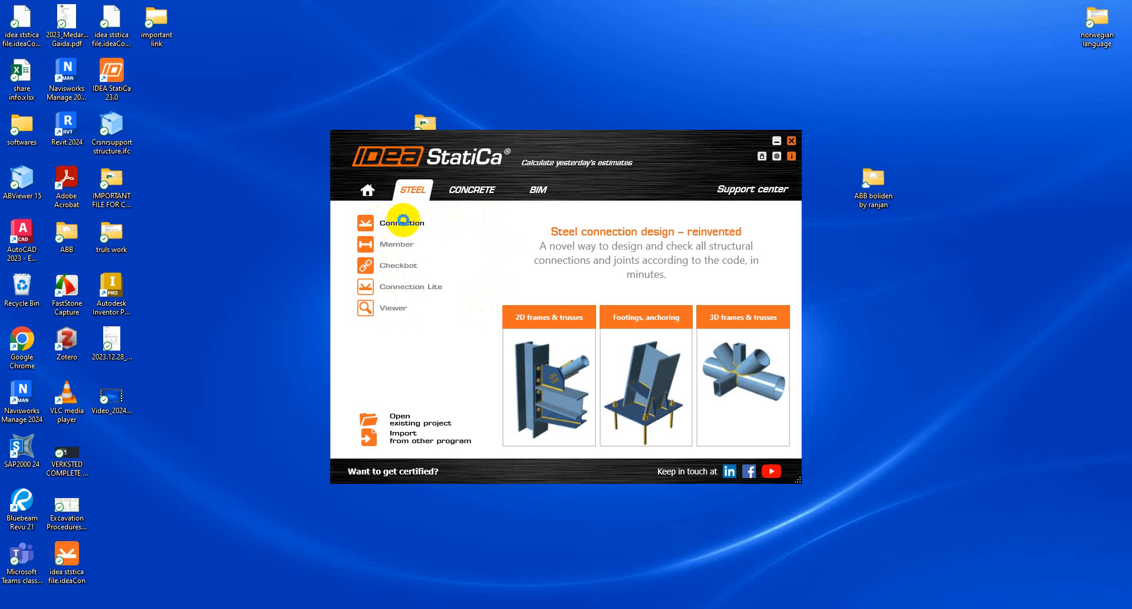
{"action": "left_click", "coordinate": [792, 156]}
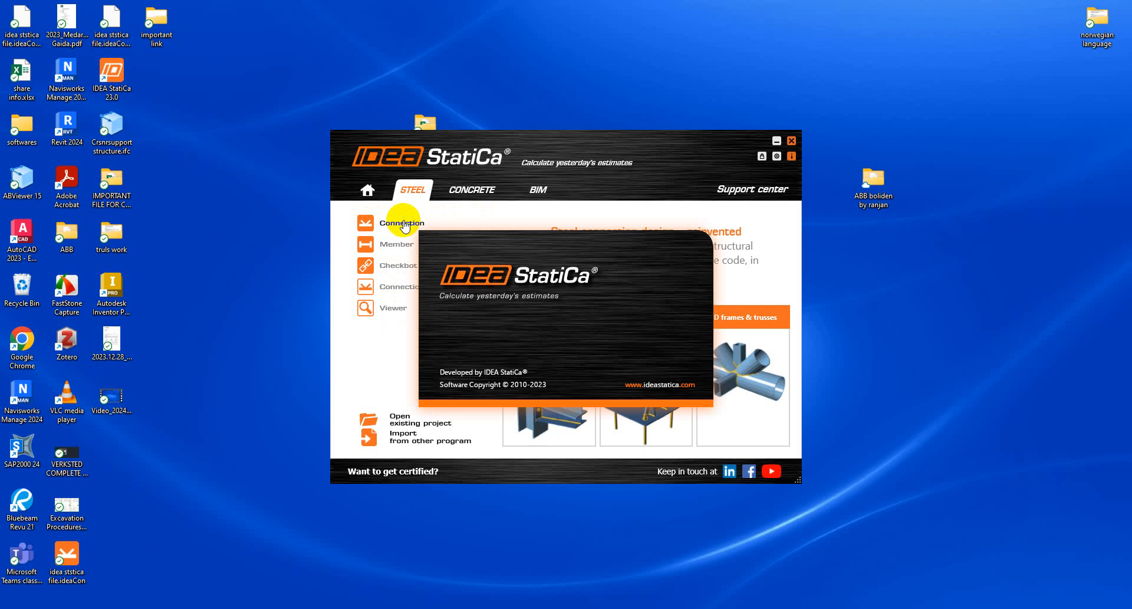
- Review the New project Class, Geometry and Design thumbnails, keeping the default moment connection
{"action": "left_click", "coordinate": [402, 222]}
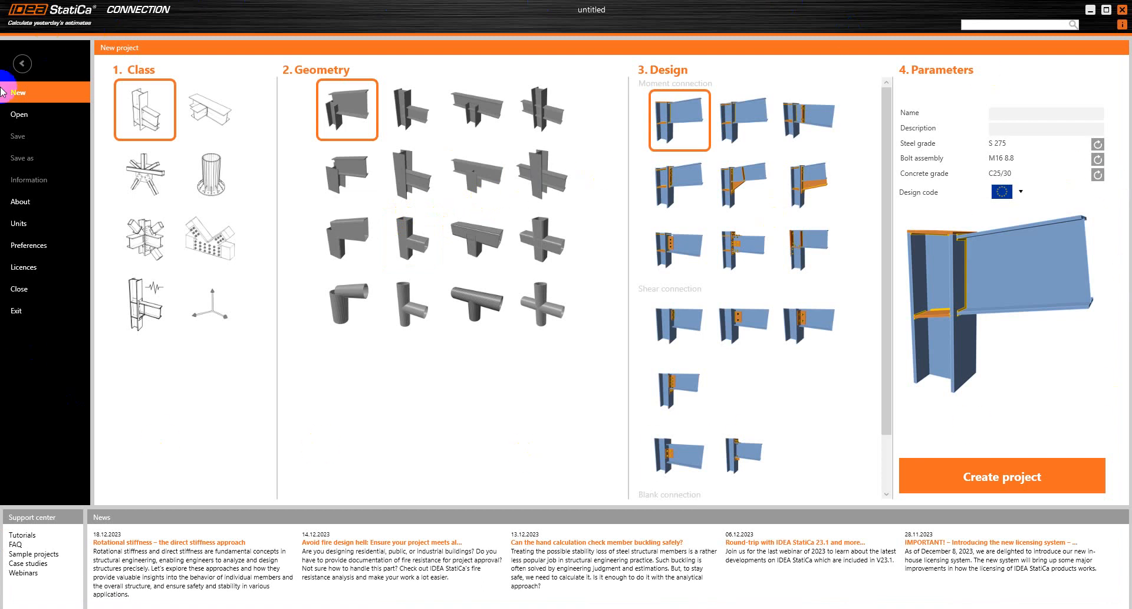
{"action": "left_click", "coordinate": [209, 109]}
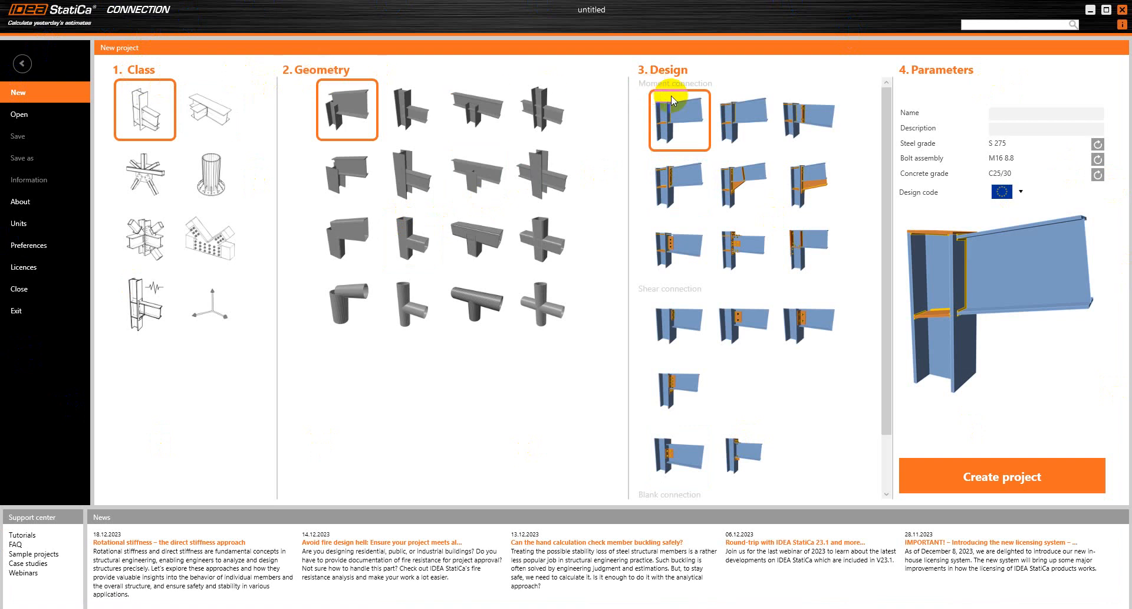
{"action": "left_click", "coordinate": [744, 326]}
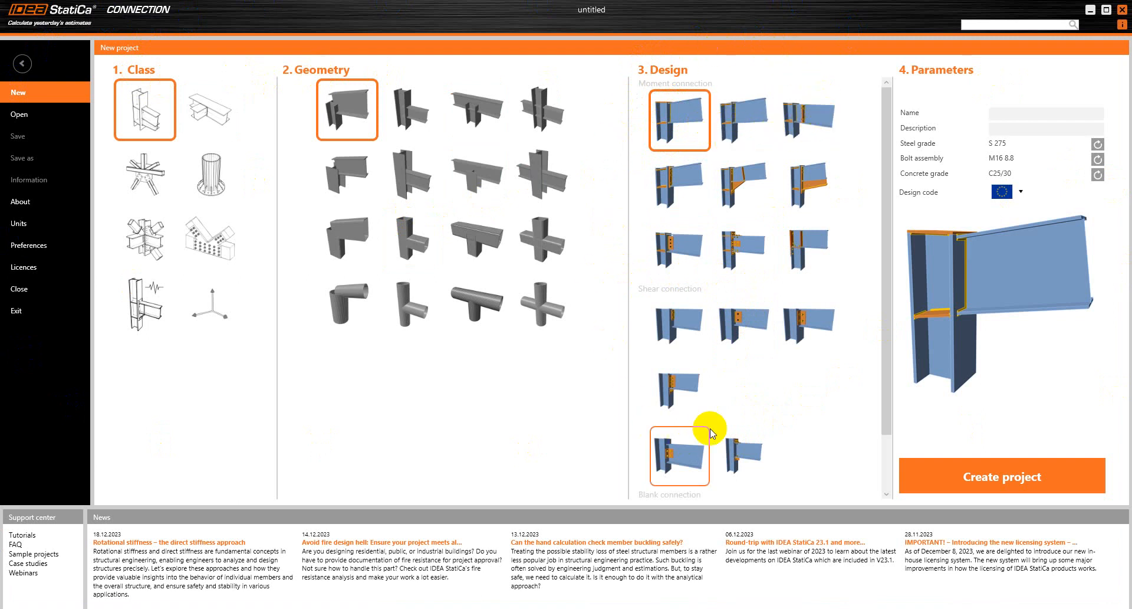
{"action": "left_click", "coordinate": [809, 185]}
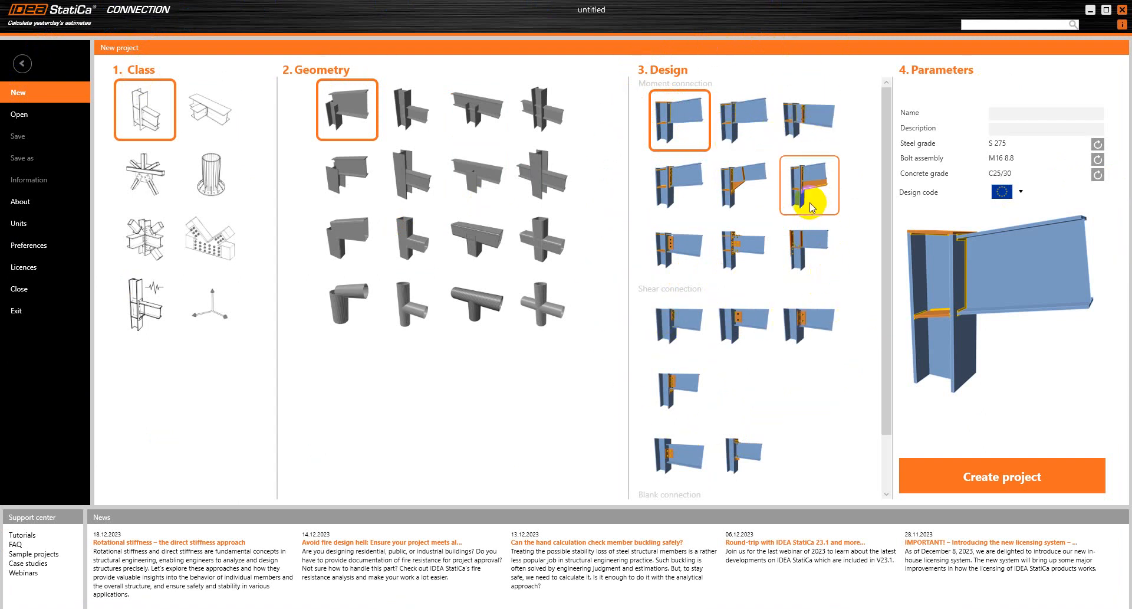
{"action": "left_click", "coordinate": [541, 305]}
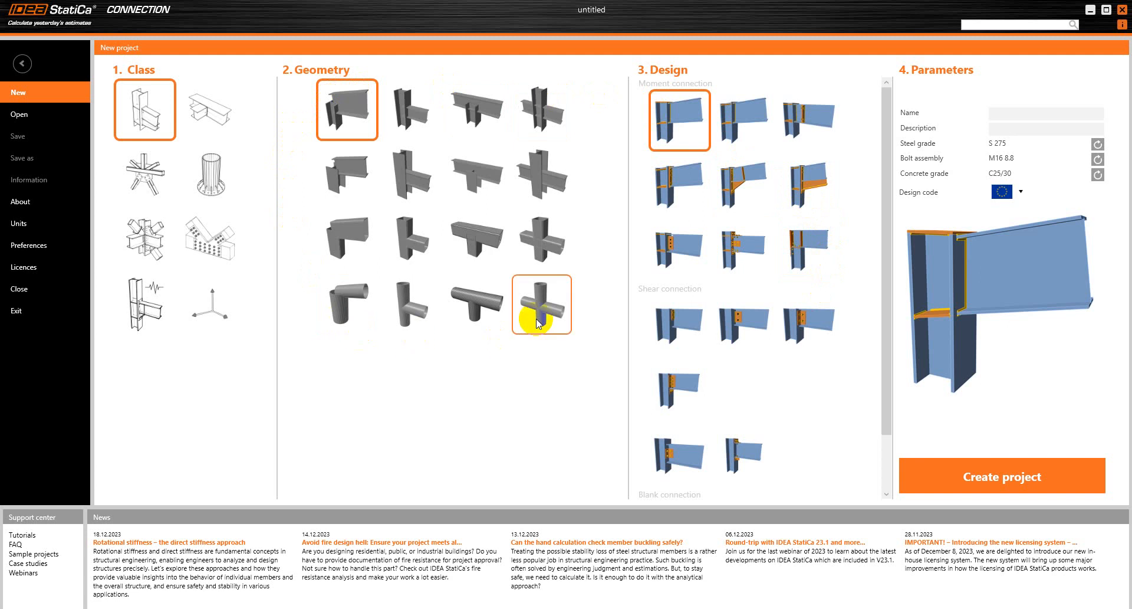
{"action": "mouse_move", "coordinate": [194, 76]}
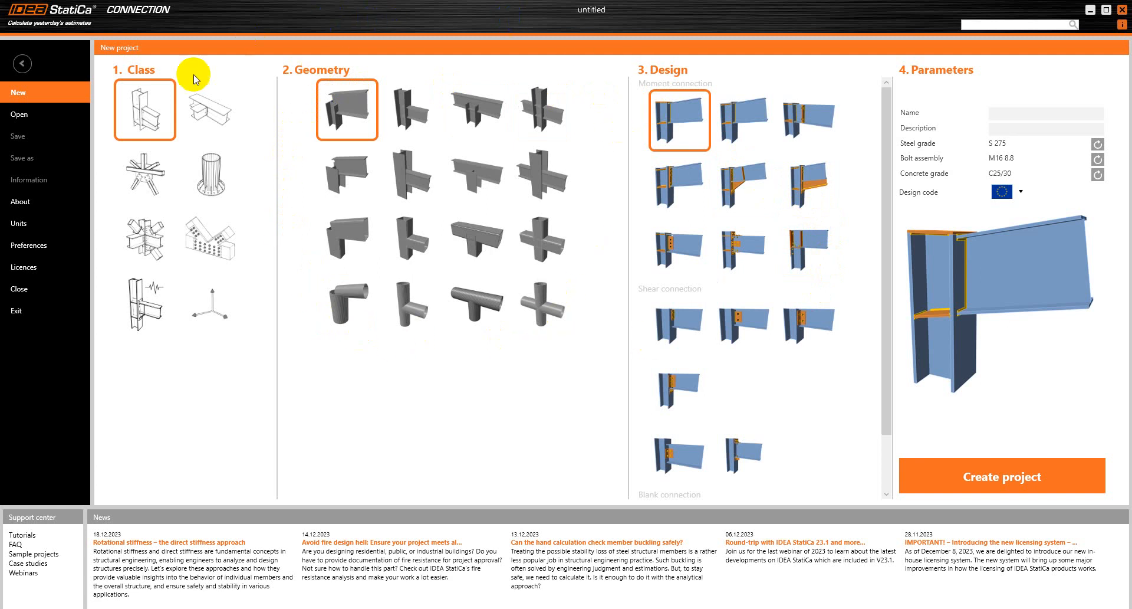
{"action": "left_click", "coordinate": [209, 238]}
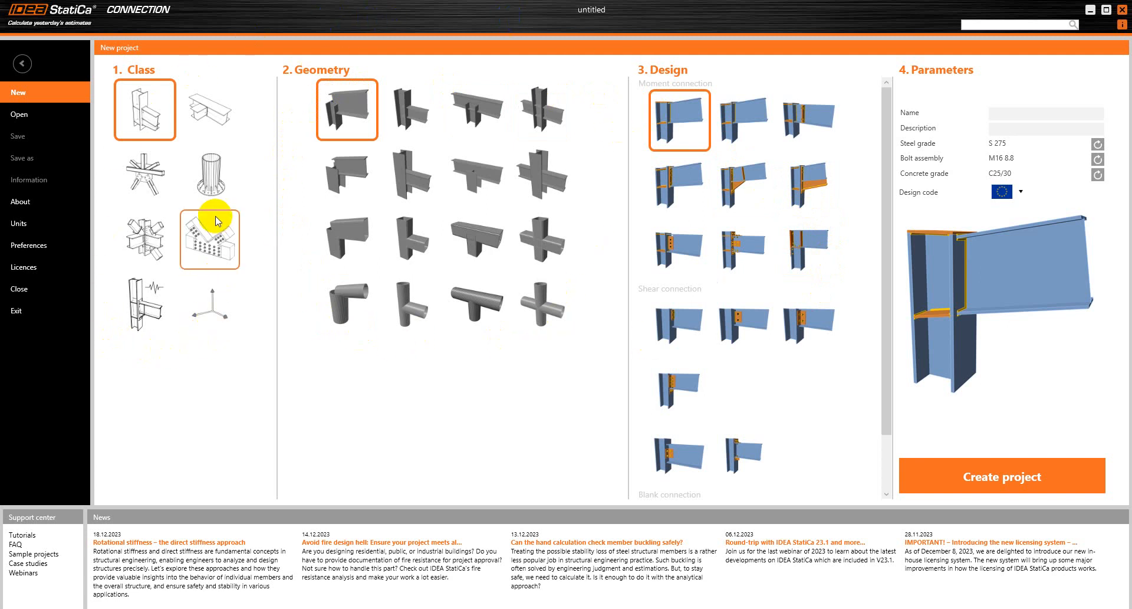
{"action": "mouse_move", "coordinate": [678, 115]}
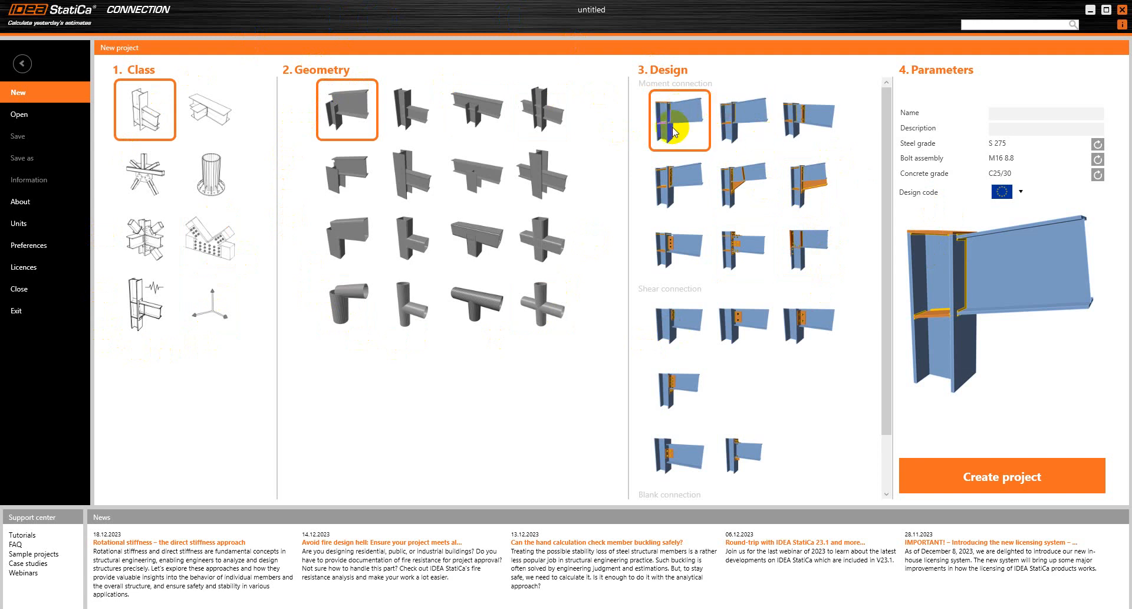
{"action": "mouse_move", "coordinate": [967, 115]}
{"action": "type", "text": "efsfsf"}
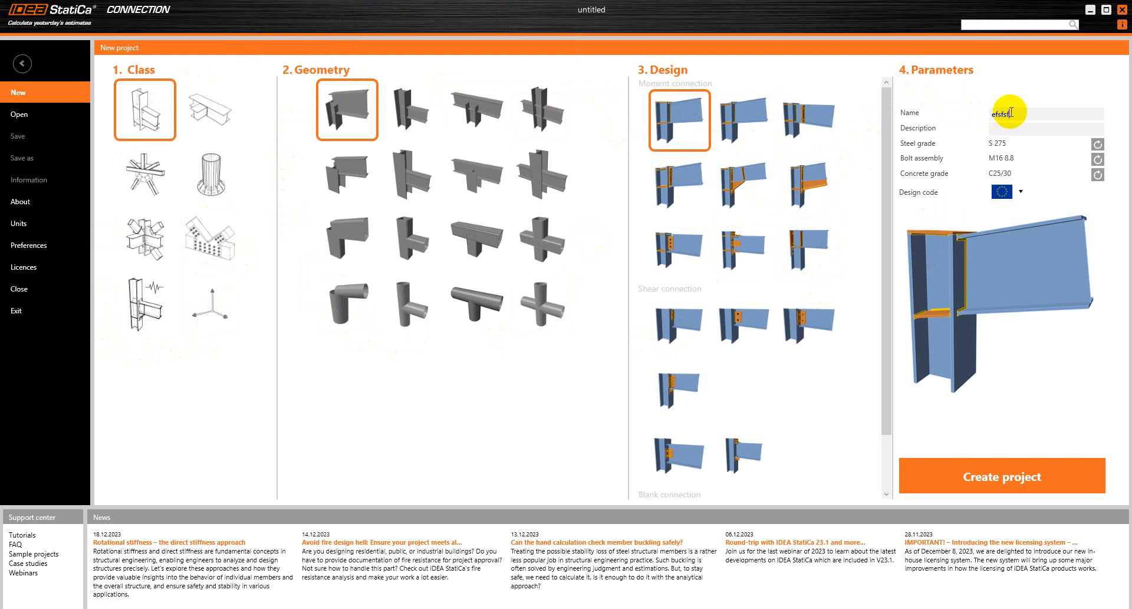
{"action": "mouse_move", "coordinate": [972, 149]}
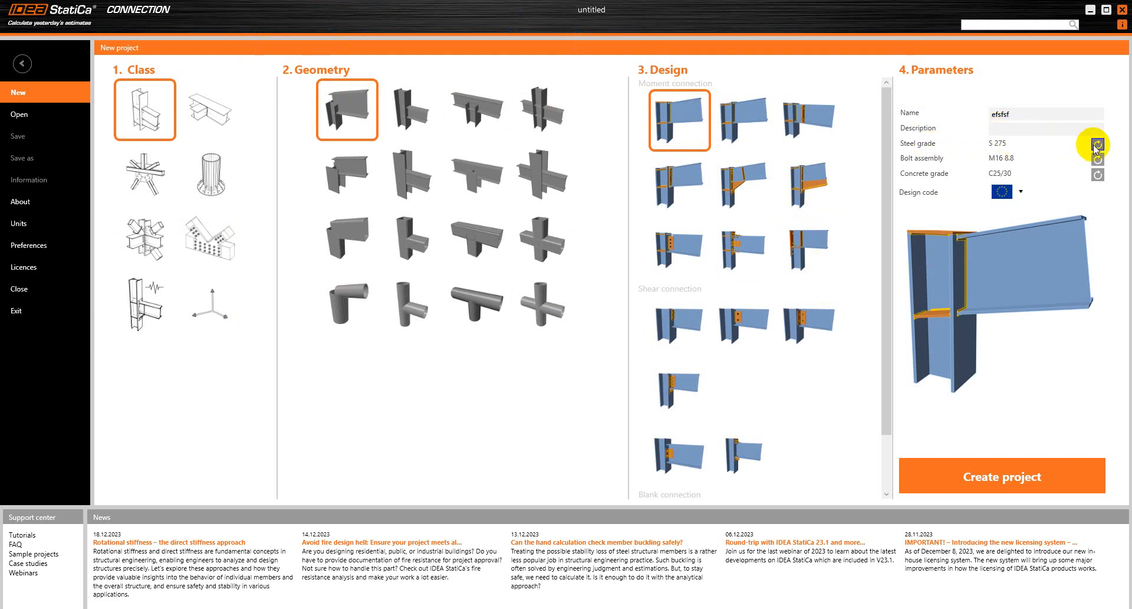
- Keep S 275 as the steel grade and enter 'rgrgg' in the project details
{"action": "left_click", "coordinate": [1096, 143]}
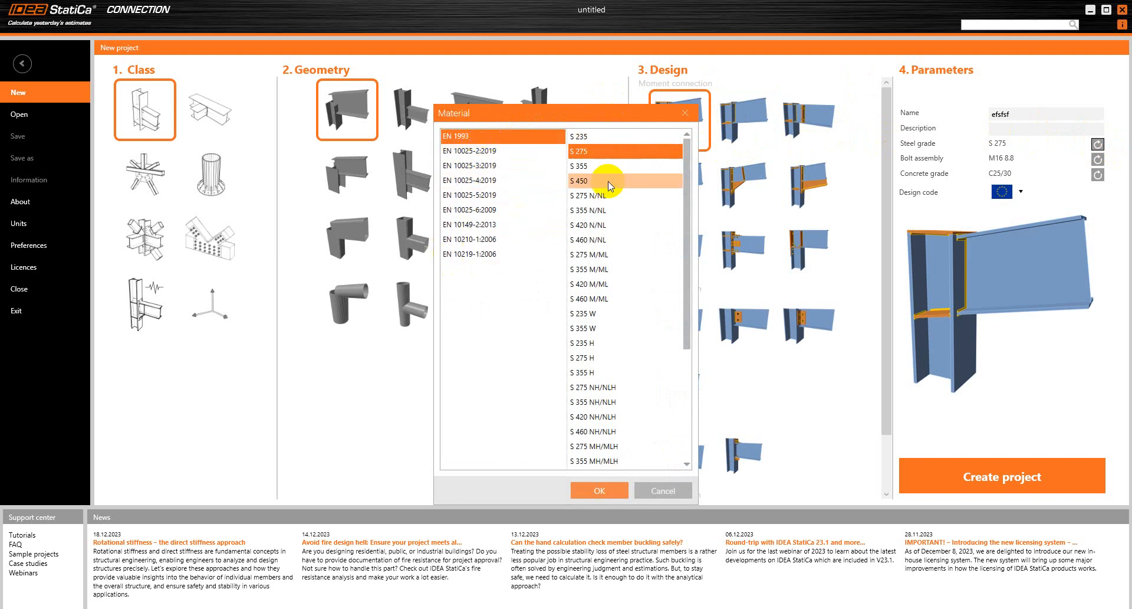
{"action": "mouse_move", "coordinate": [641, 330]}
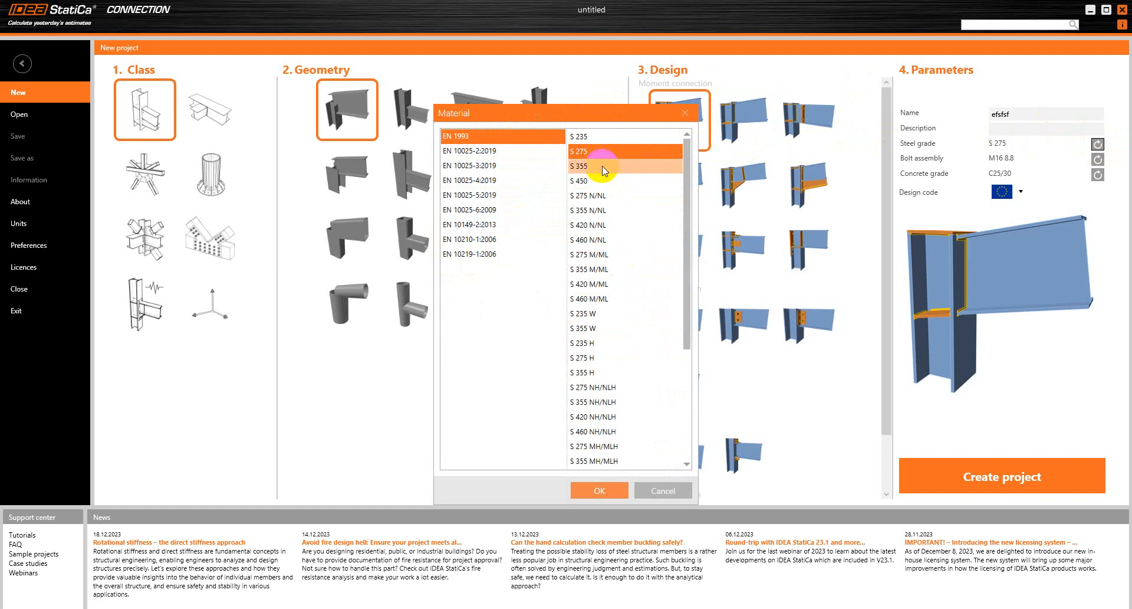
{"action": "left_click", "coordinate": [578, 152]}
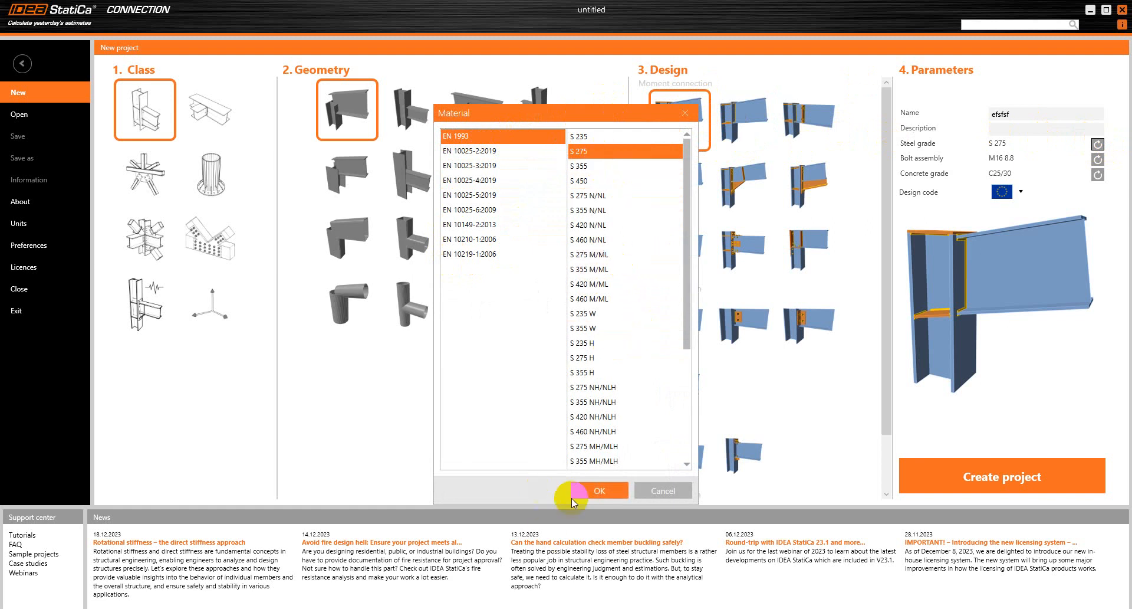
{"action": "left_click", "coordinate": [598, 490]}
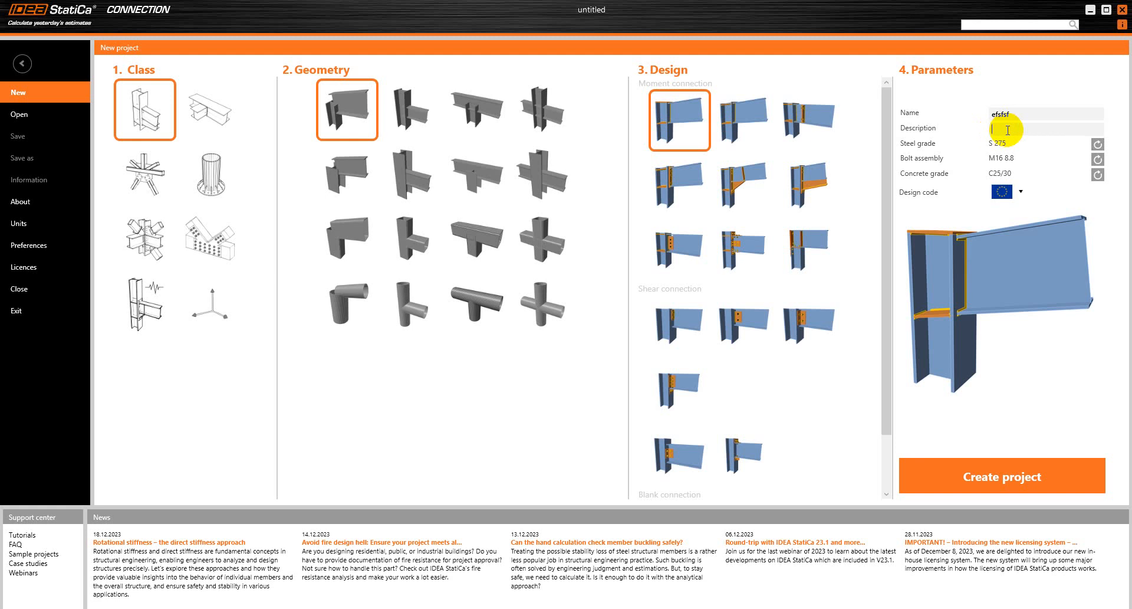
{"action": "type", "text": "rgrgg"}
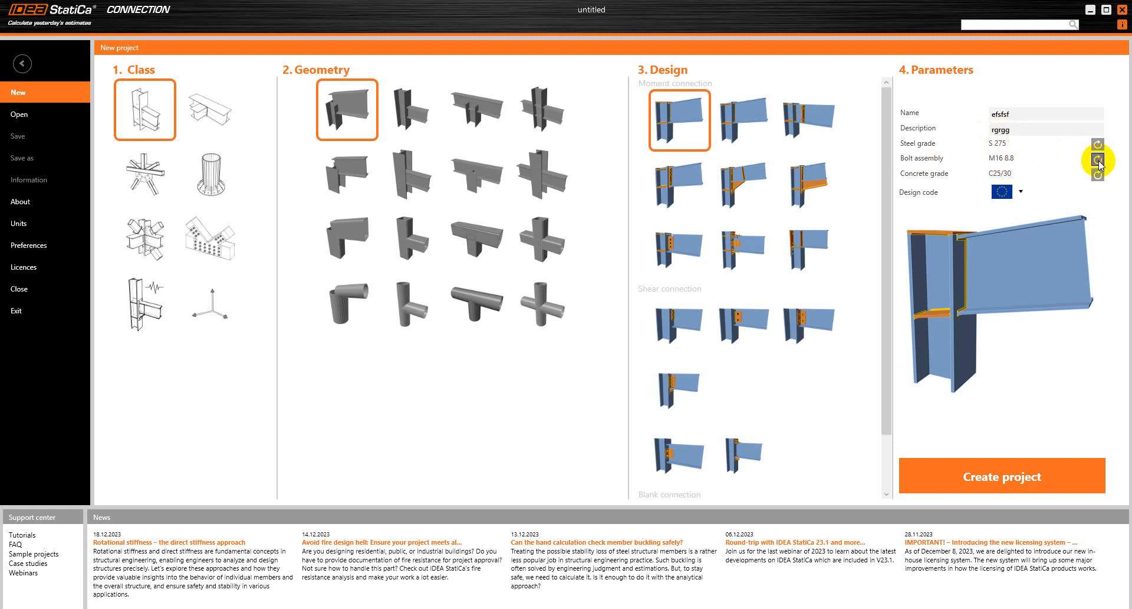
- Choose M20 8.8 bolts, keep C25/30 concrete, and review the design code options
{"action": "left_click", "coordinate": [1099, 160]}
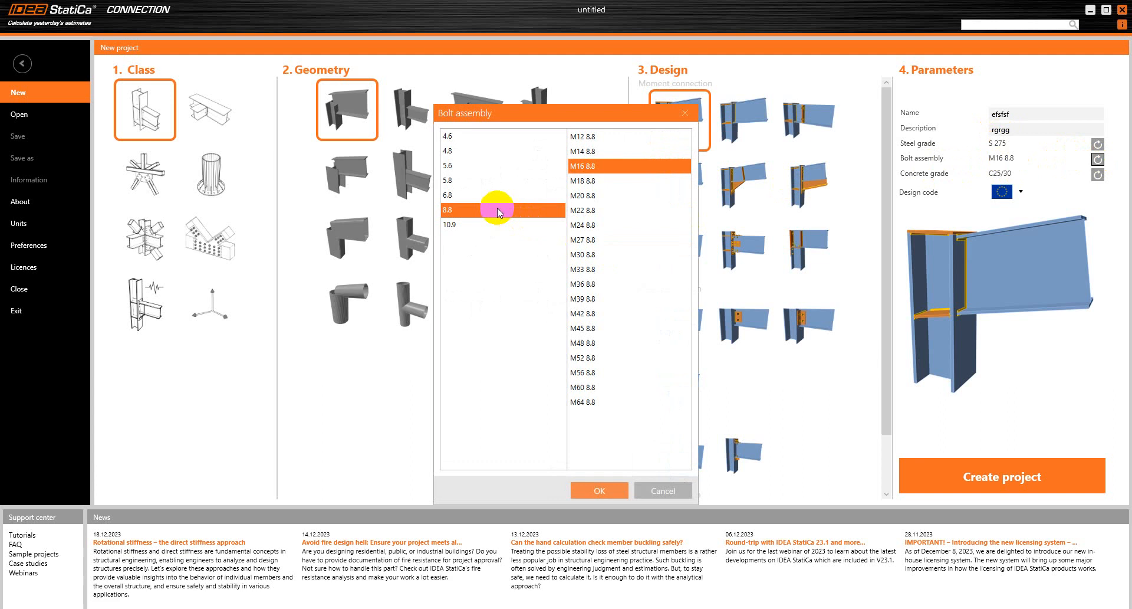
{"action": "mouse_move", "coordinate": [483, 260]}
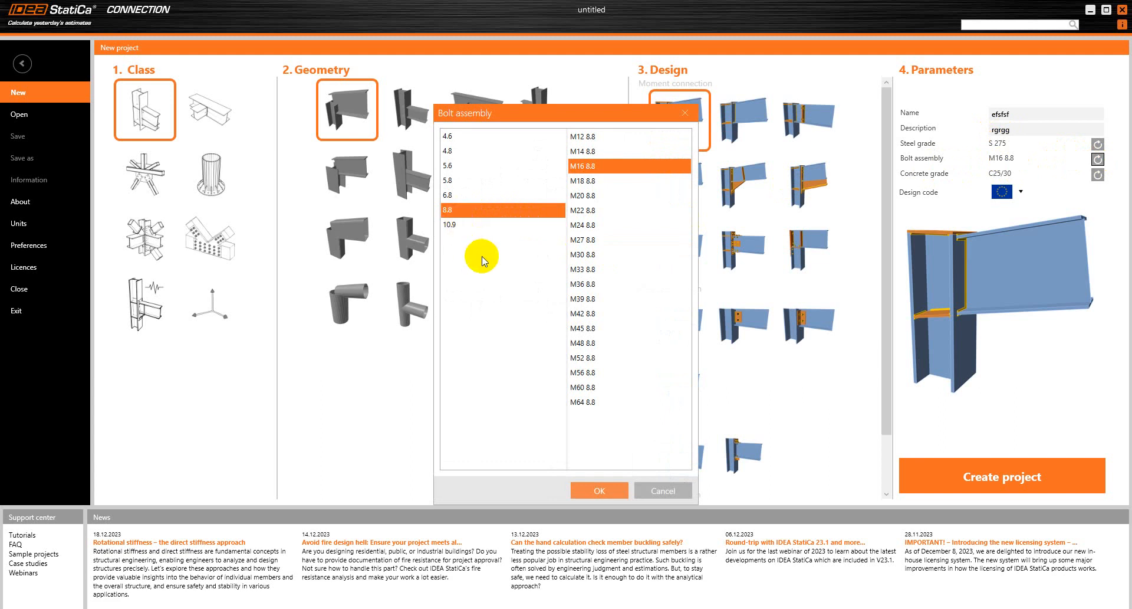
{"action": "mouse_move", "coordinate": [557, 268]}
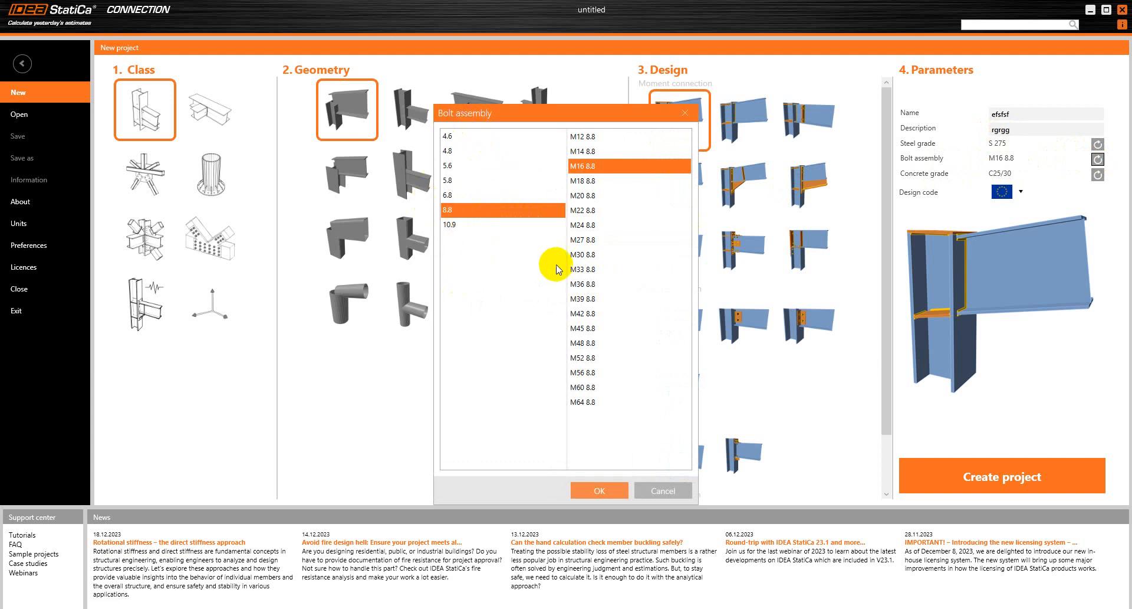
{"action": "mouse_move", "coordinate": [638, 136]}
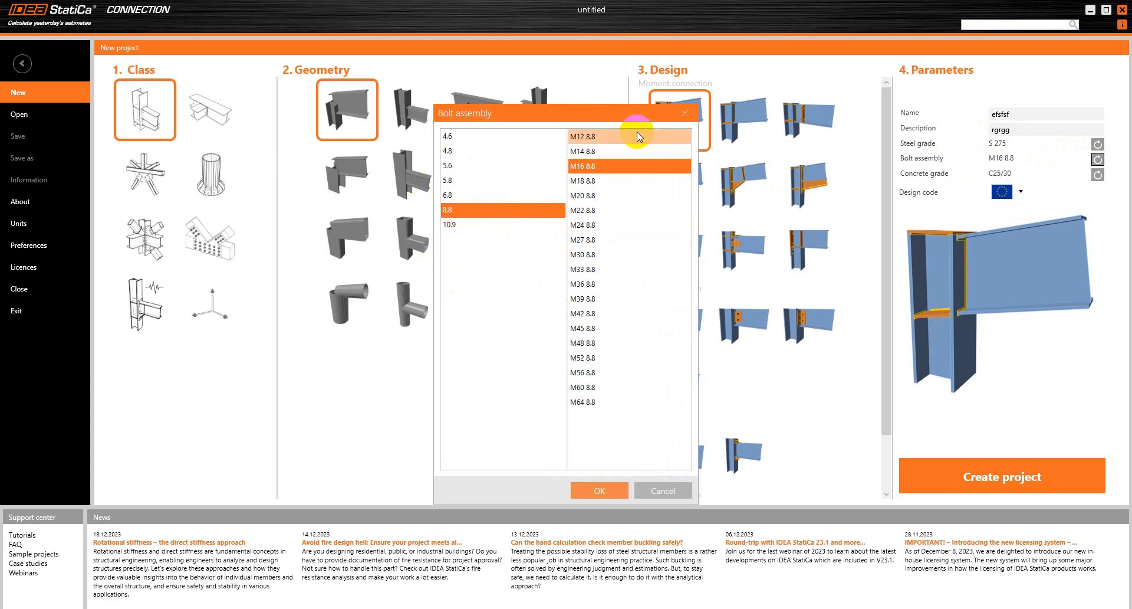
{"action": "mouse_move", "coordinate": [448, 277]}
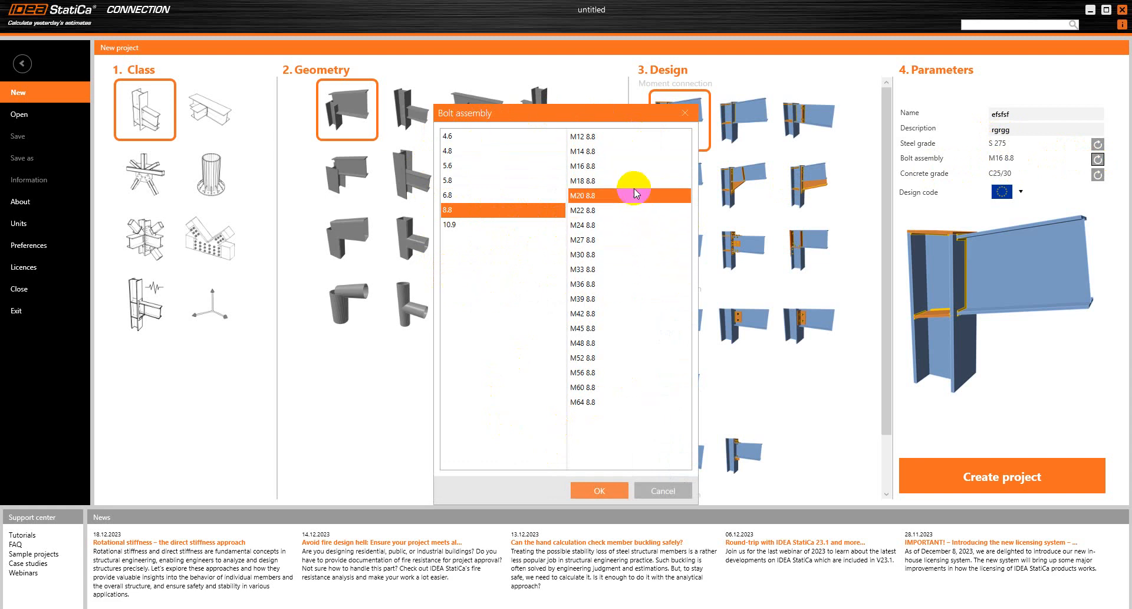
{"action": "left_click", "coordinate": [598, 490]}
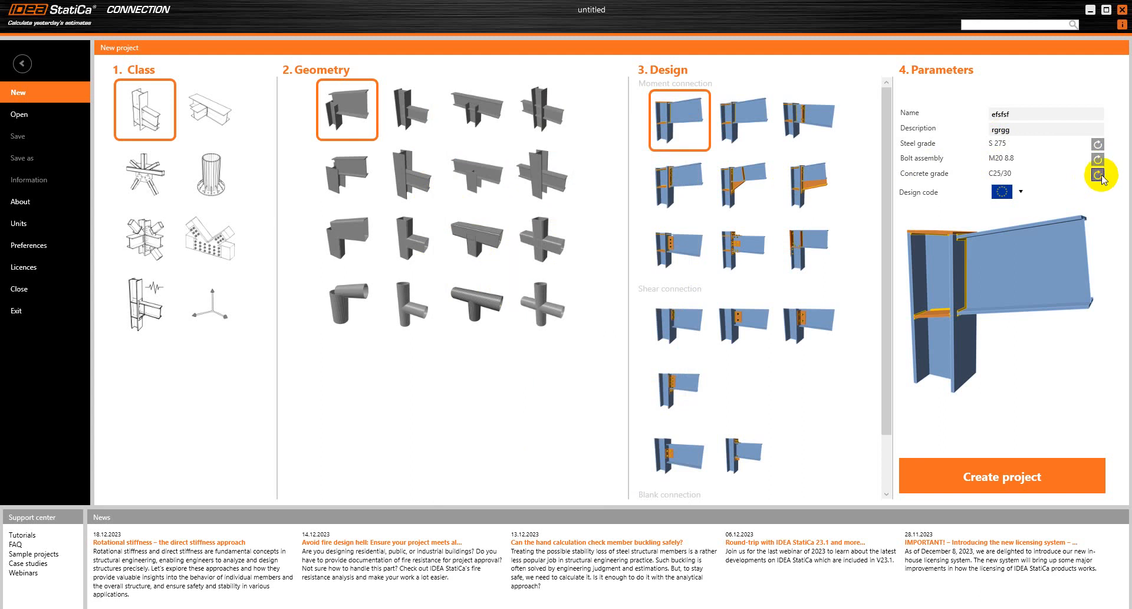
{"action": "left_click", "coordinate": [1097, 174]}
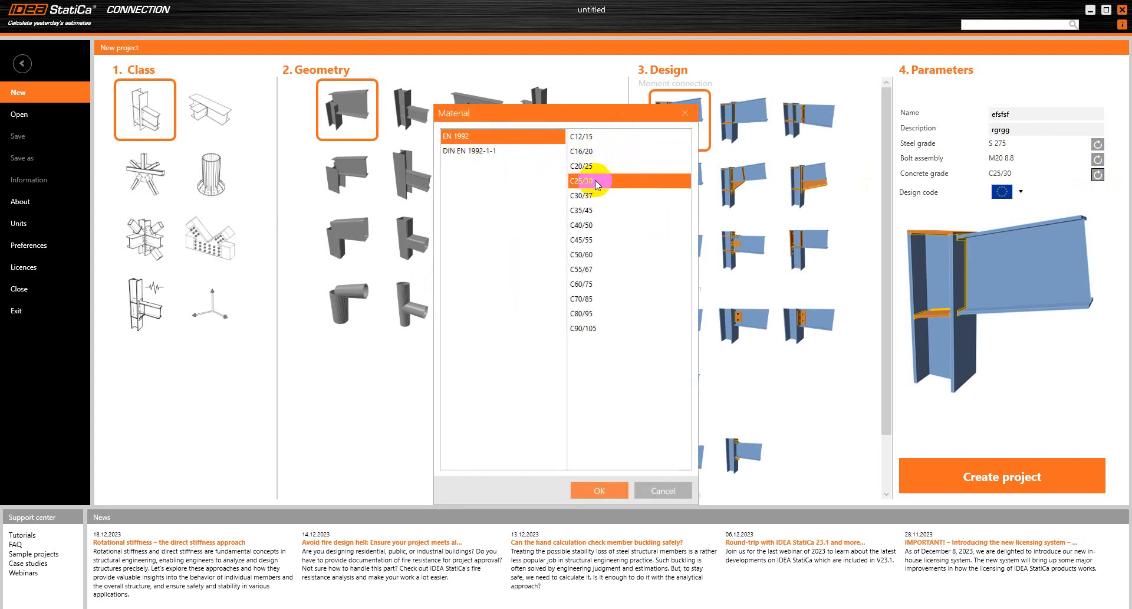
{"action": "left_click", "coordinate": [598, 489]}
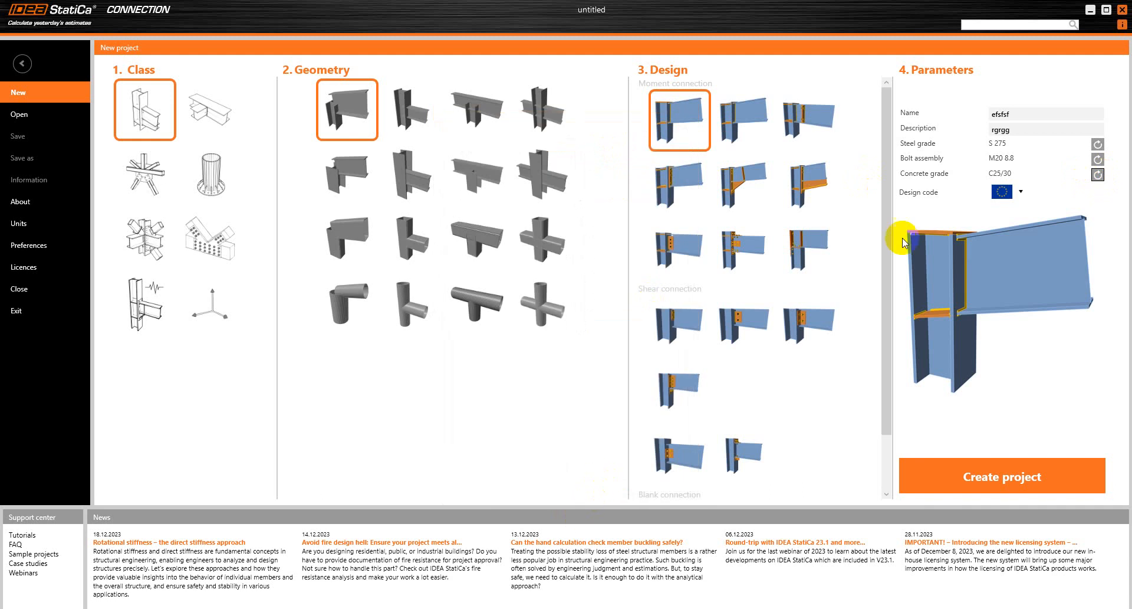
{"action": "left_click", "coordinate": [1002, 191]}
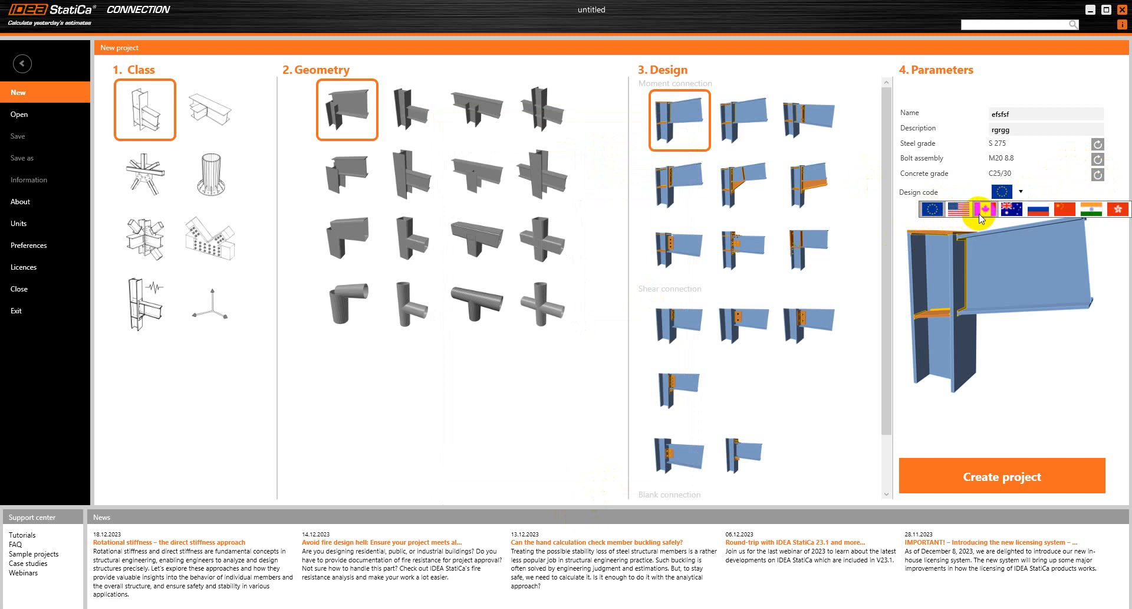
{"action": "mouse_move", "coordinate": [1011, 210]}
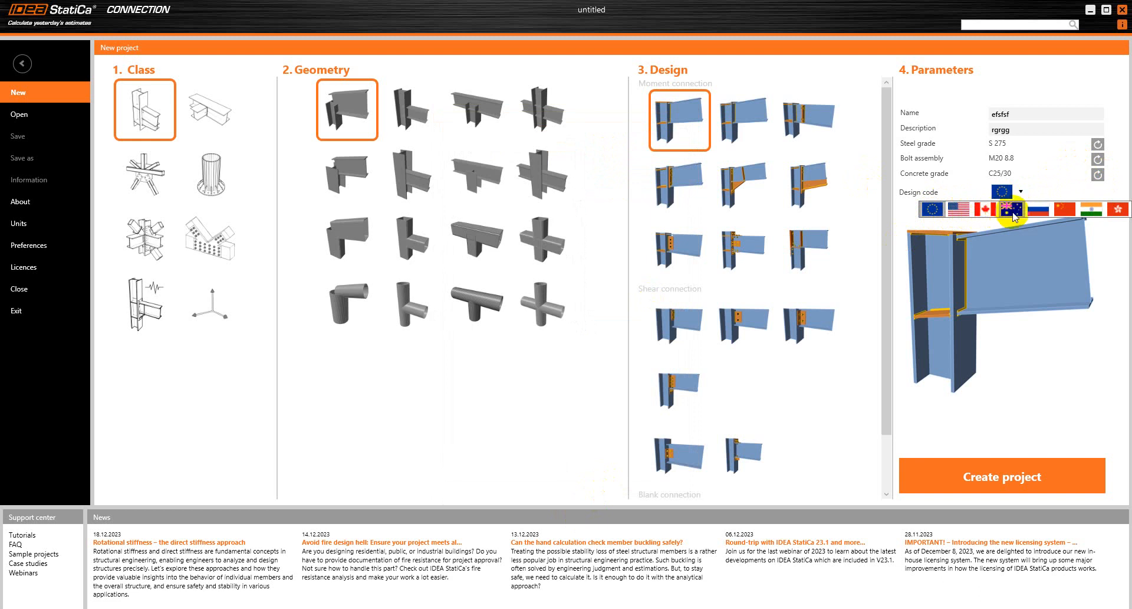
{"action": "mouse_move", "coordinate": [1039, 213]}
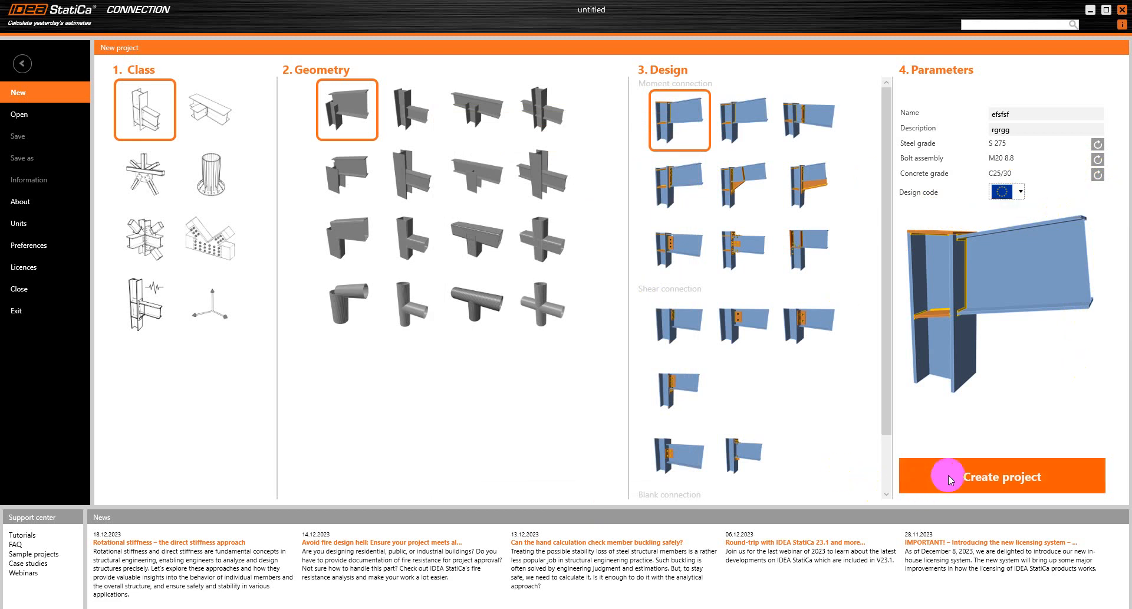
{"action": "mouse_move", "coordinate": [1001, 471]}
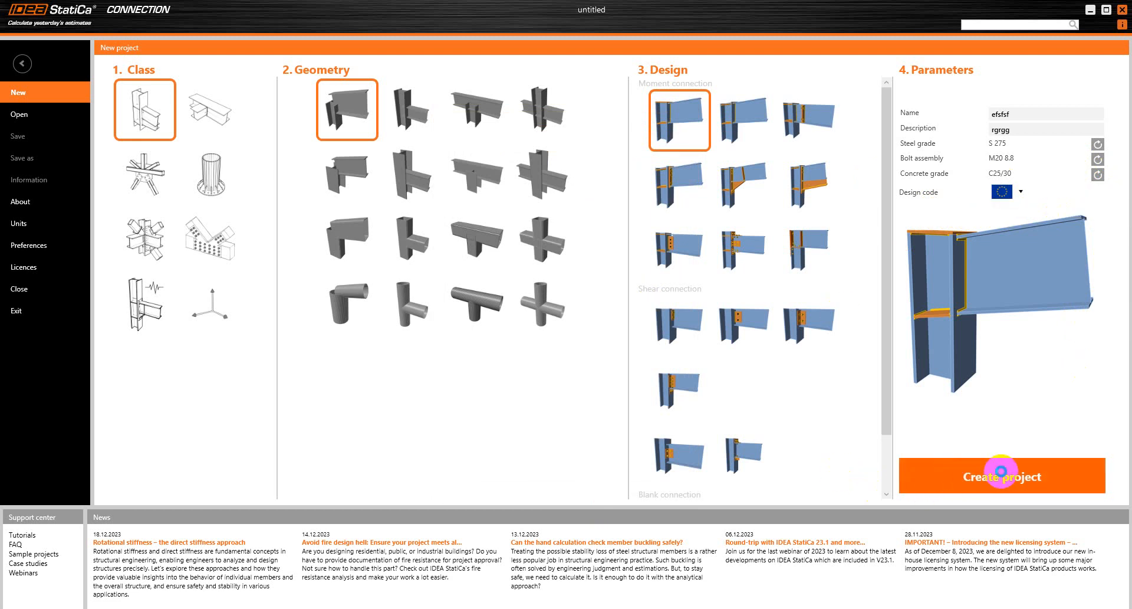
{"action": "mouse_move", "coordinate": [1000, 433]}
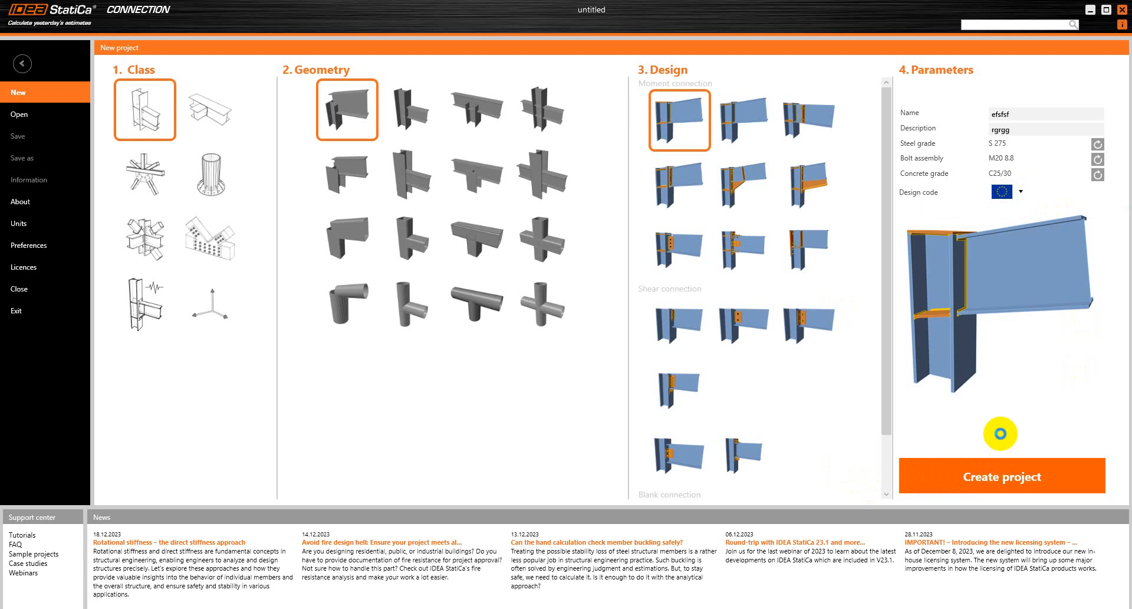
- Create the project so the stiffened beam-to-column model with loads appears
{"action": "left_click", "coordinate": [1001, 476]}
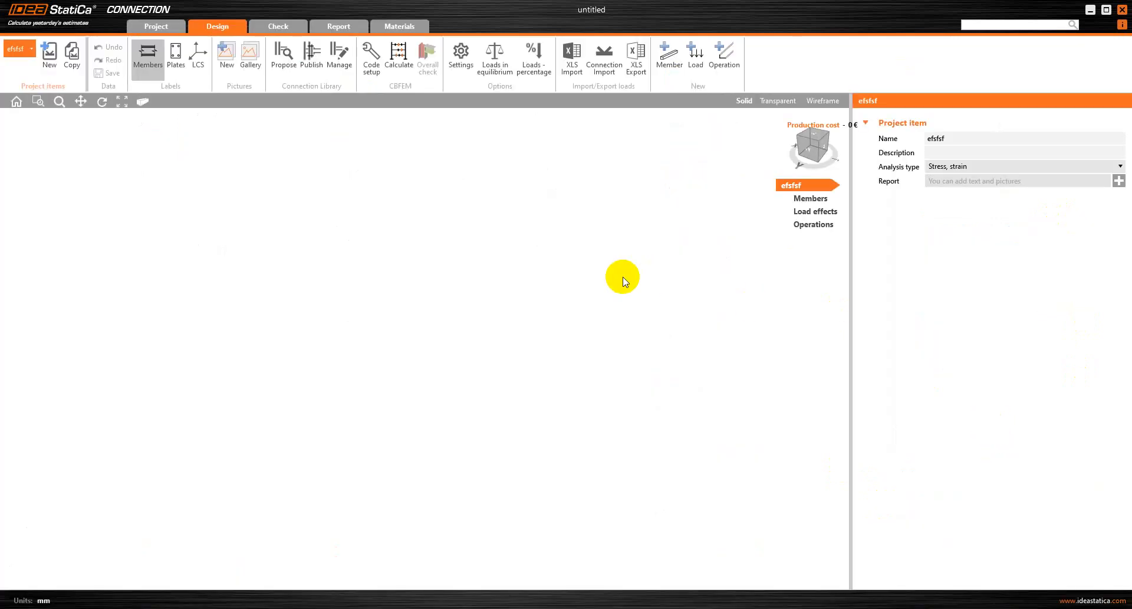
{"action": "left_click", "coordinate": [495, 58]}
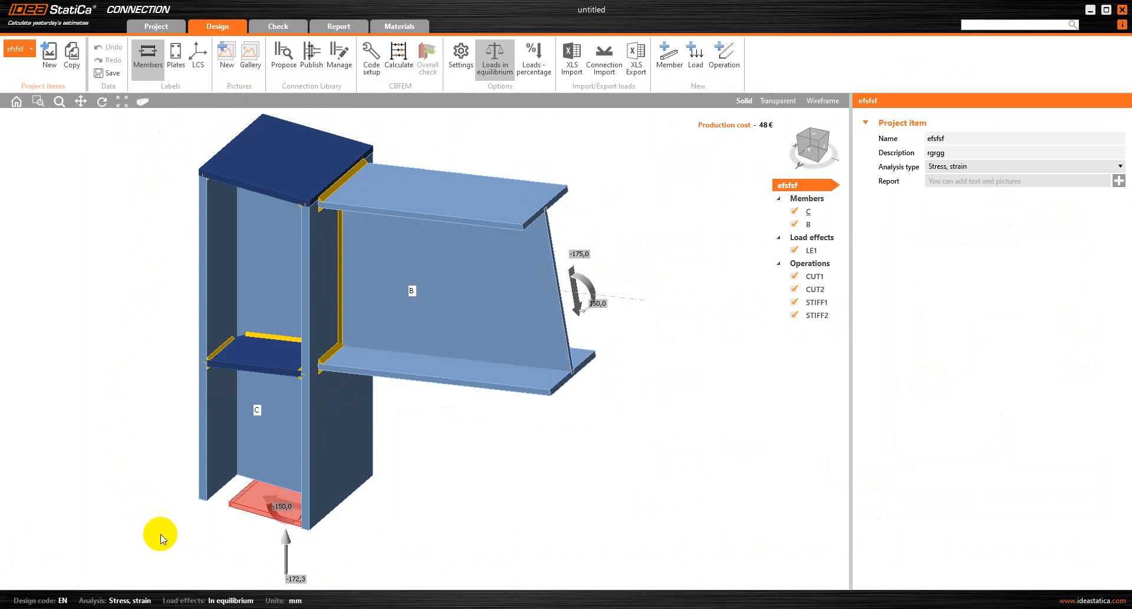
{"action": "mouse_move", "coordinate": [419, 433]}
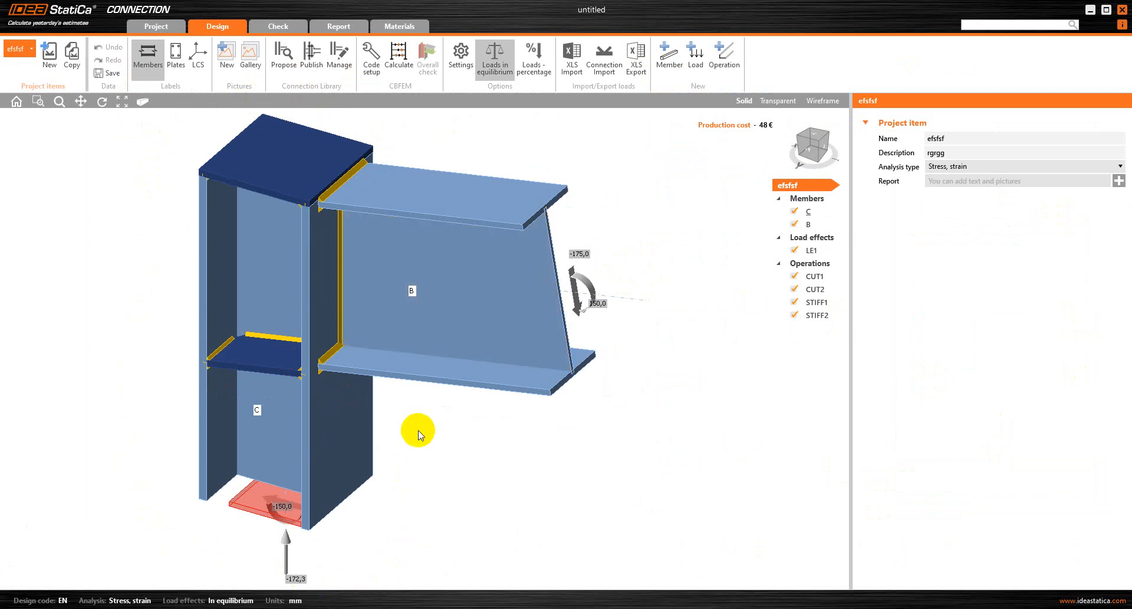
{"action": "mouse_move", "coordinate": [557, 470]}
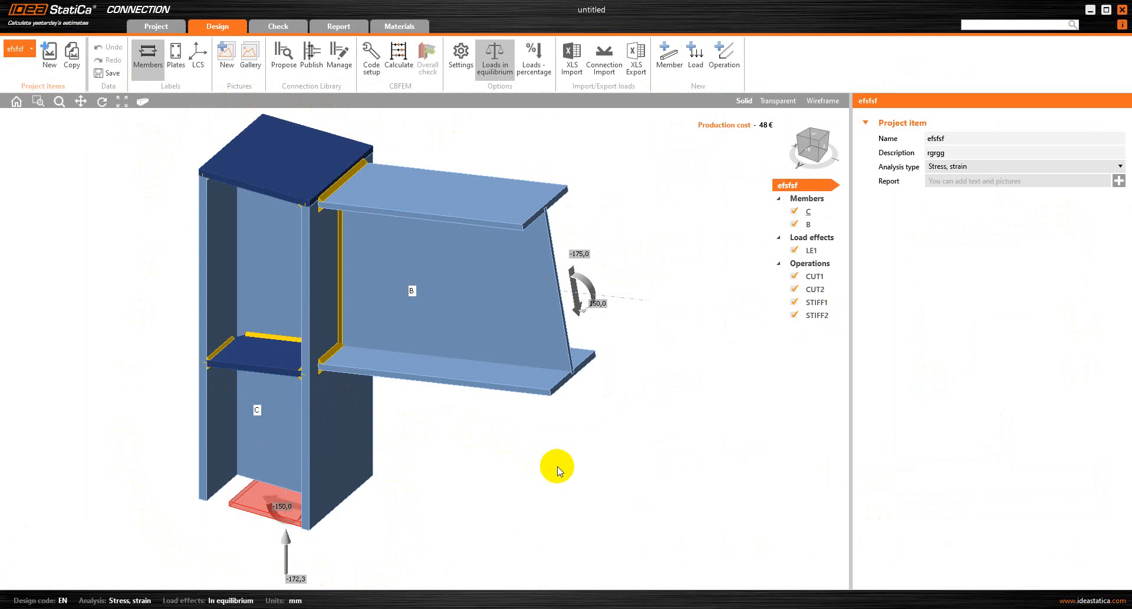
{"action": "left_click", "coordinate": [345, 153]}
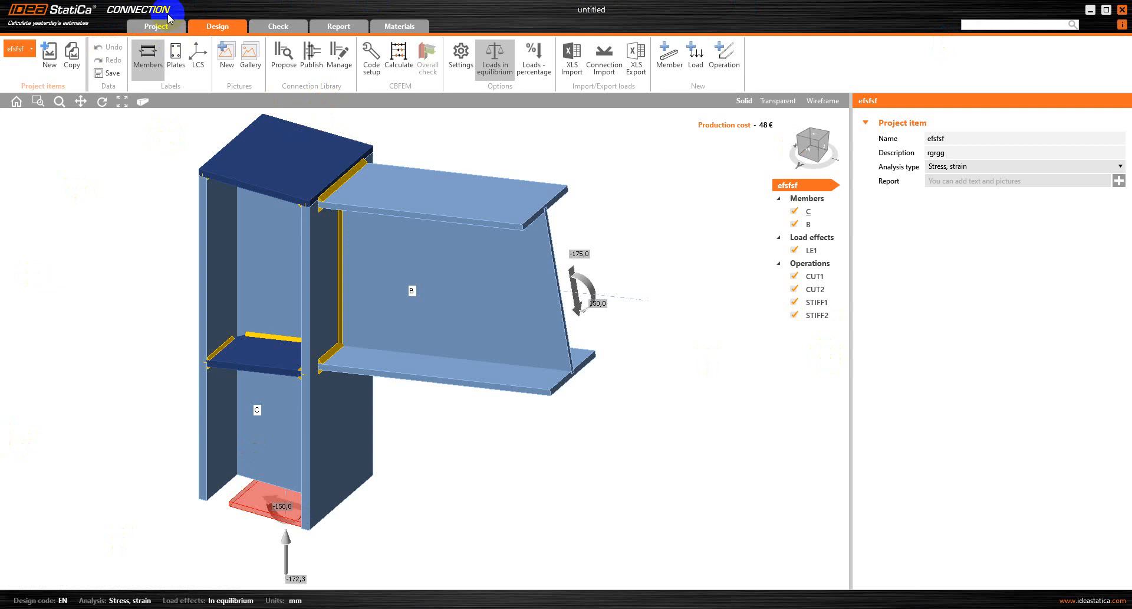
{"action": "left_click", "coordinate": [155, 25]}
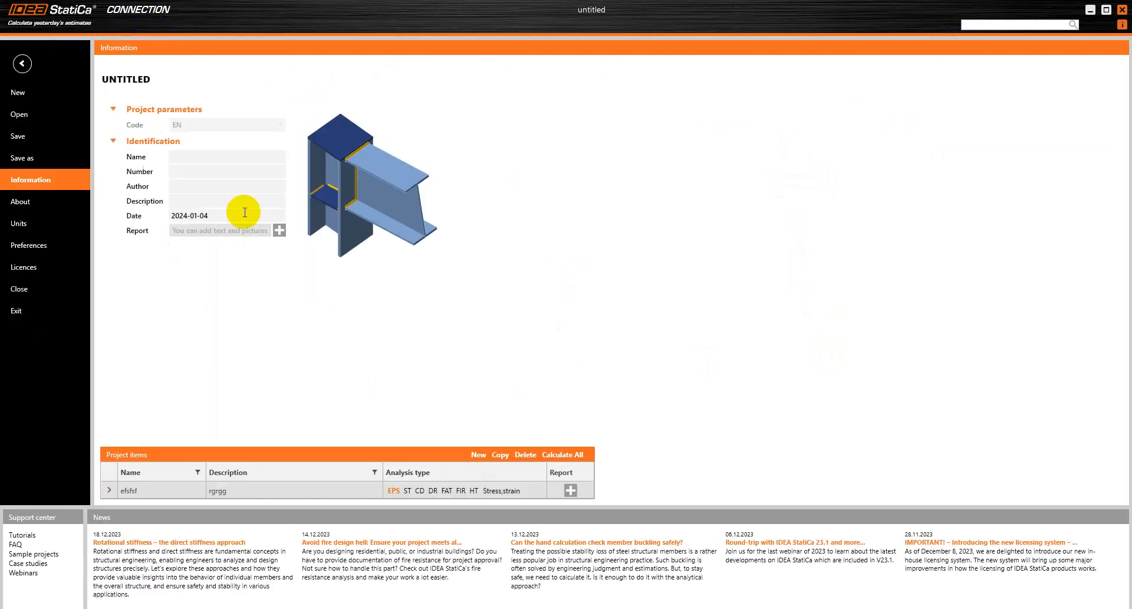
- Enter 'rere' as the project name on the information page
{"action": "left_click", "coordinate": [227, 157]}
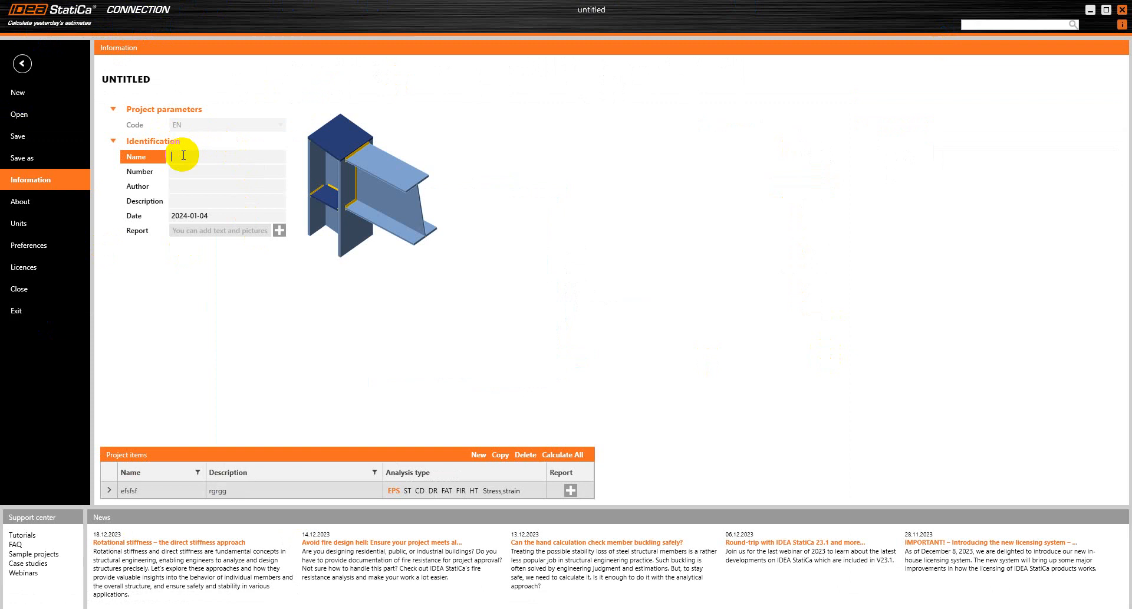
{"action": "type", "text": "rei"}
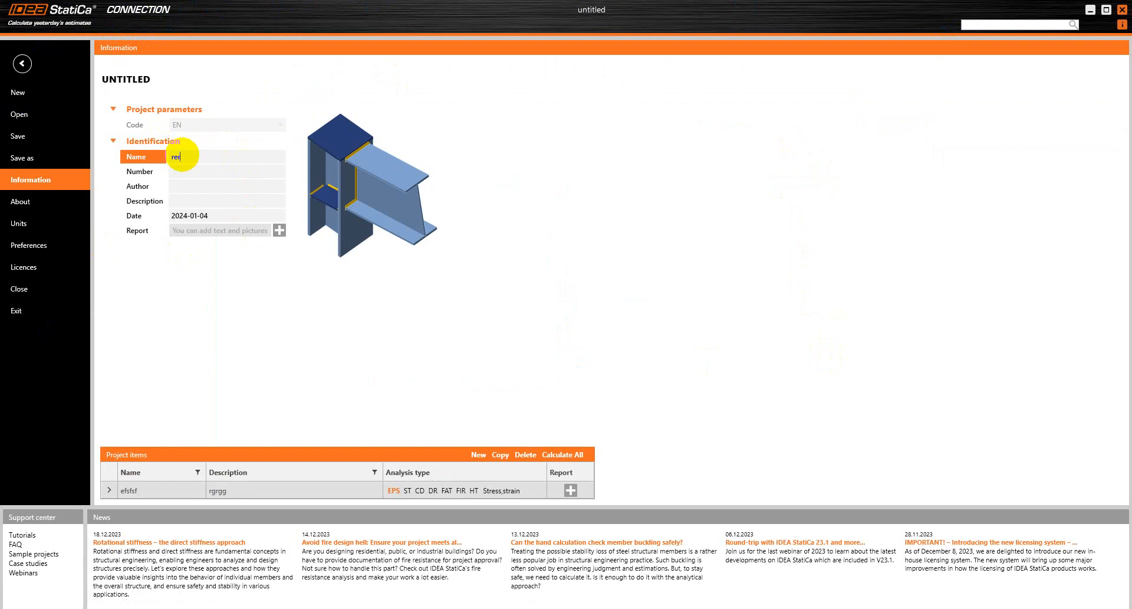
{"action": "type", "text": "e"}
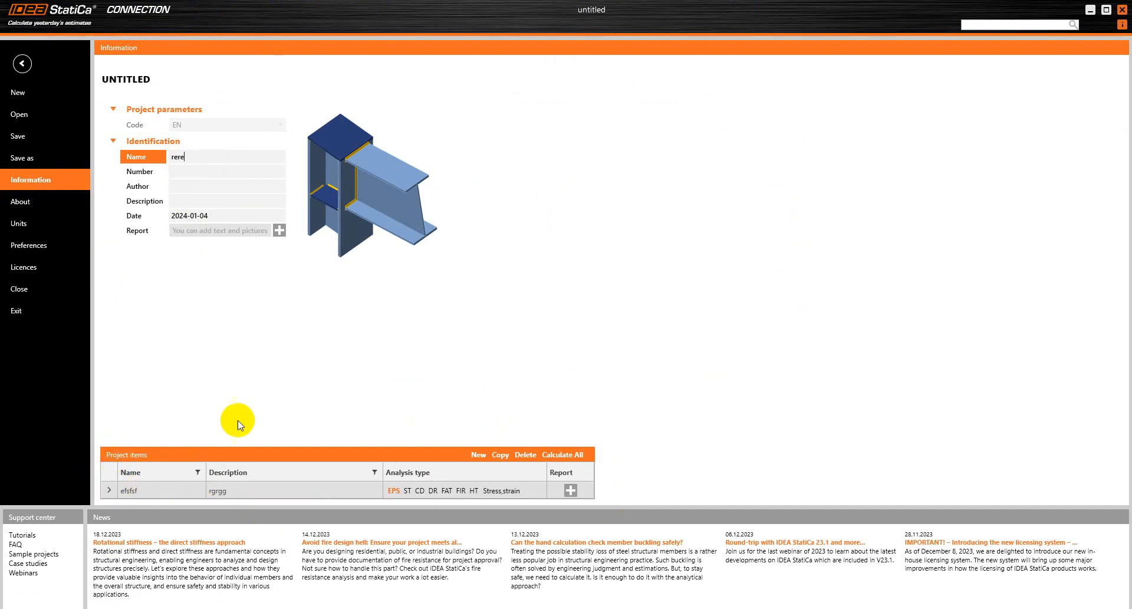
{"action": "mouse_move", "coordinate": [165, 471]}
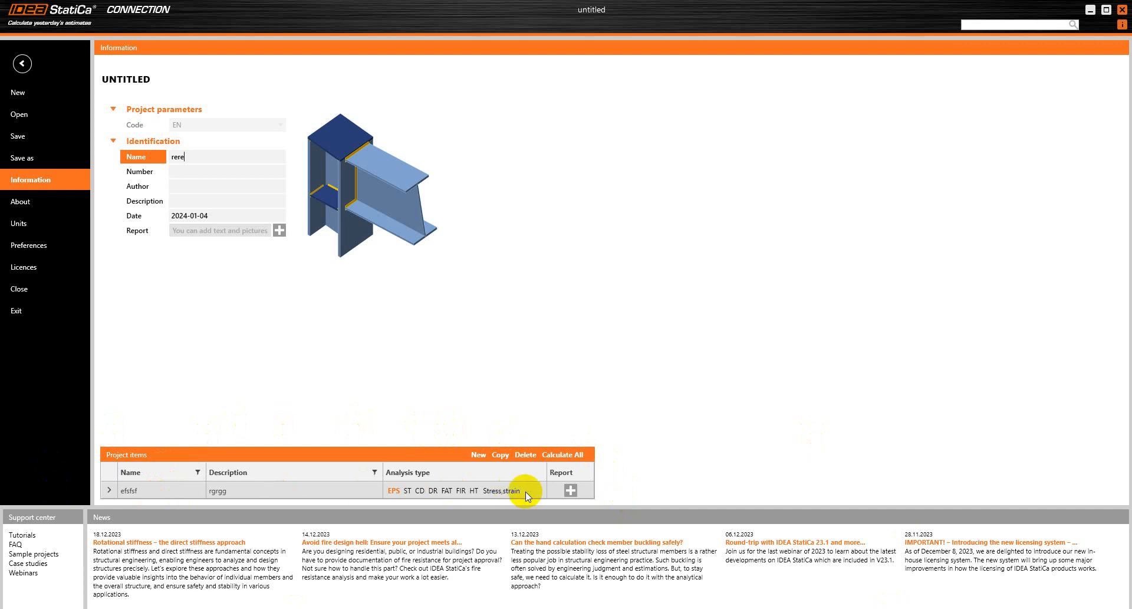
{"action": "mouse_move", "coordinate": [185, 157]}
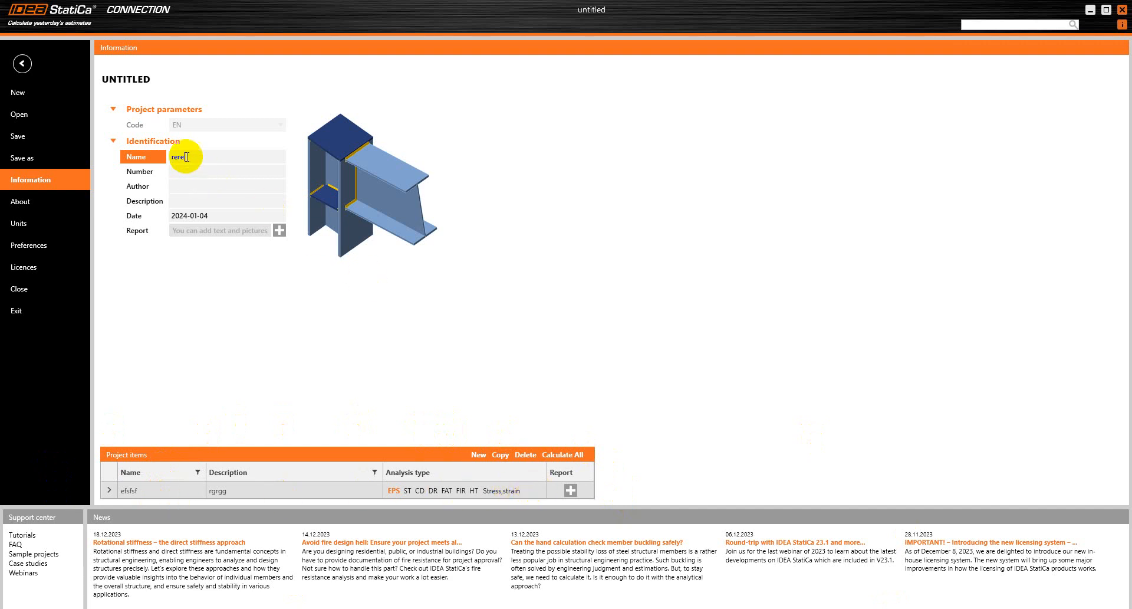
{"action": "mouse_move", "coordinate": [22, 64]}
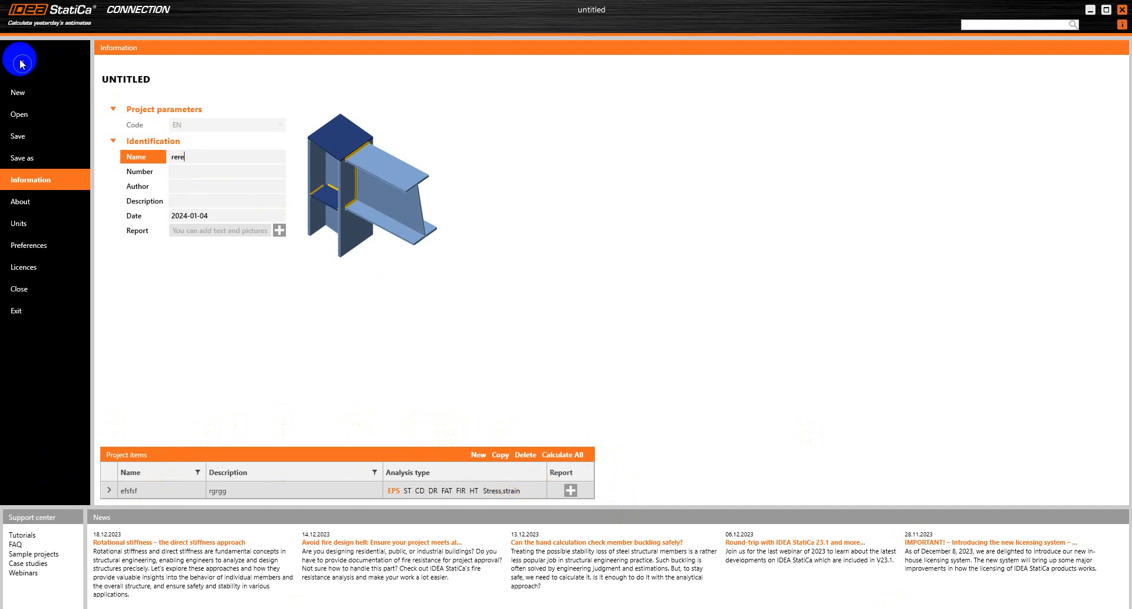
{"action": "double_click", "coordinate": [136, 489]}
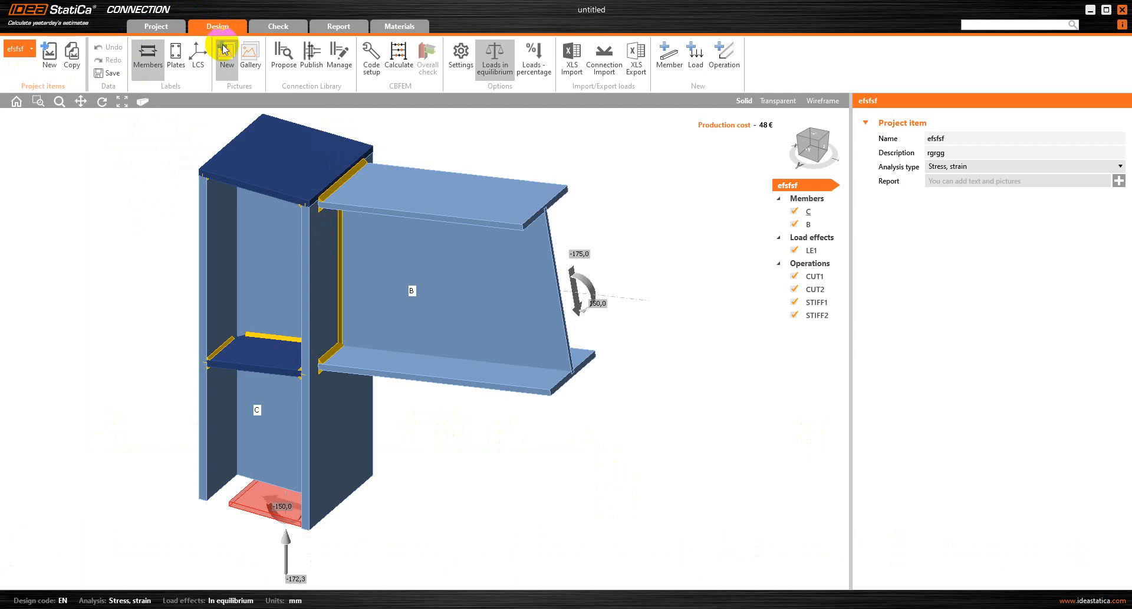
{"action": "mouse_move", "coordinate": [212, 27]}
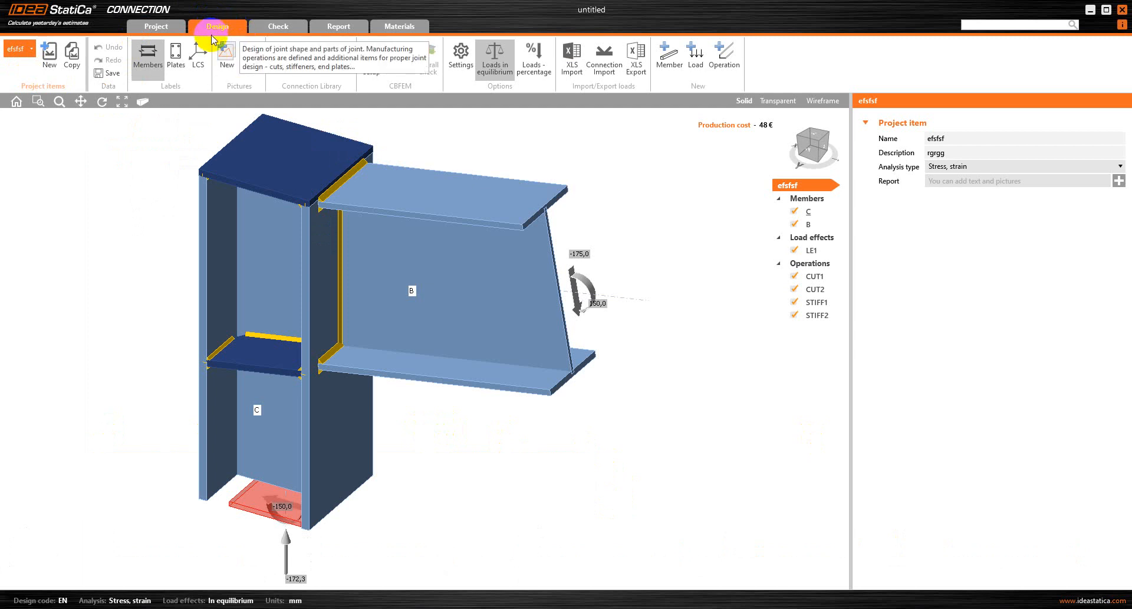
{"action": "mouse_move", "coordinate": [167, 116]}
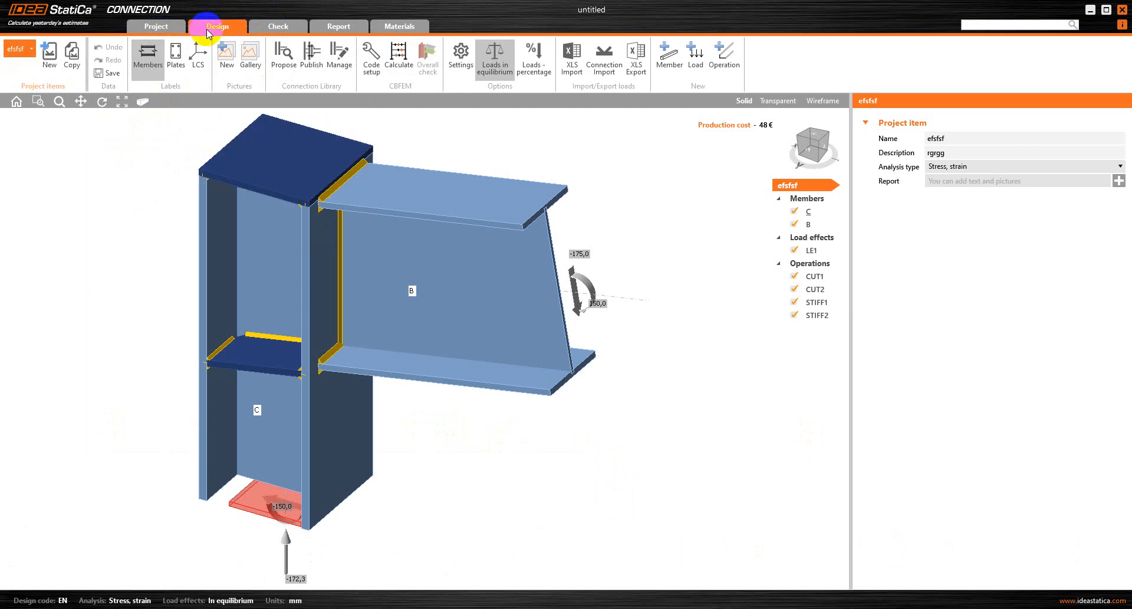
{"action": "mouse_move", "coordinate": [217, 26]}
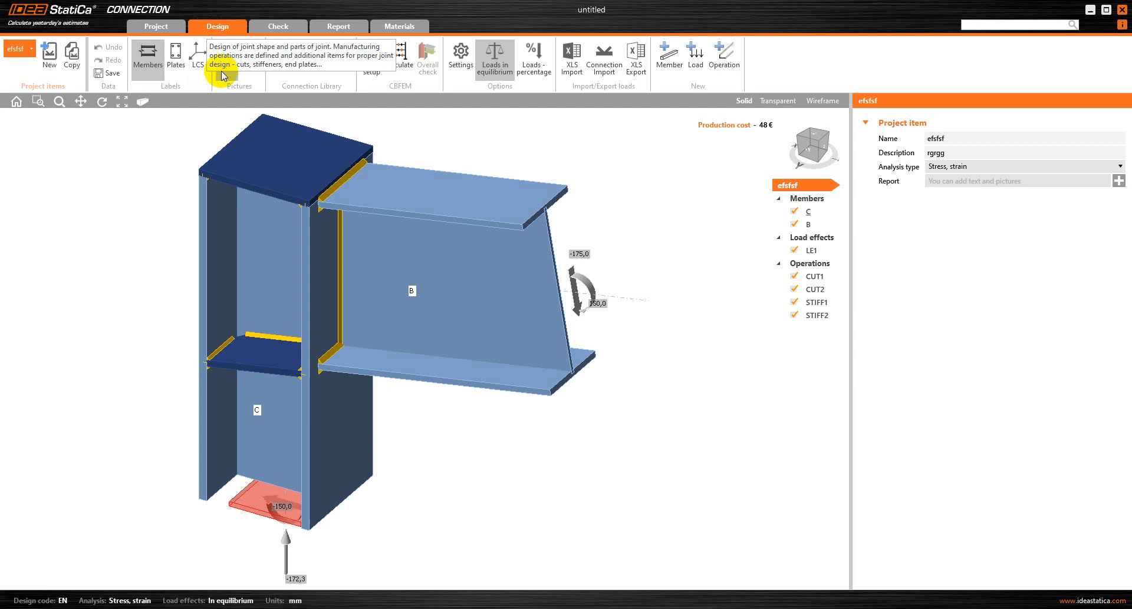
{"action": "mouse_move", "coordinate": [708, 156]}
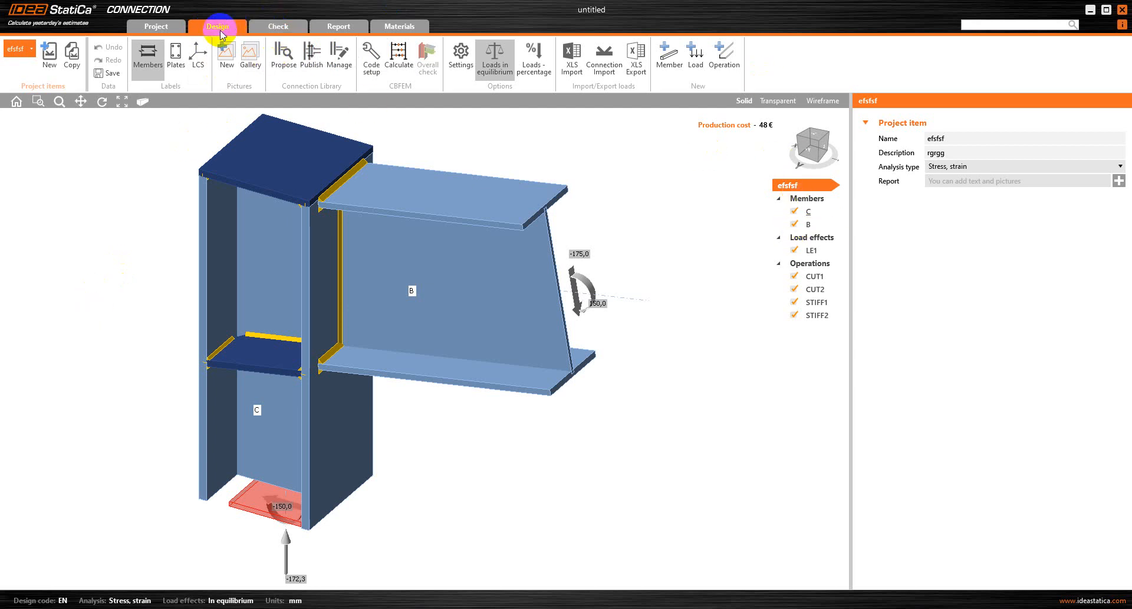
{"action": "mouse_move", "coordinate": [278, 27]}
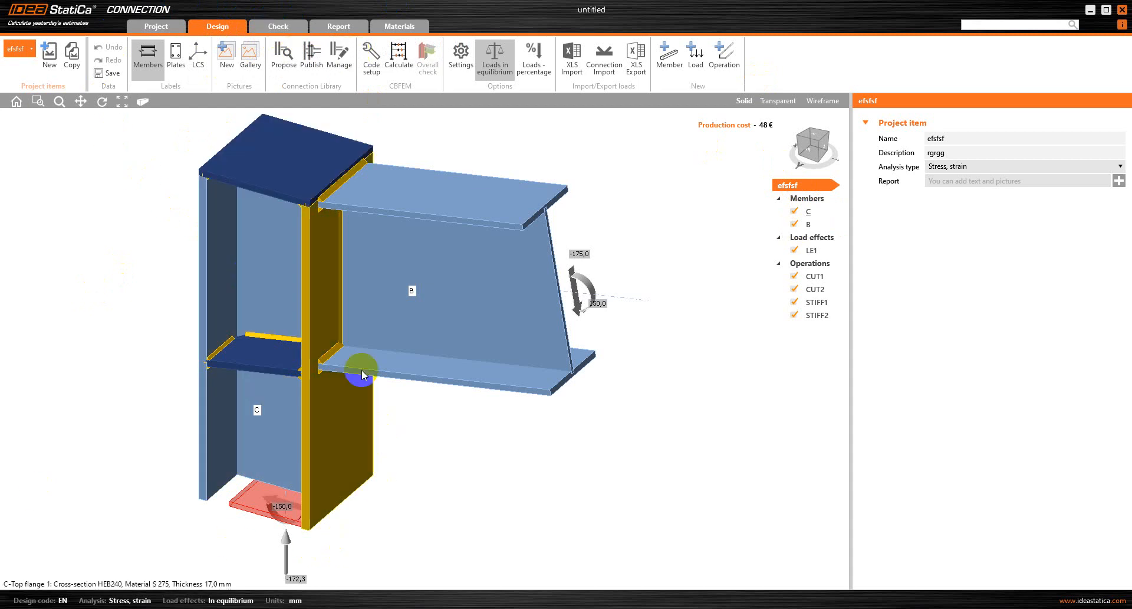
{"action": "mouse_move", "coordinate": [278, 25]}
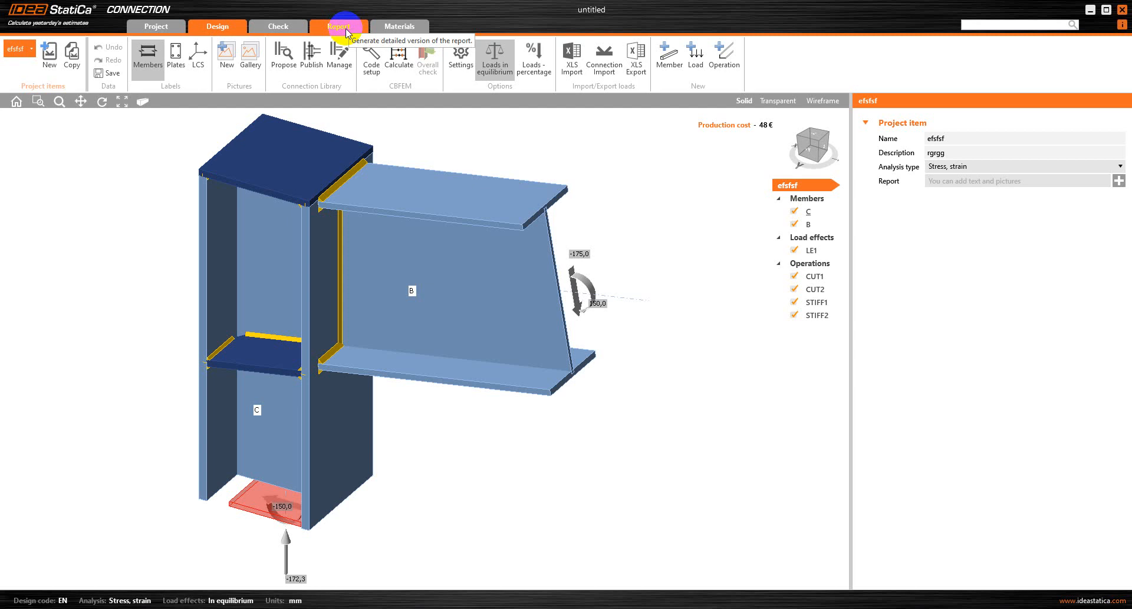
{"action": "mouse_move", "coordinate": [399, 26]}
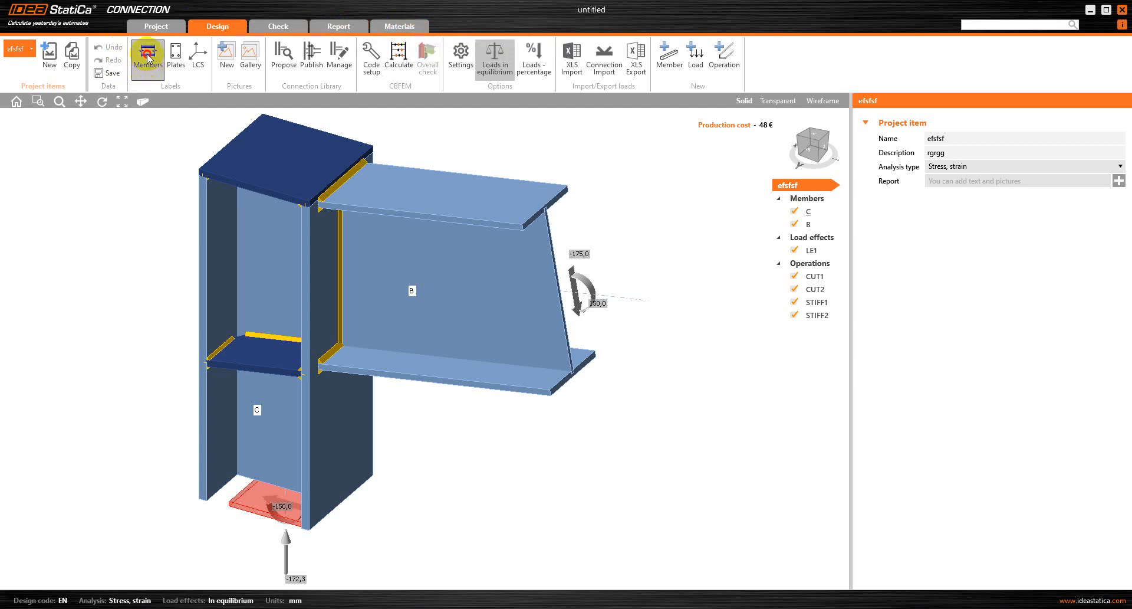
- Orbit around the joint, then show plate labels such as STIFF2 and Top flange 1
{"action": "left_click", "coordinate": [425, 393]}
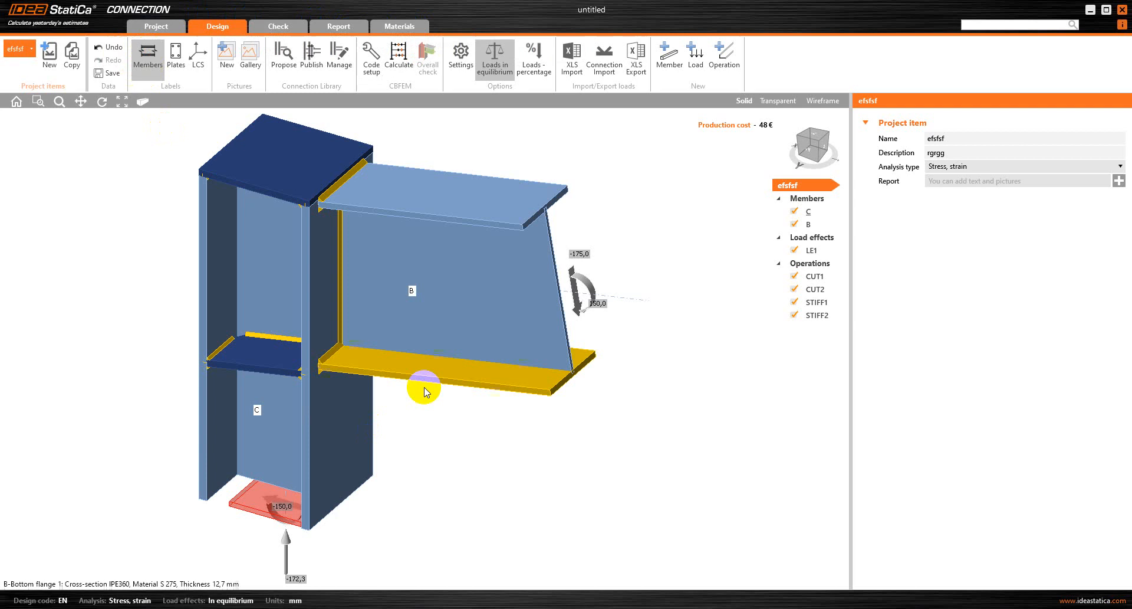
{"action": "left_click", "coordinate": [411, 289]}
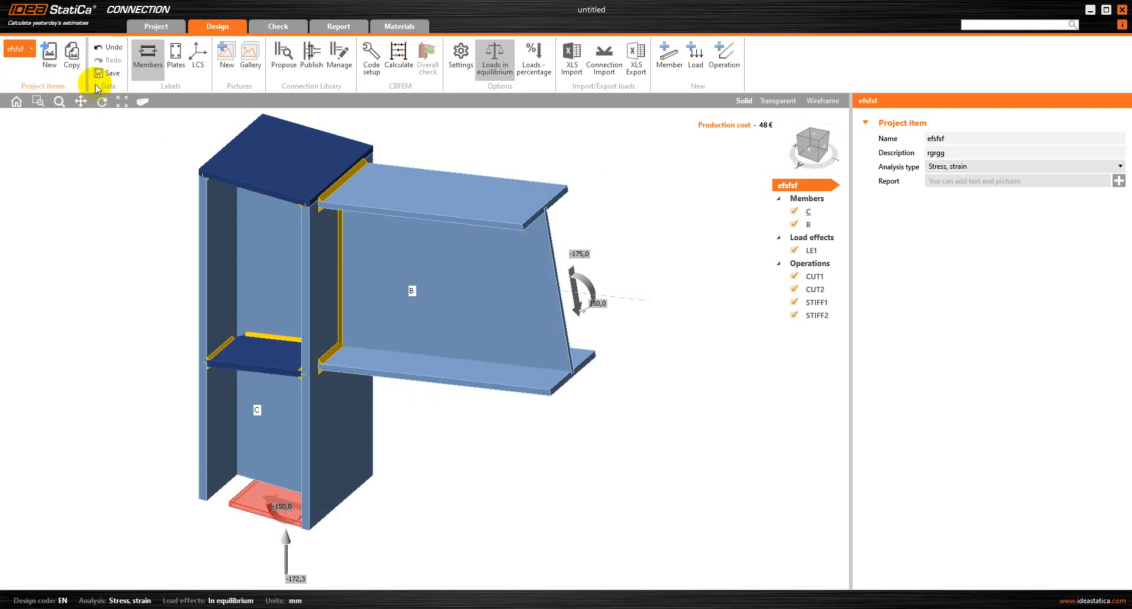
{"action": "mouse_move", "coordinate": [80, 101]}
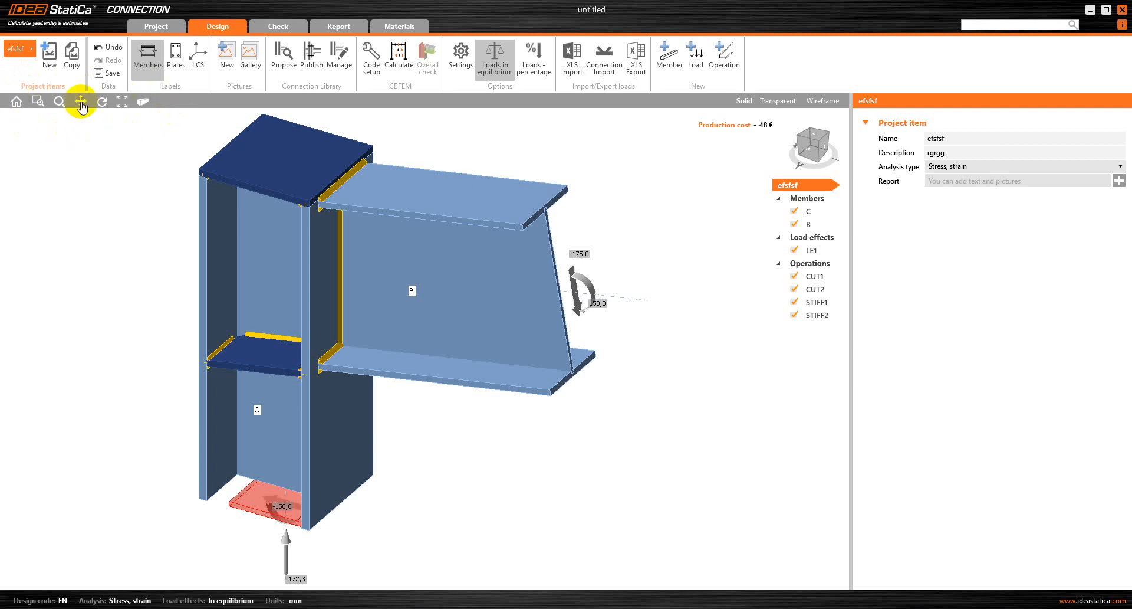
{"action": "mouse_move", "coordinate": [296, 350]}
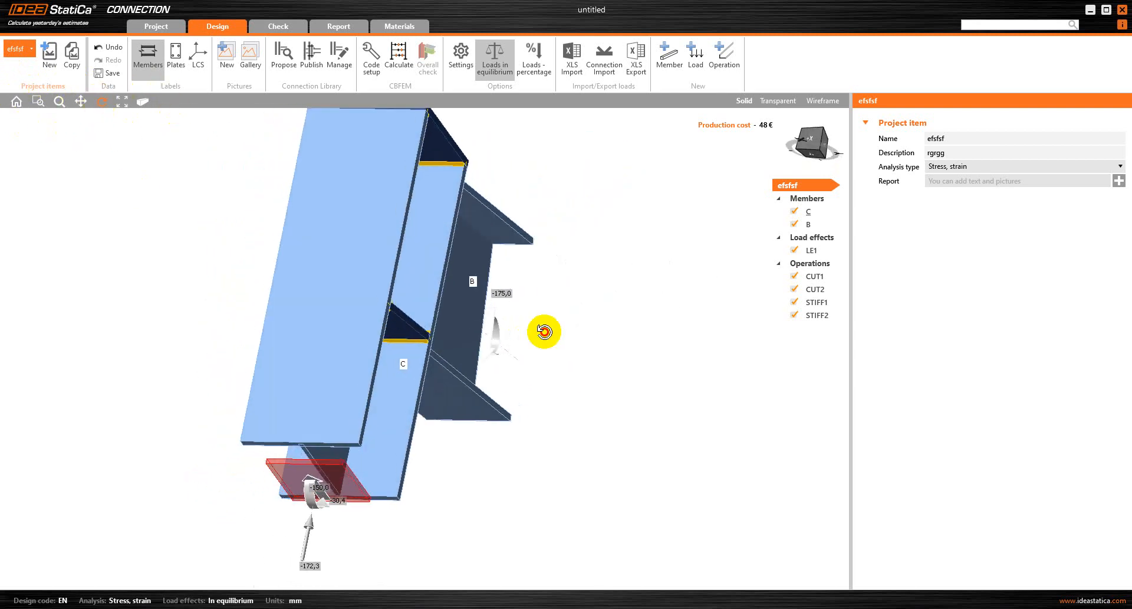
{"action": "left_click_drag", "start_coordinate": [544, 332], "coordinate": [731, 331]}
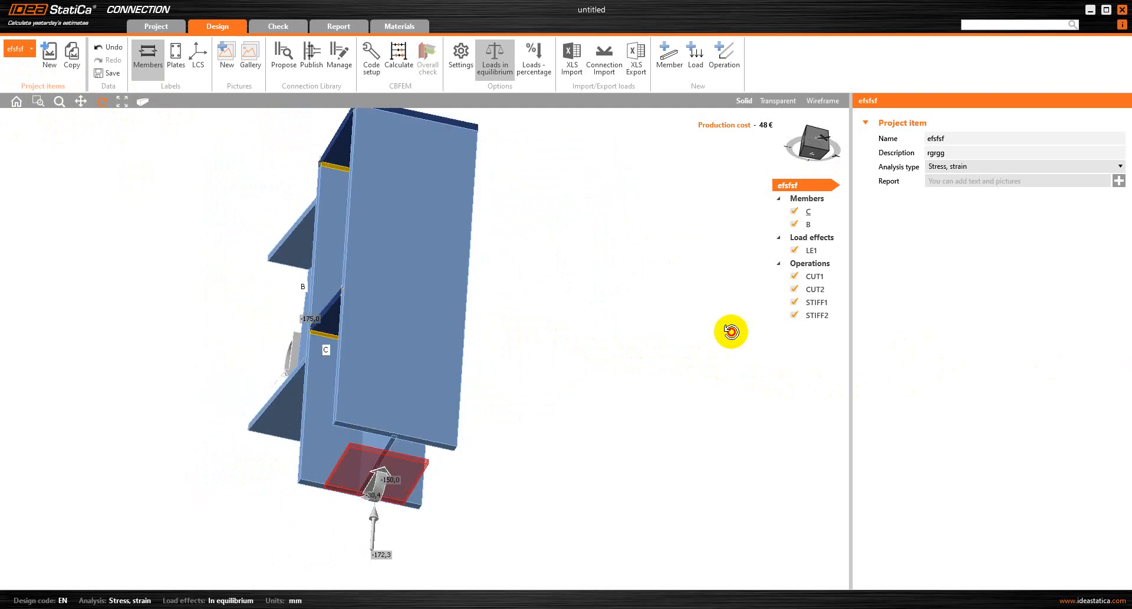
{"action": "left_click_drag", "start_coordinate": [731, 332], "coordinate": [114, 470]}
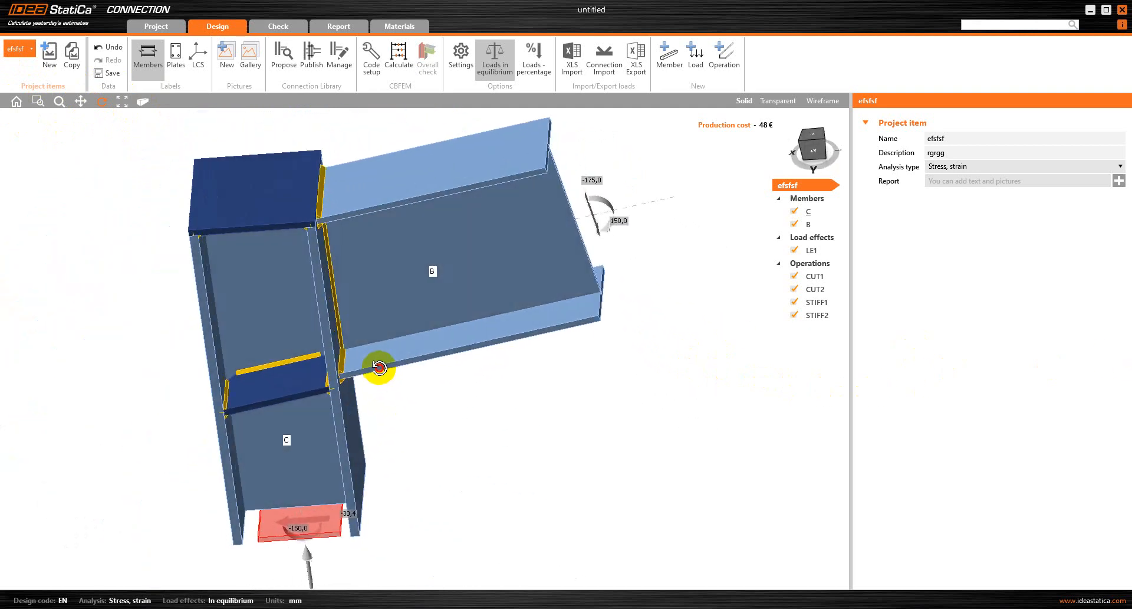
{"action": "left_click_drag", "start_coordinate": [379, 366], "coordinate": [383, 337]}
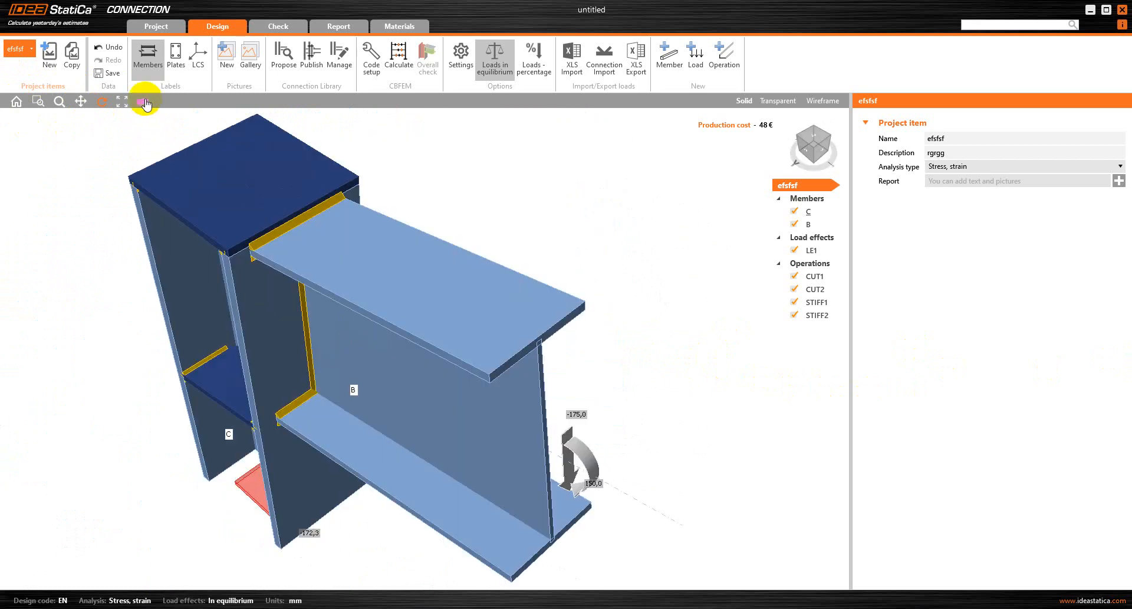
{"action": "mouse_move", "coordinate": [20, 88]}
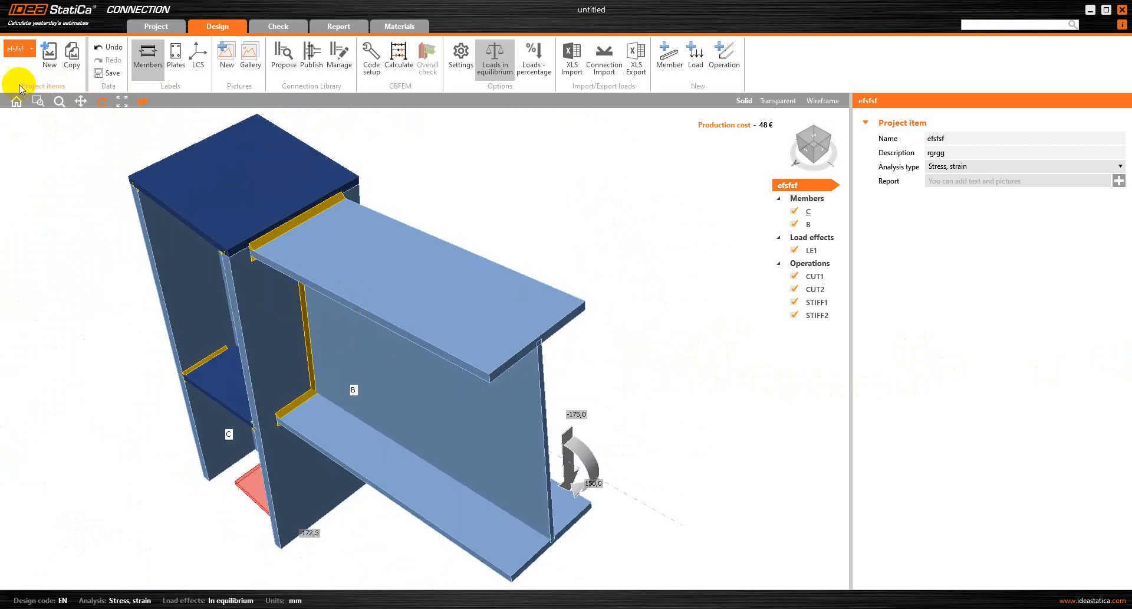
{"action": "left_click", "coordinate": [176, 54]}
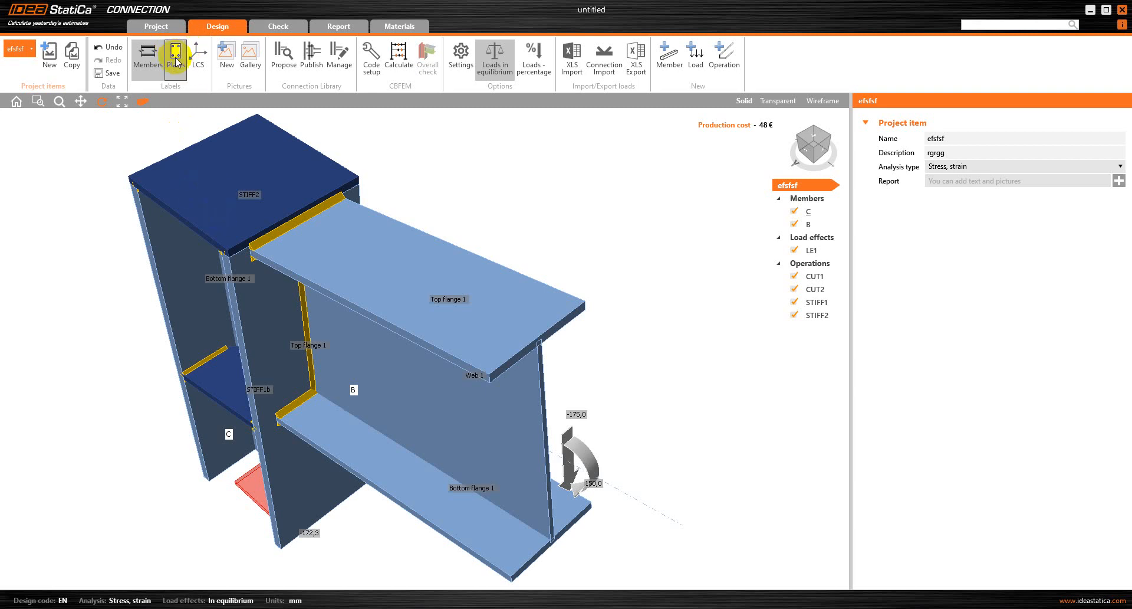
{"action": "left_click", "coordinate": [175, 55]}
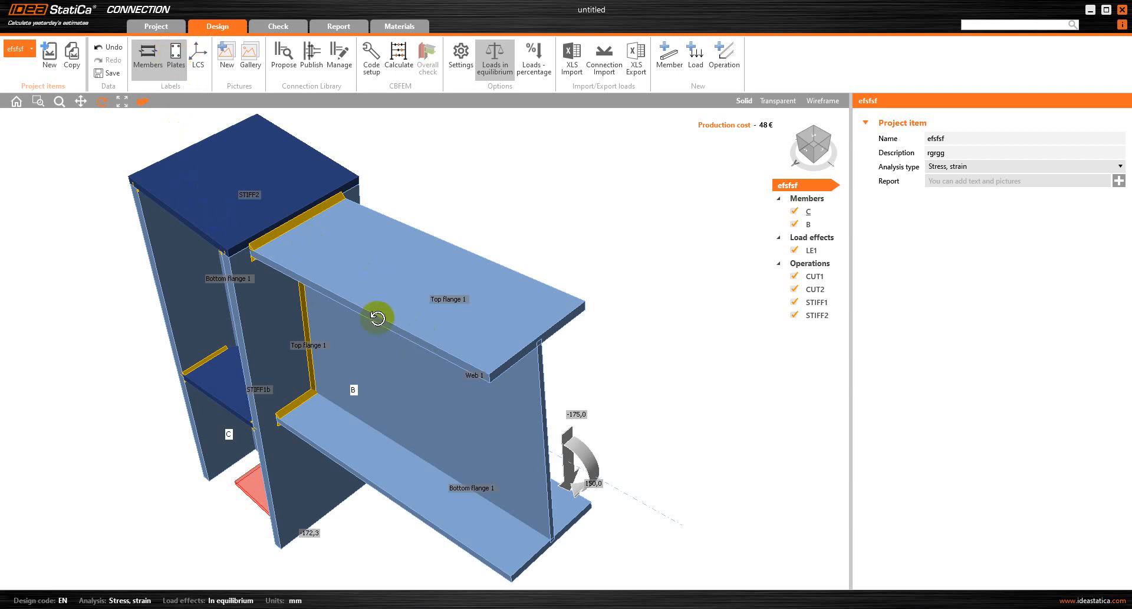
{"action": "left_click_drag", "start_coordinate": [376, 318], "coordinate": [386, 302]}
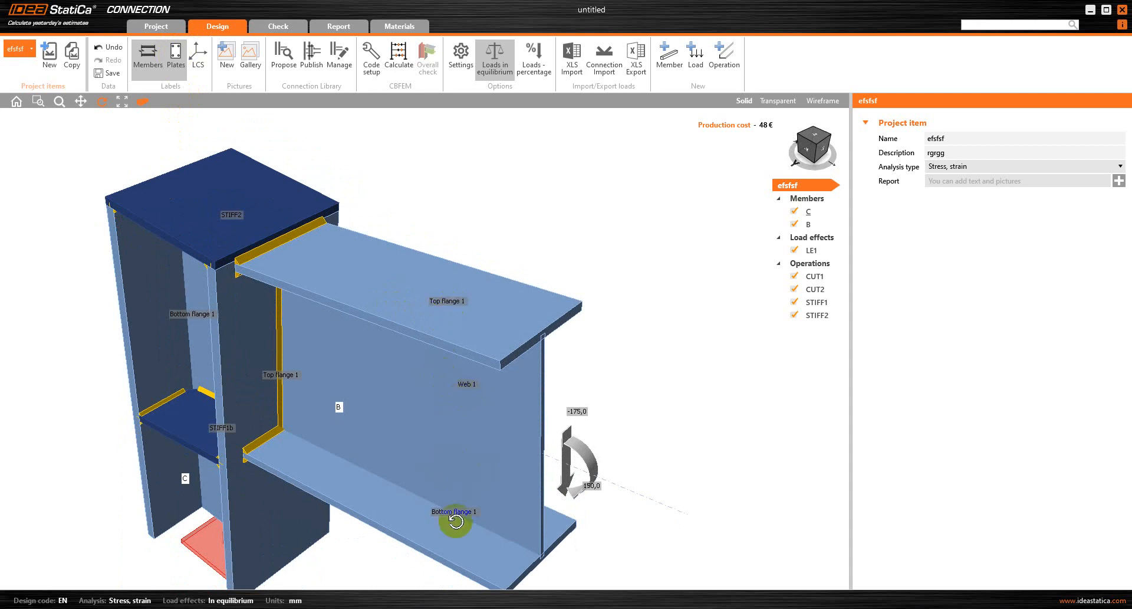
{"action": "left_click_drag", "start_coordinate": [455, 519], "coordinate": [282, 385]}
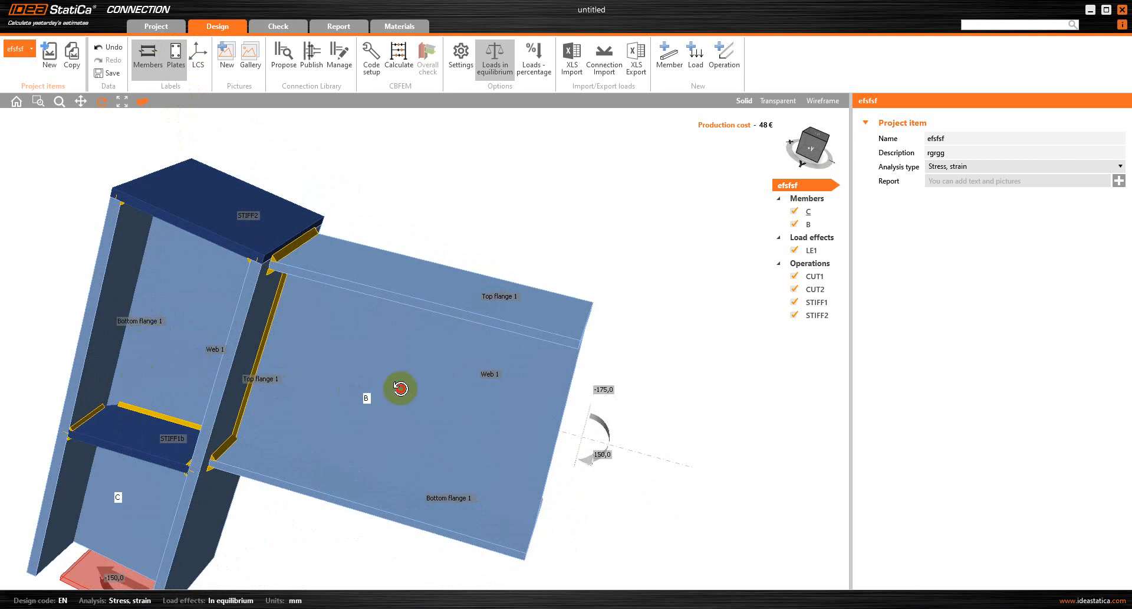
{"action": "left_click_drag", "start_coordinate": [401, 388], "coordinate": [585, 474]}
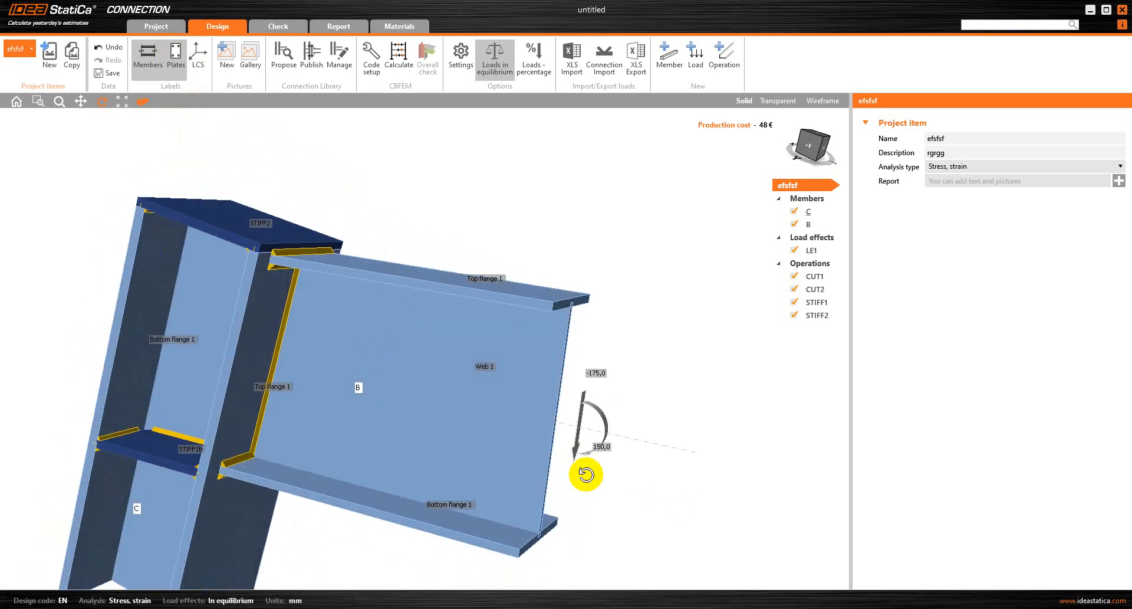
{"action": "mouse_move", "coordinate": [198, 97]}
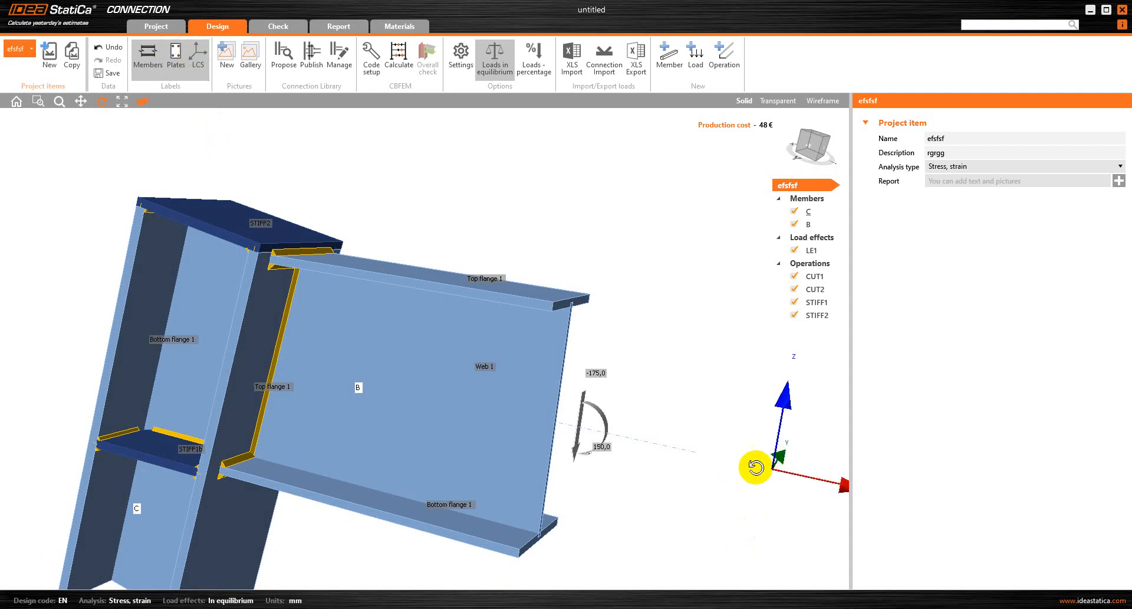
{"action": "mouse_move", "coordinate": [793, 374]}
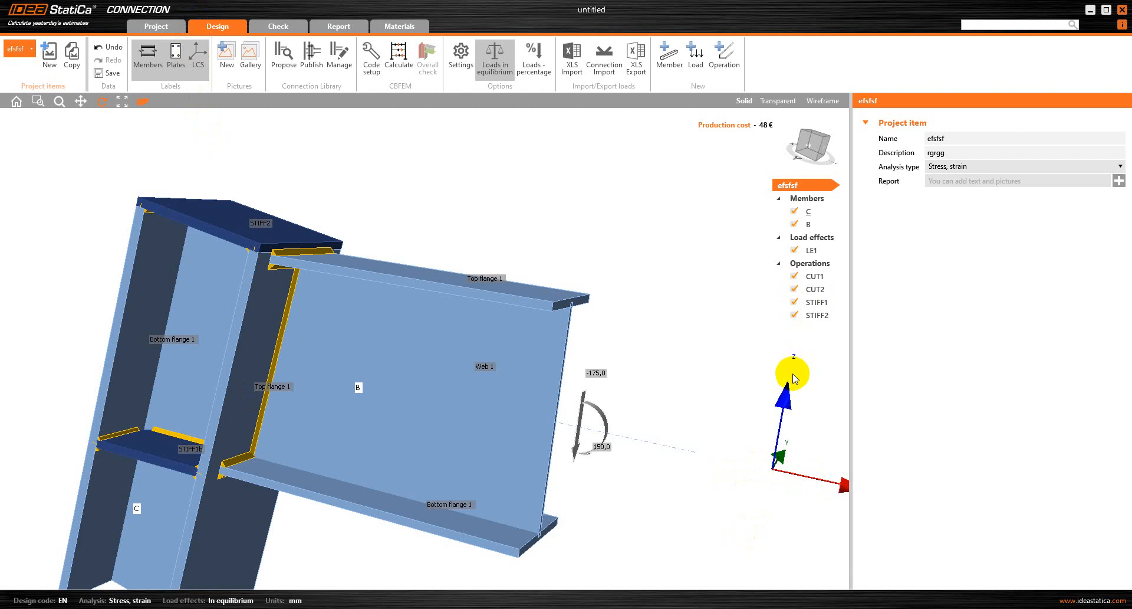
{"action": "mouse_move", "coordinate": [778, 475]}
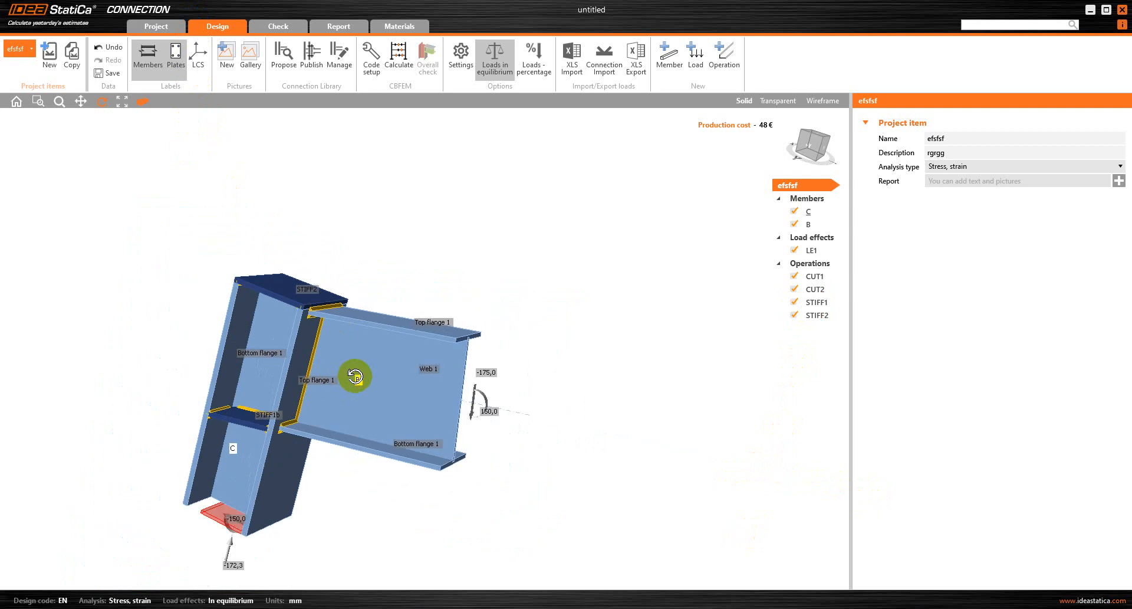
{"action": "left_click_drag", "start_coordinate": [354, 375], "coordinate": [303, 476]}
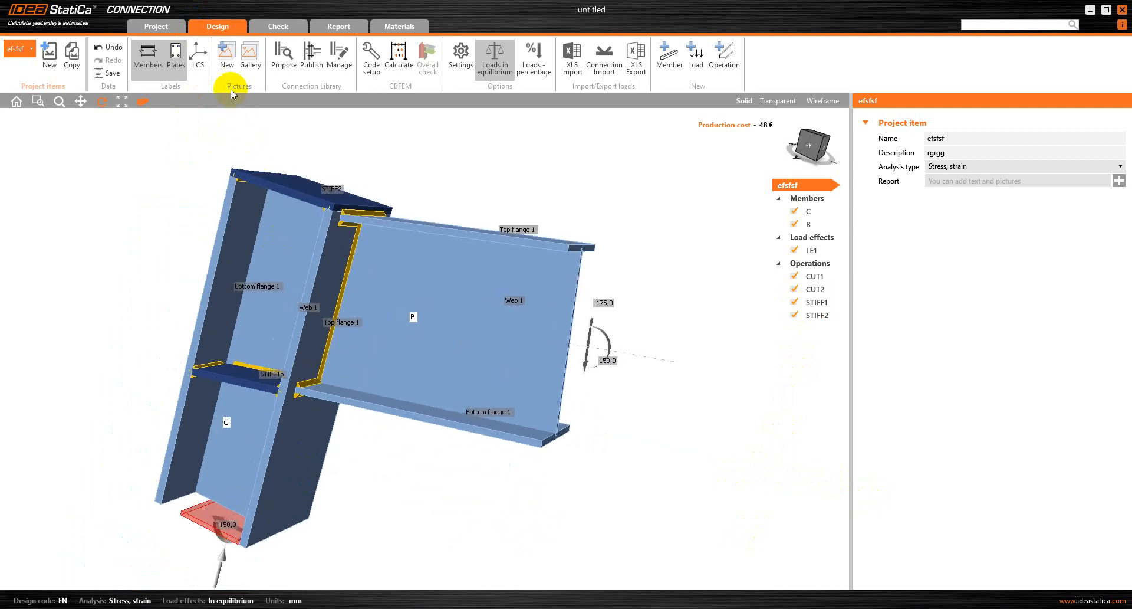
{"action": "mouse_move", "coordinate": [286, 58]}
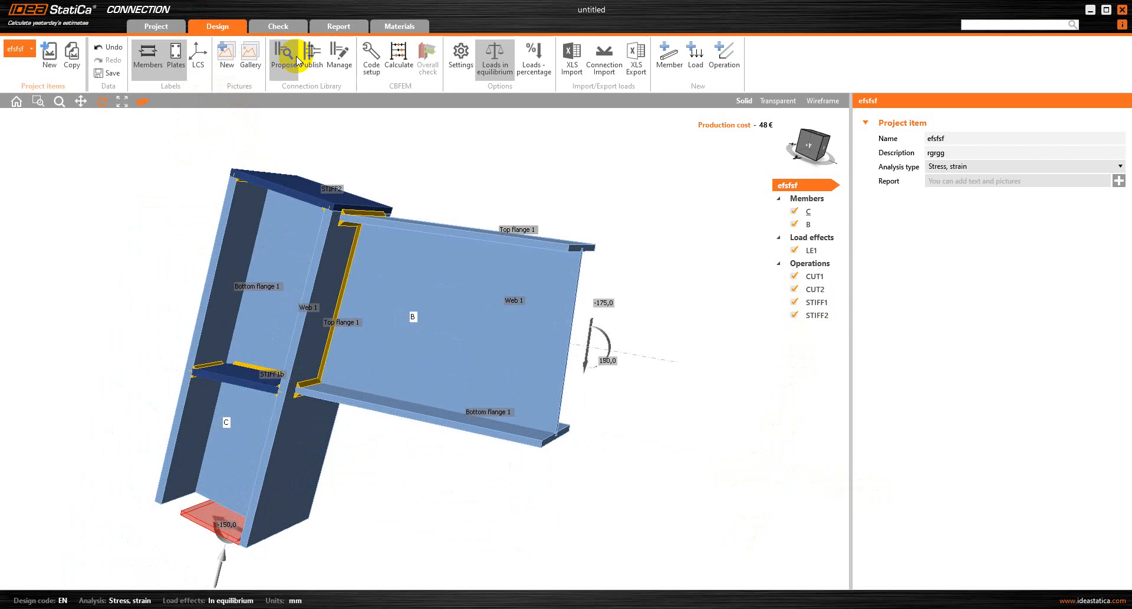
{"action": "mouse_move", "coordinate": [224, 32]}
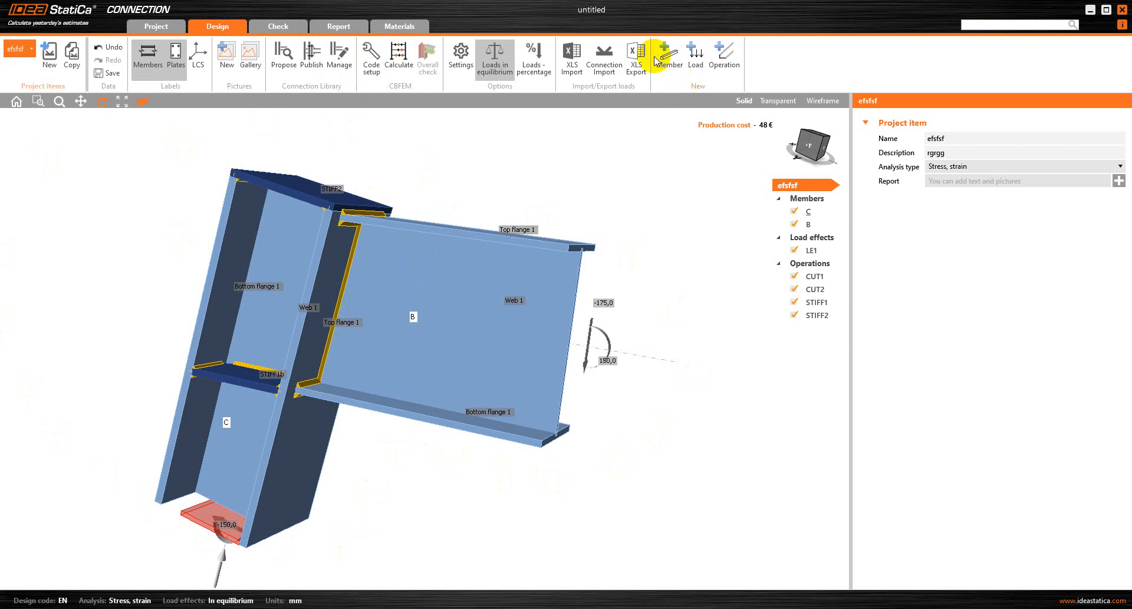
{"action": "mouse_move", "coordinate": [645, 96]}
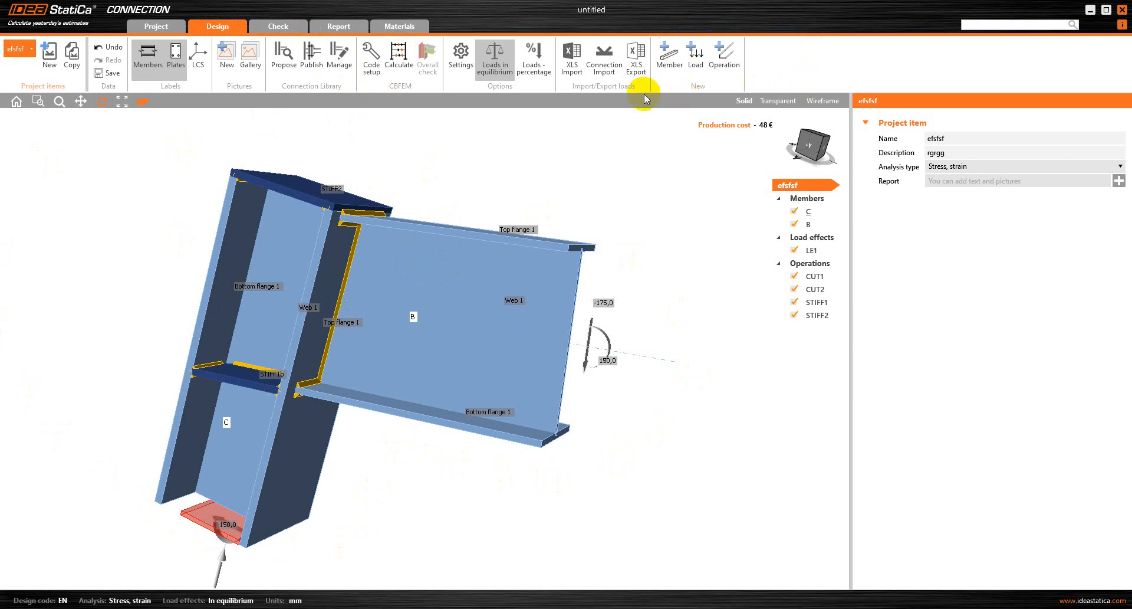
{"action": "mouse_move", "coordinate": [669, 56]}
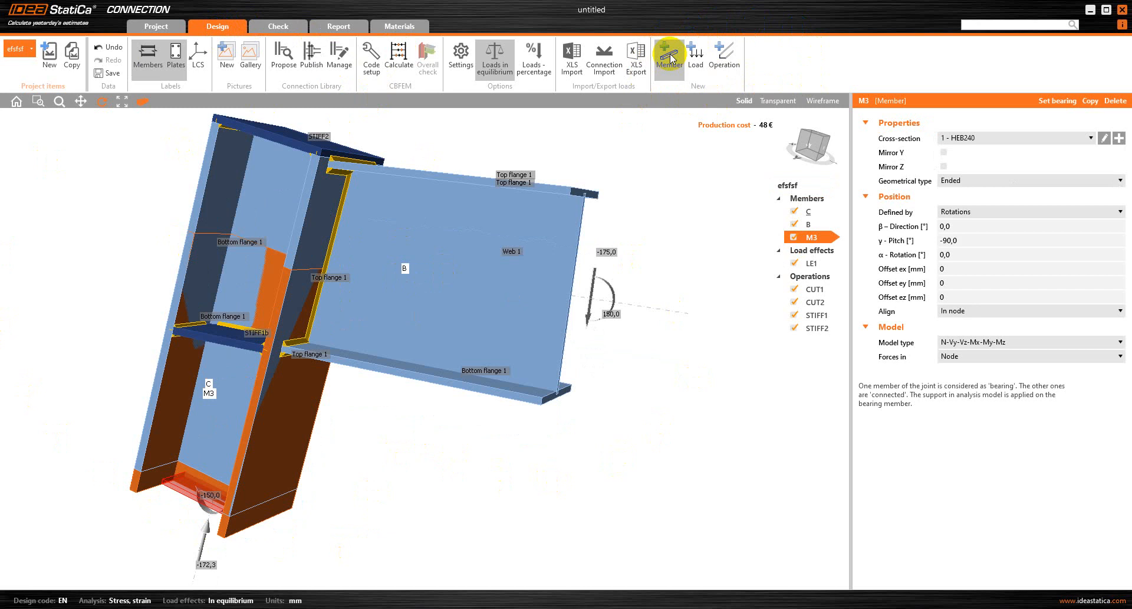
{"action": "mouse_move", "coordinate": [791, 236]}
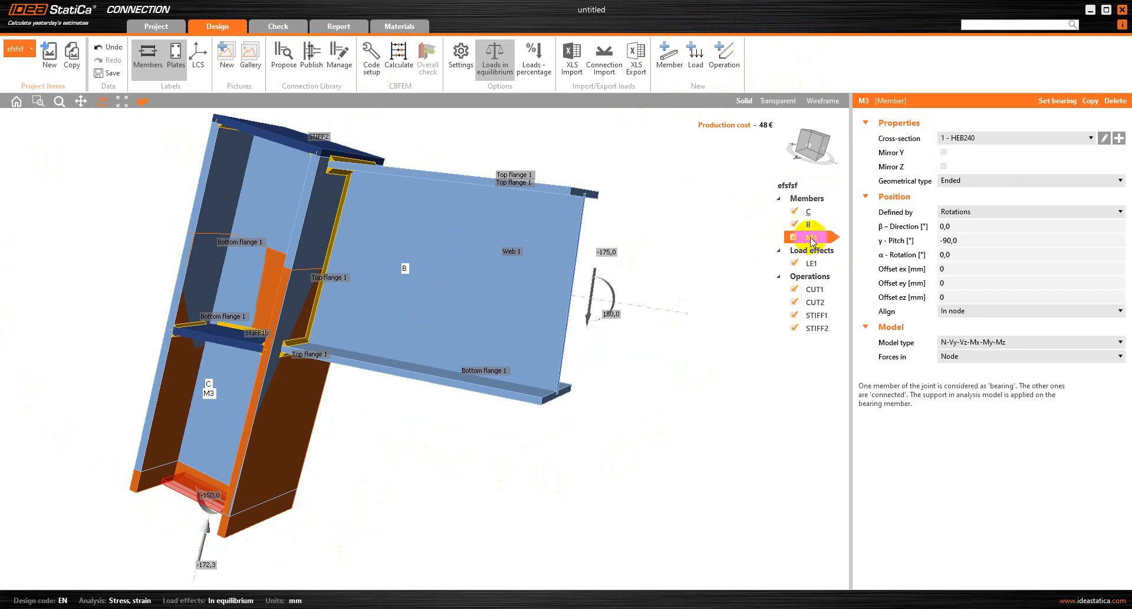
- Delete trial member M3 (HEB240) from the Members tree
{"action": "left_click", "coordinate": [814, 235]}
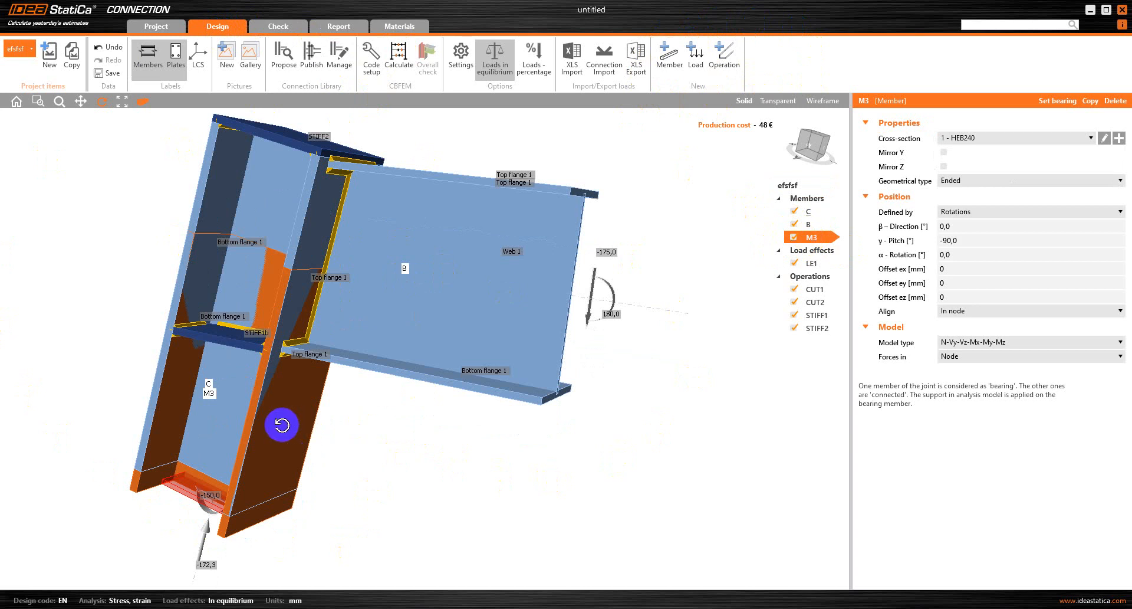
{"action": "mouse_move", "coordinate": [841, 207]}
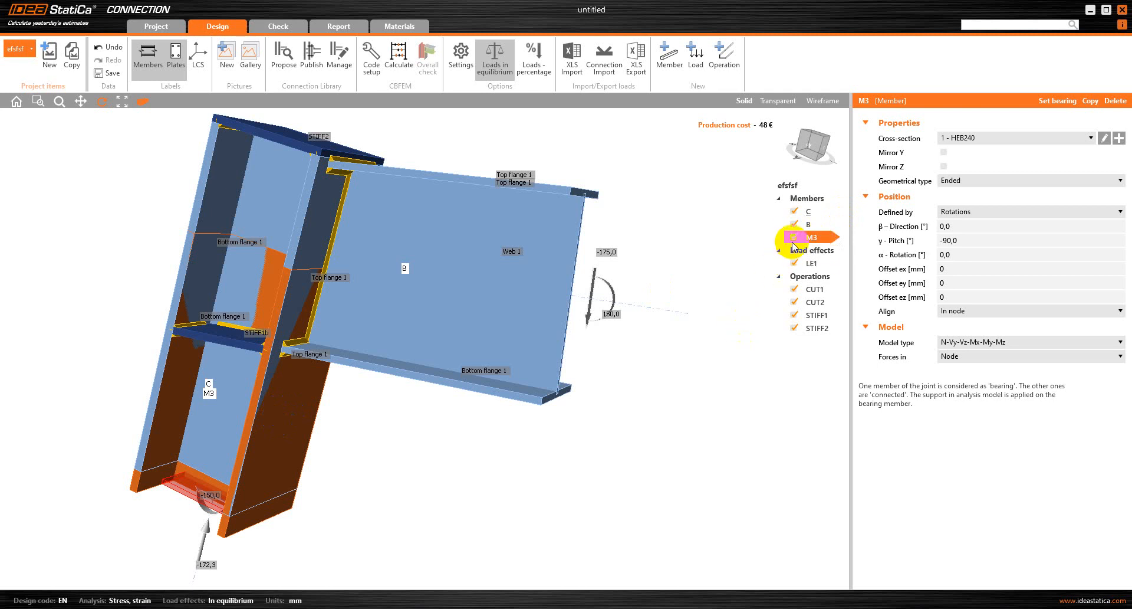
{"action": "right_click", "coordinate": [815, 237]}
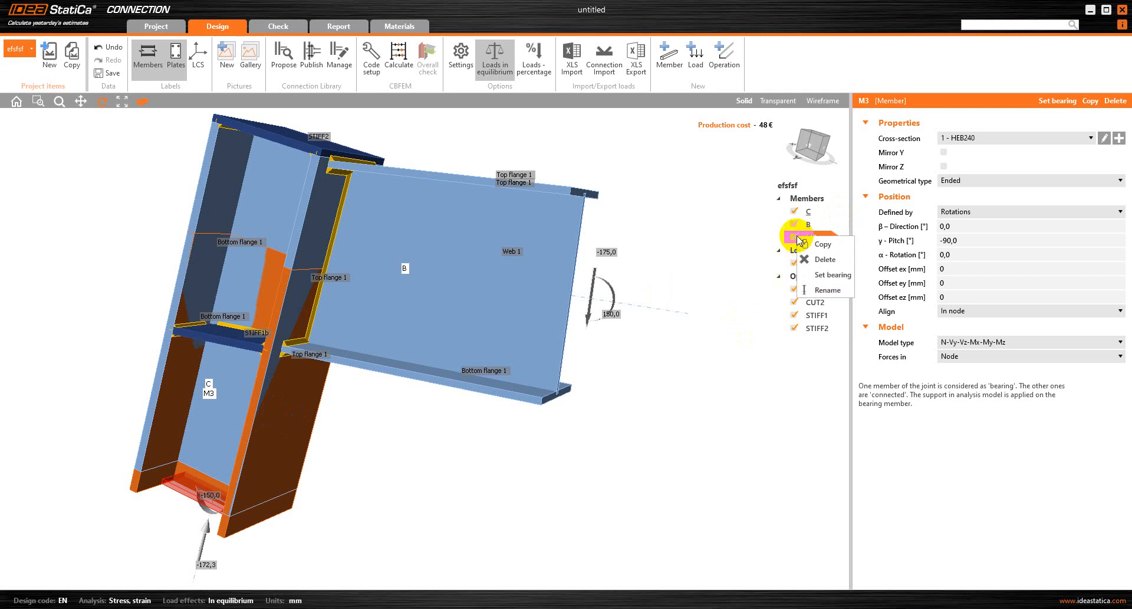
{"action": "mouse_move", "coordinate": [824, 259]}
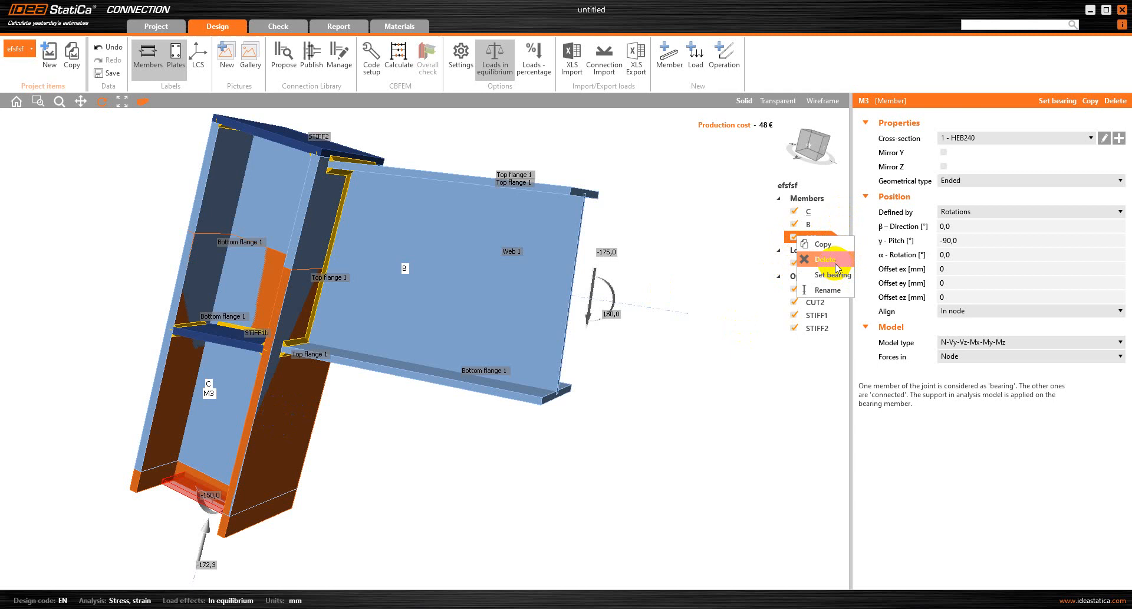
{"action": "left_click", "coordinate": [808, 212]}
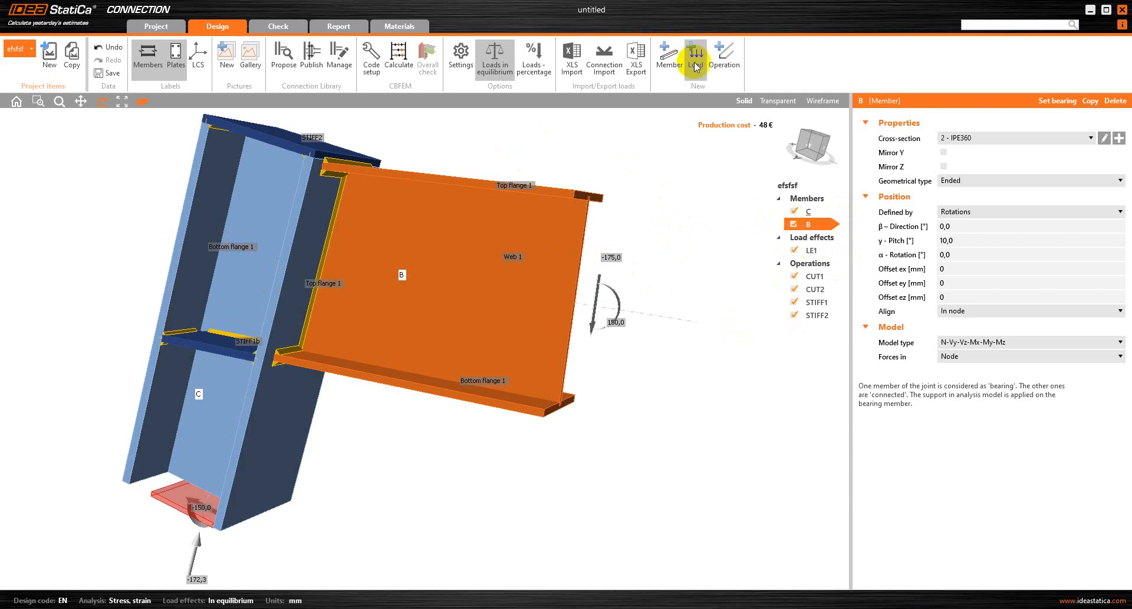
{"action": "mouse_move", "coordinate": [648, 80]}
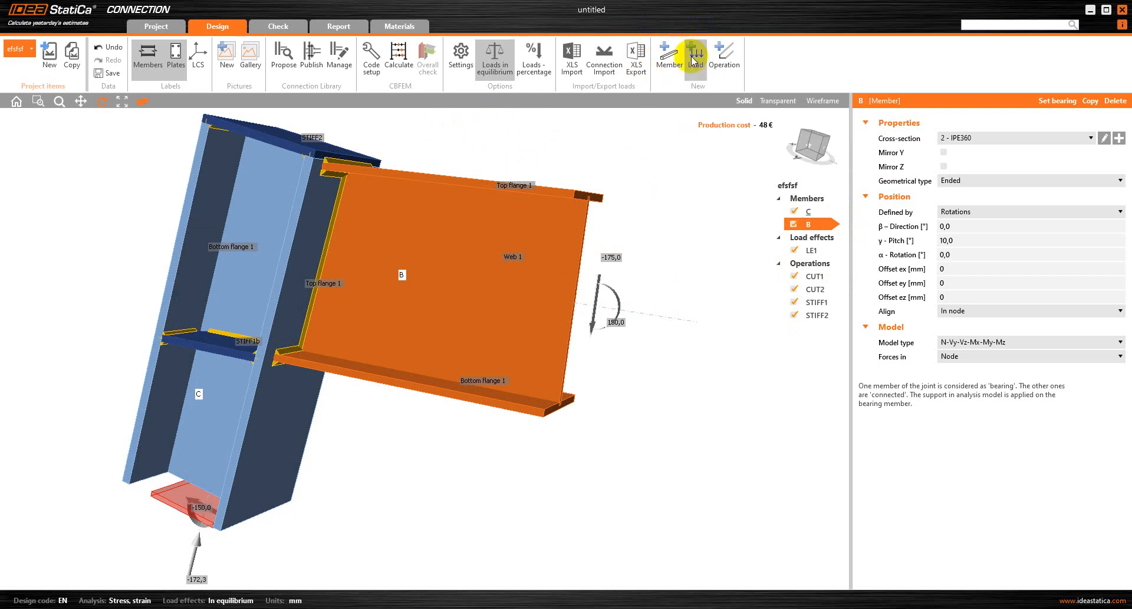
{"action": "mouse_move", "coordinate": [647, 276]}
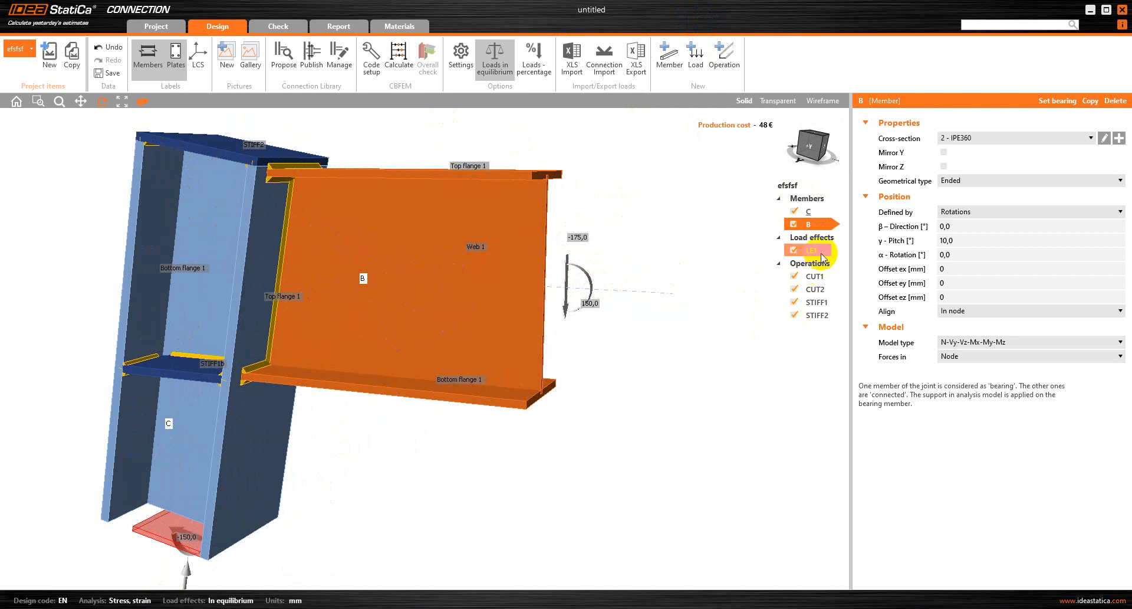
- Show load effect LE1's member forces and orbit the joint to review them
{"action": "left_click", "coordinate": [810, 249]}
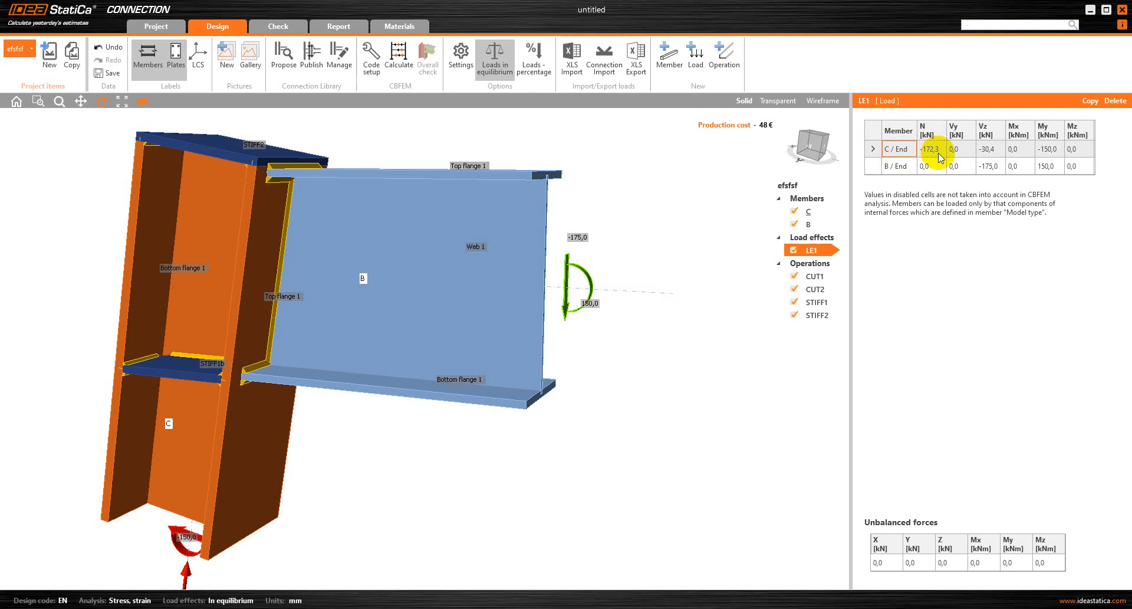
{"action": "mouse_move", "coordinate": [1092, 158]}
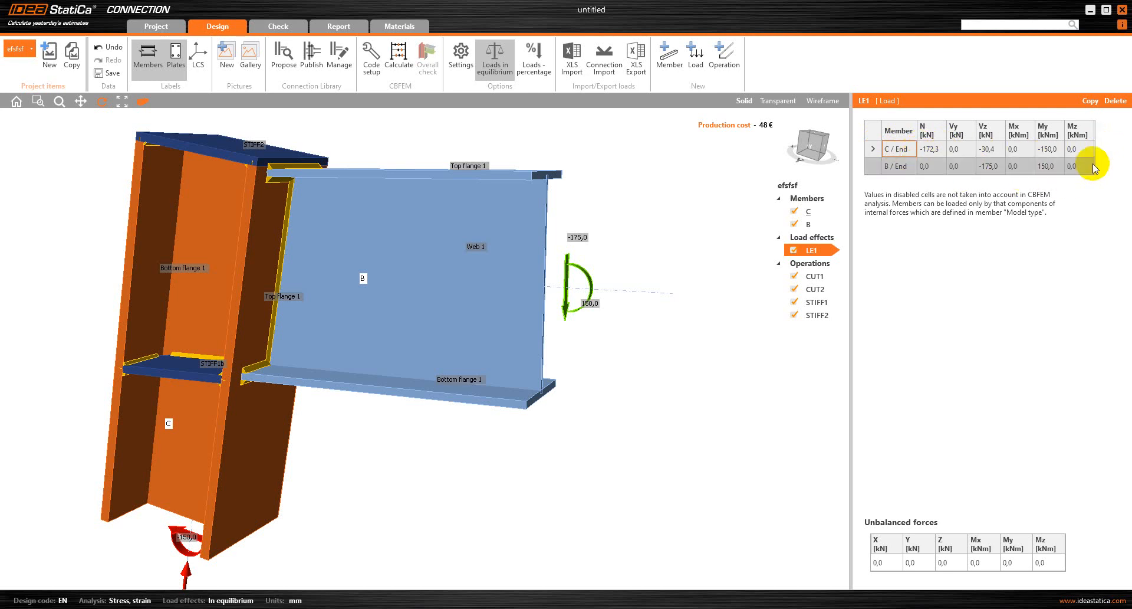
{"action": "mouse_move", "coordinate": [856, 174]}
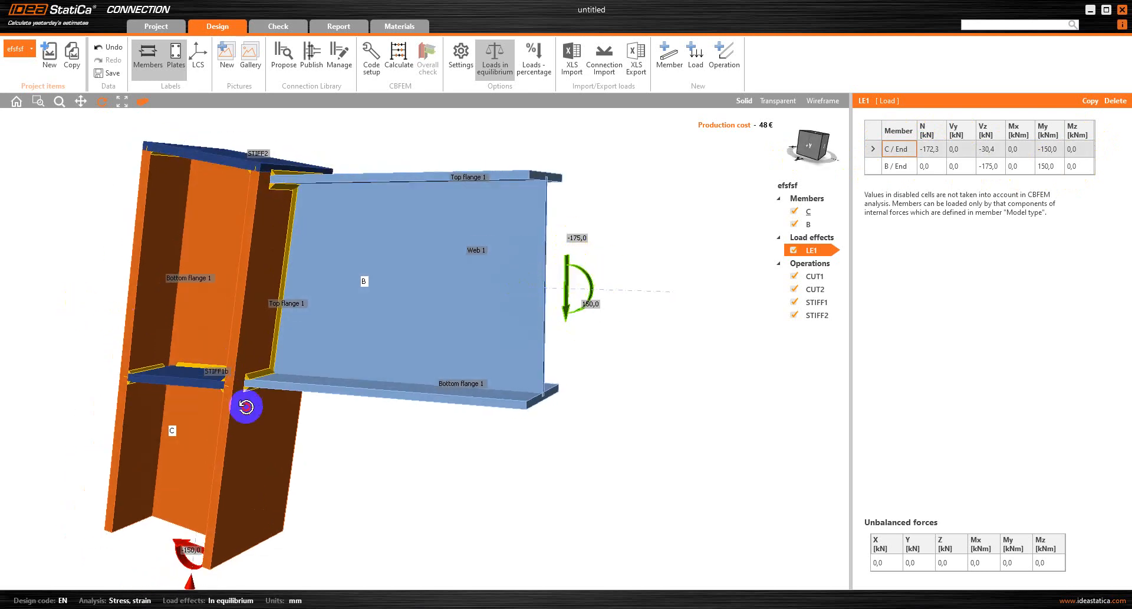
{"action": "left_click_drag", "start_coordinate": [245, 406], "coordinate": [549, 358]}
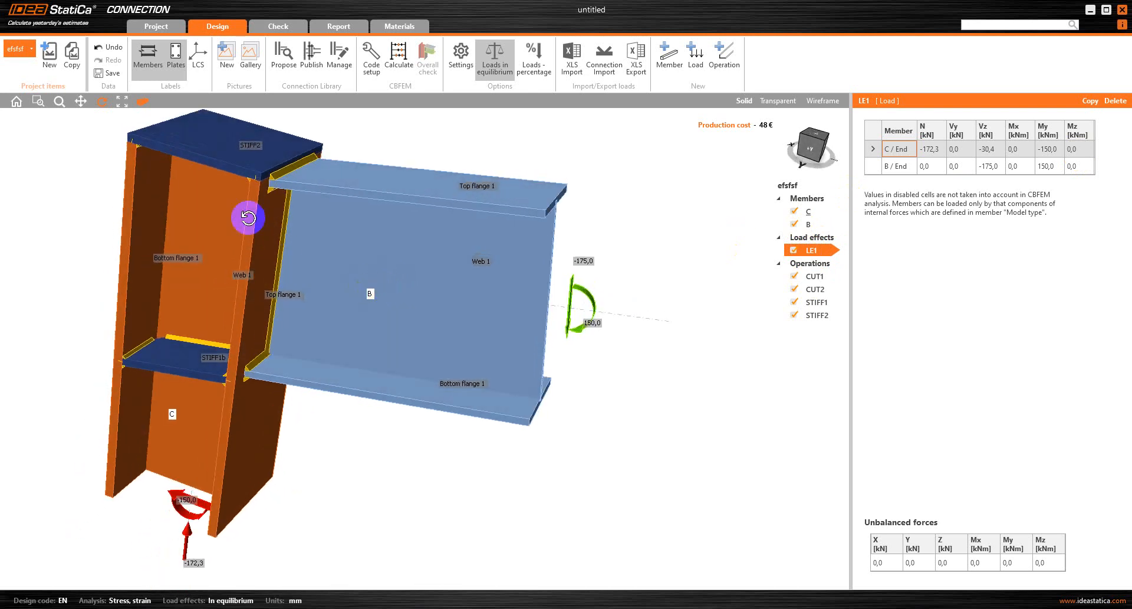
{"action": "mouse_move", "coordinate": [177, 361]}
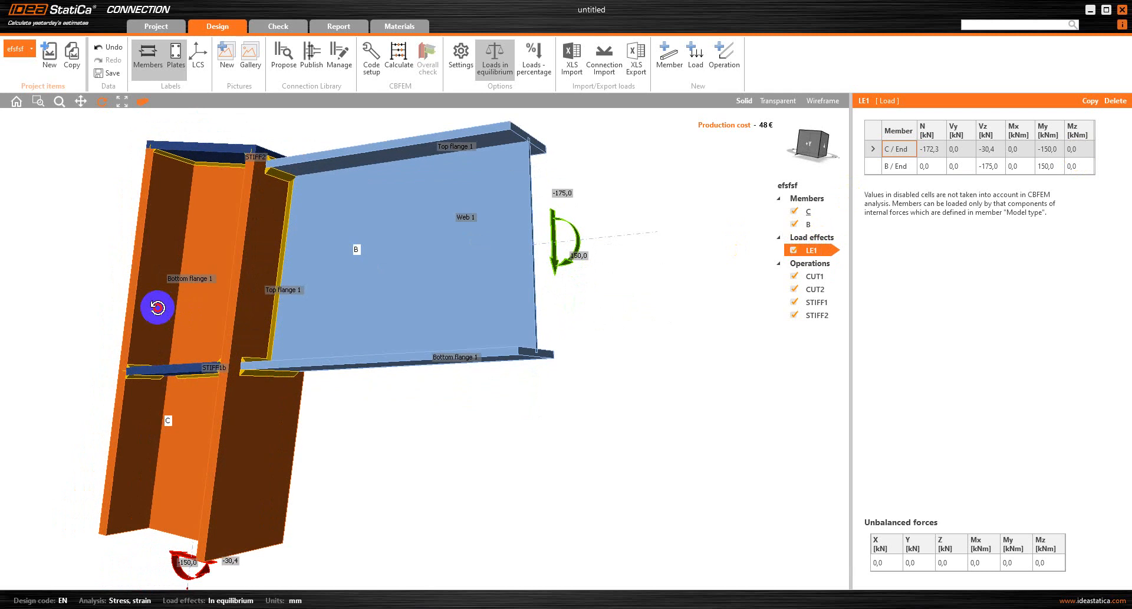
{"action": "mouse_move", "coordinate": [266, 357]}
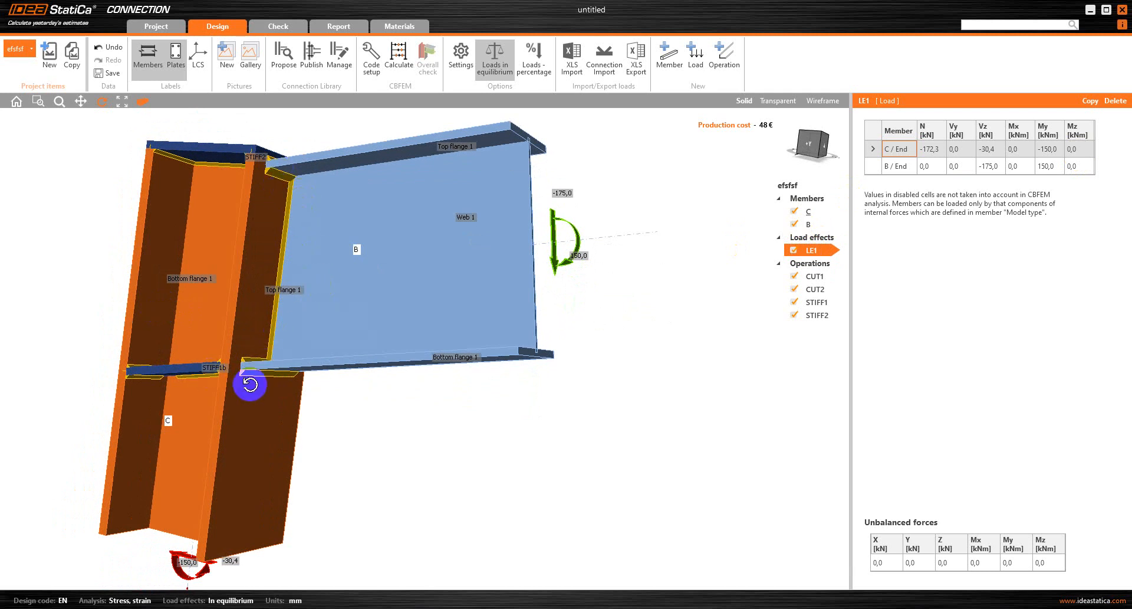
{"action": "left_click", "coordinate": [723, 56]}
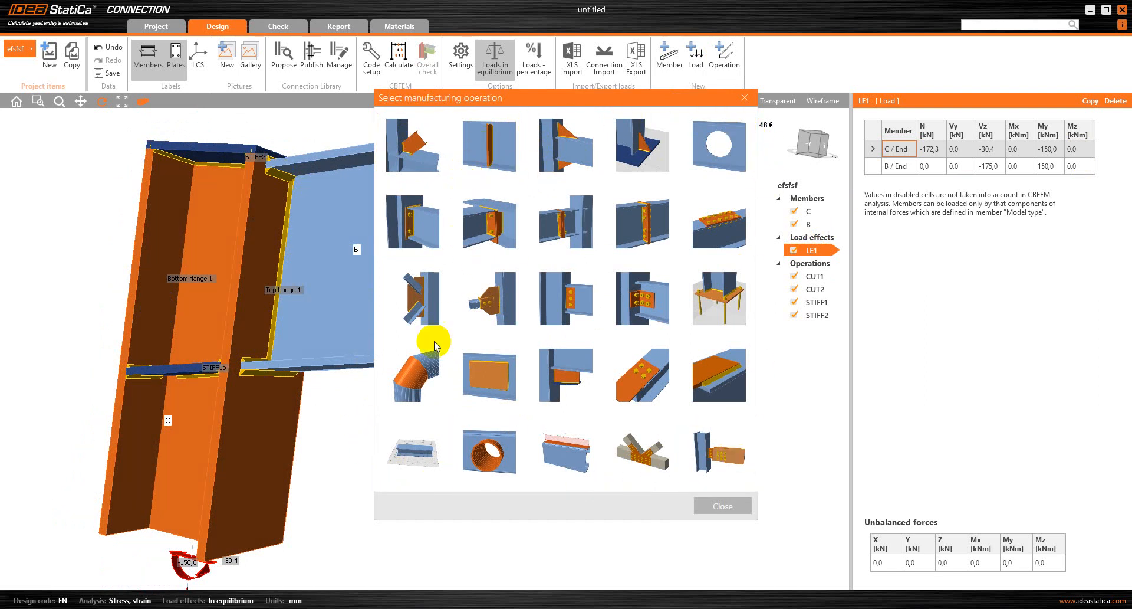
{"action": "mouse_move", "coordinate": [785, 451]}
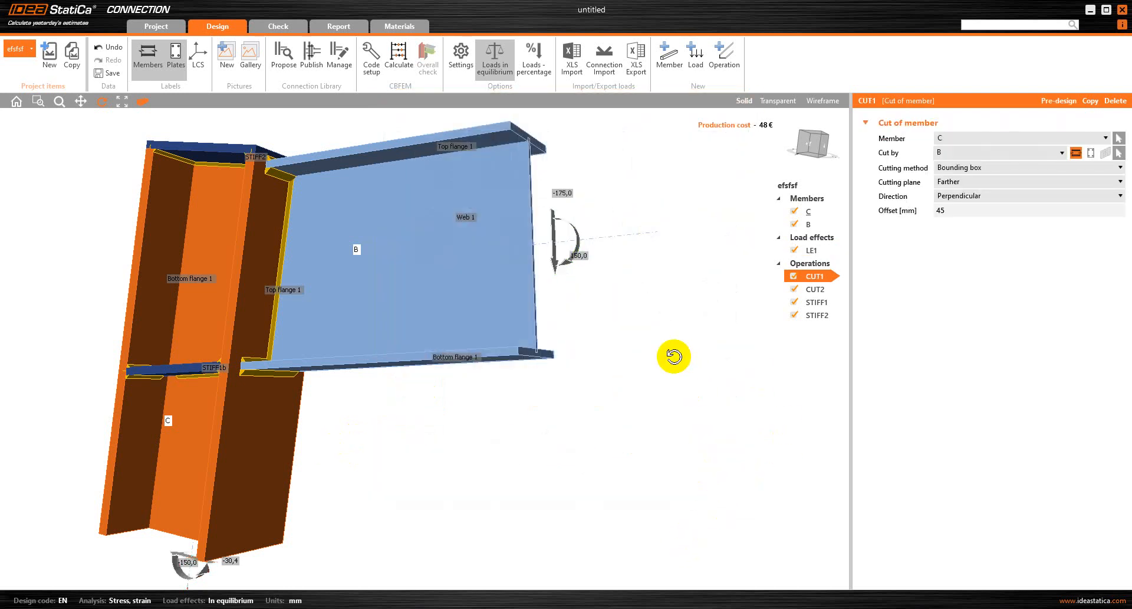
{"action": "mouse_move", "coordinate": [683, 300]}
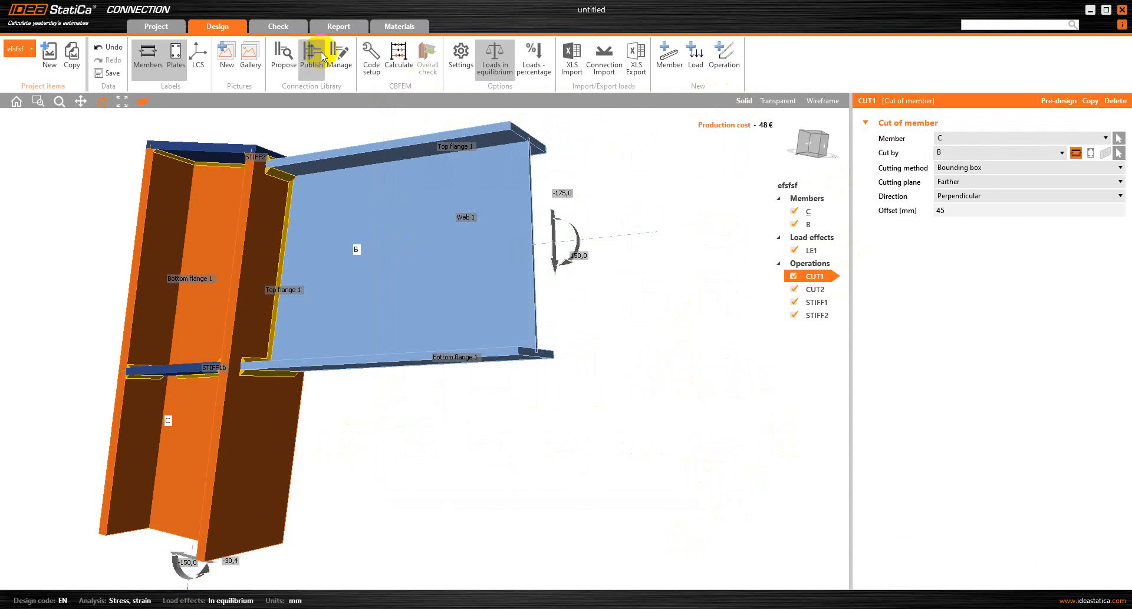
{"action": "mouse_move", "coordinate": [665, 101]}
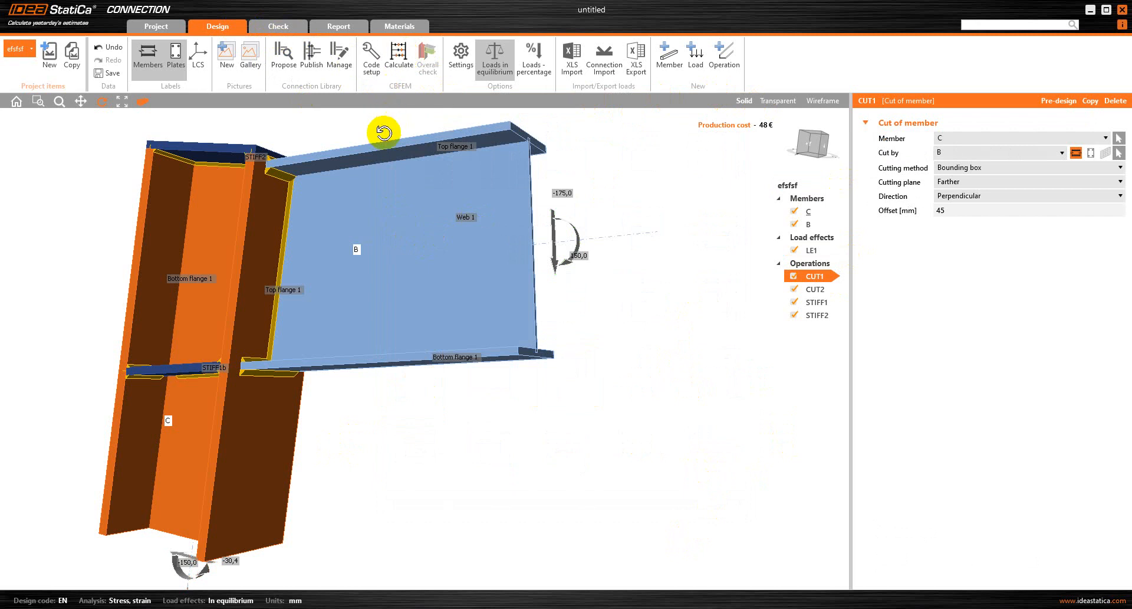
- Calculate the connection and view the overall check, with welds failing at 101.1%
{"action": "left_click", "coordinate": [399, 57]}
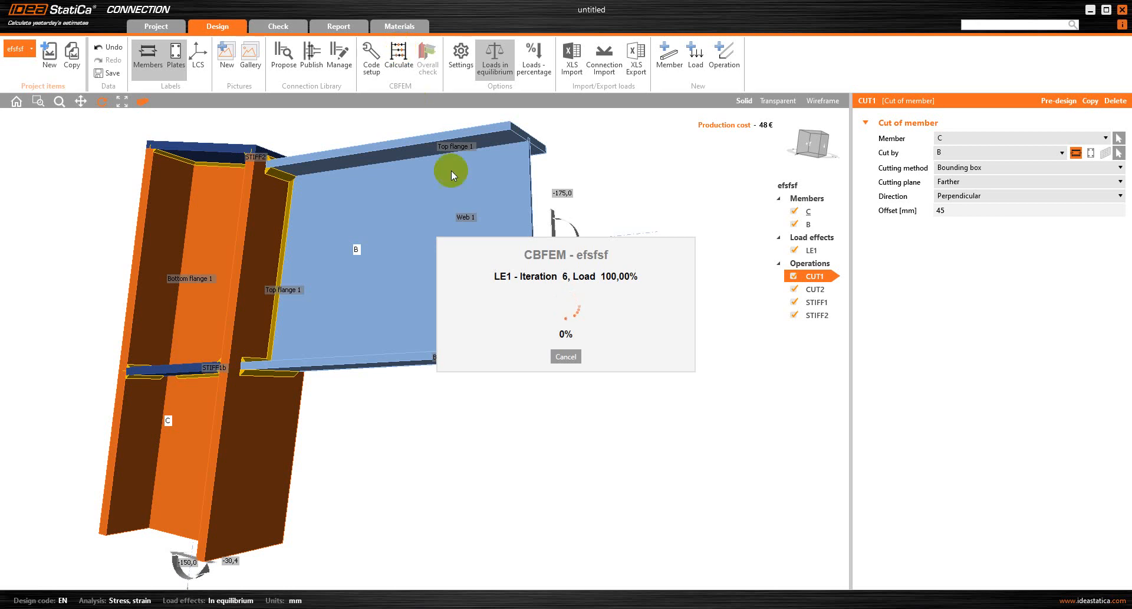
{"action": "left_click", "coordinate": [427, 58]}
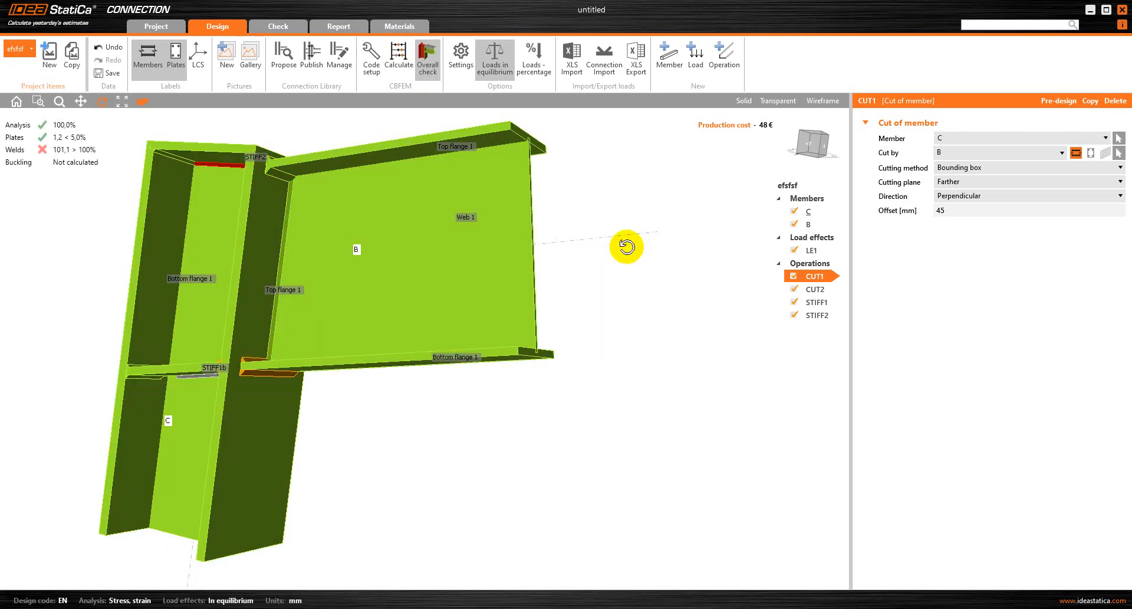
{"action": "left_click_drag", "start_coordinate": [627, 245], "coordinate": [432, 336]}
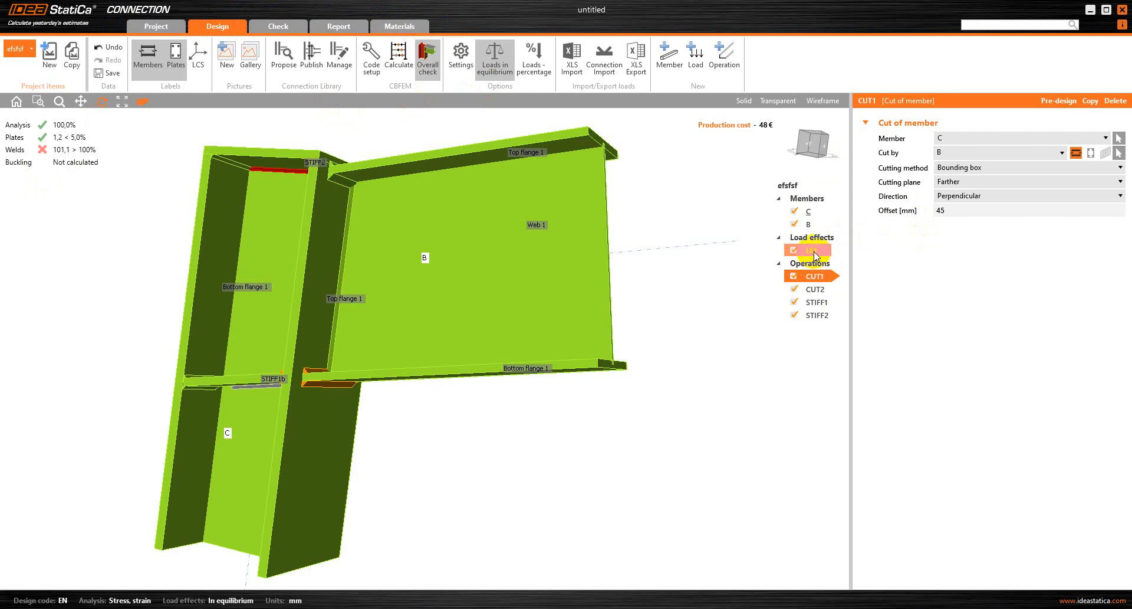
- Step through C, B and CUT1 to CUT2, showing 7.0 mm flange and 4.0 mm web welds
{"action": "left_click", "coordinate": [808, 211]}
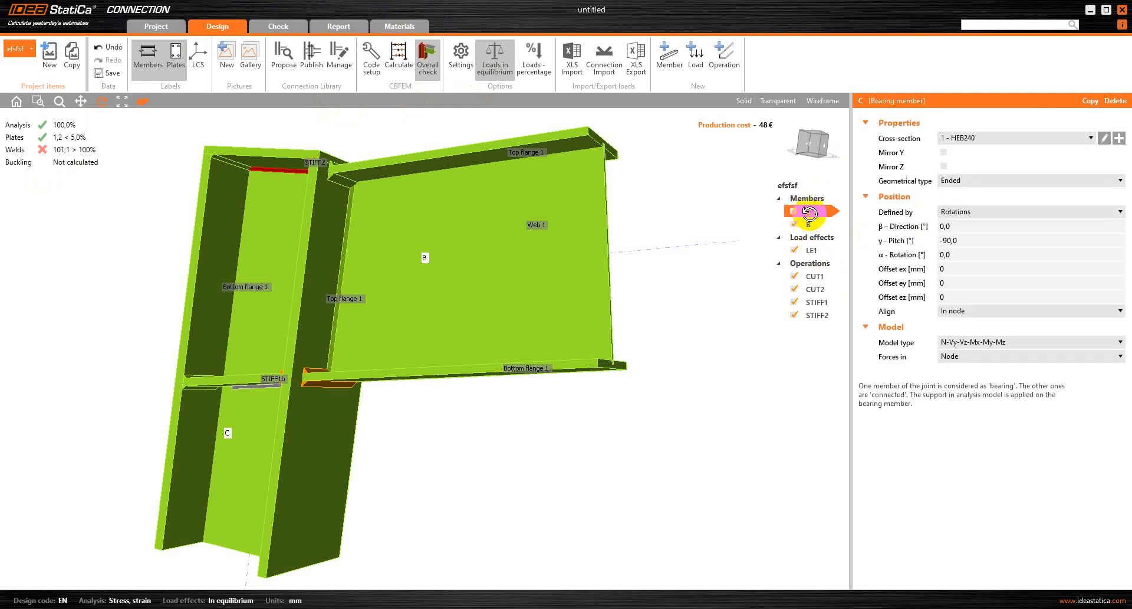
{"action": "left_click", "coordinate": [809, 222]}
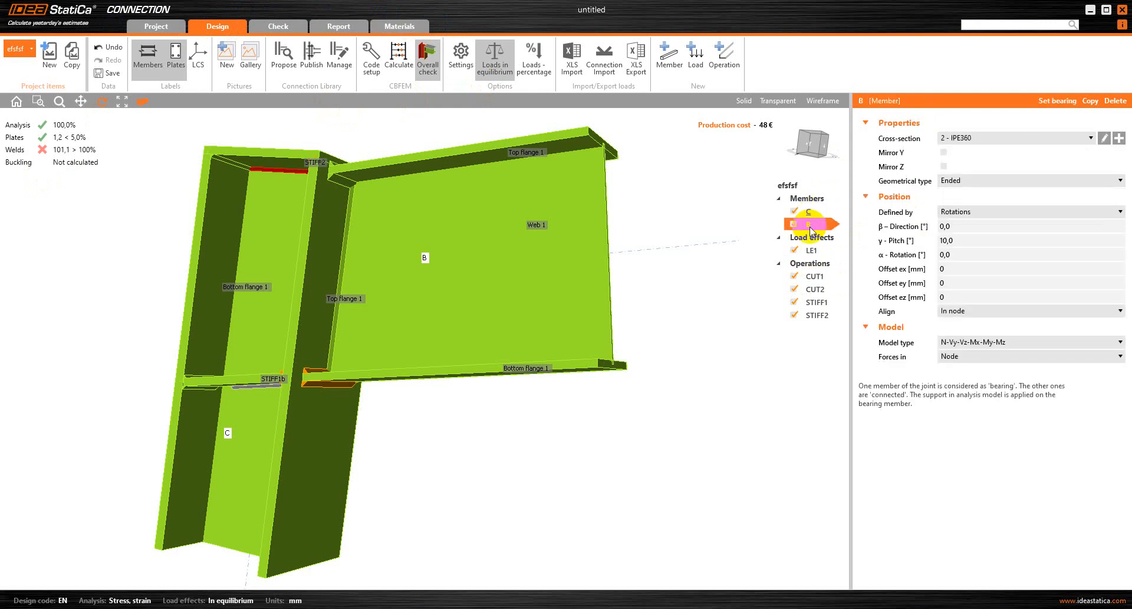
{"action": "left_click", "coordinate": [814, 276]}
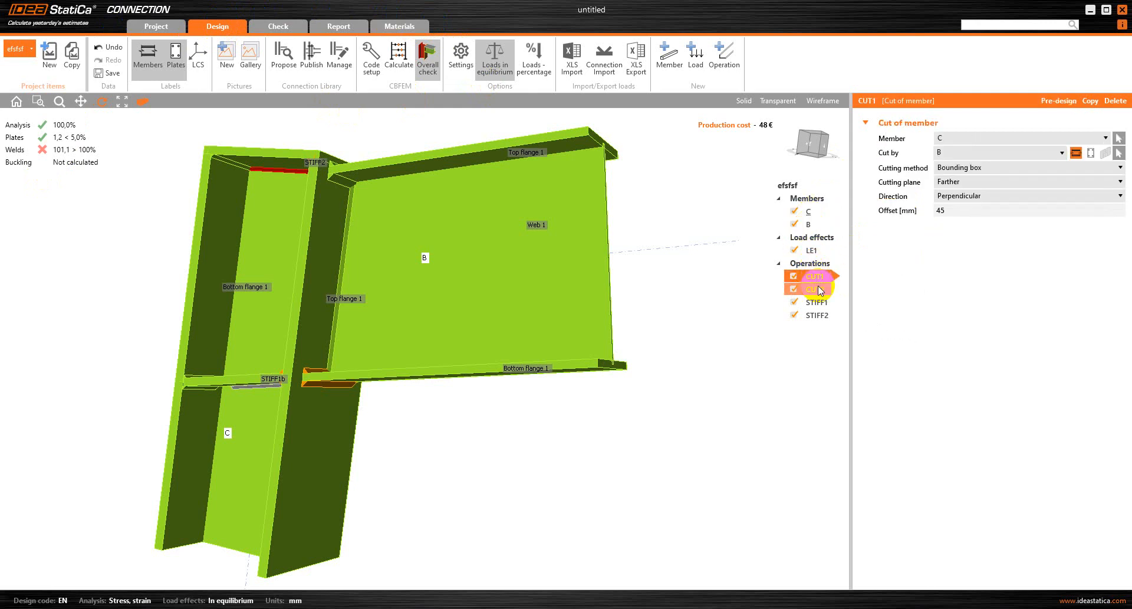
{"action": "left_click", "coordinate": [815, 289]}
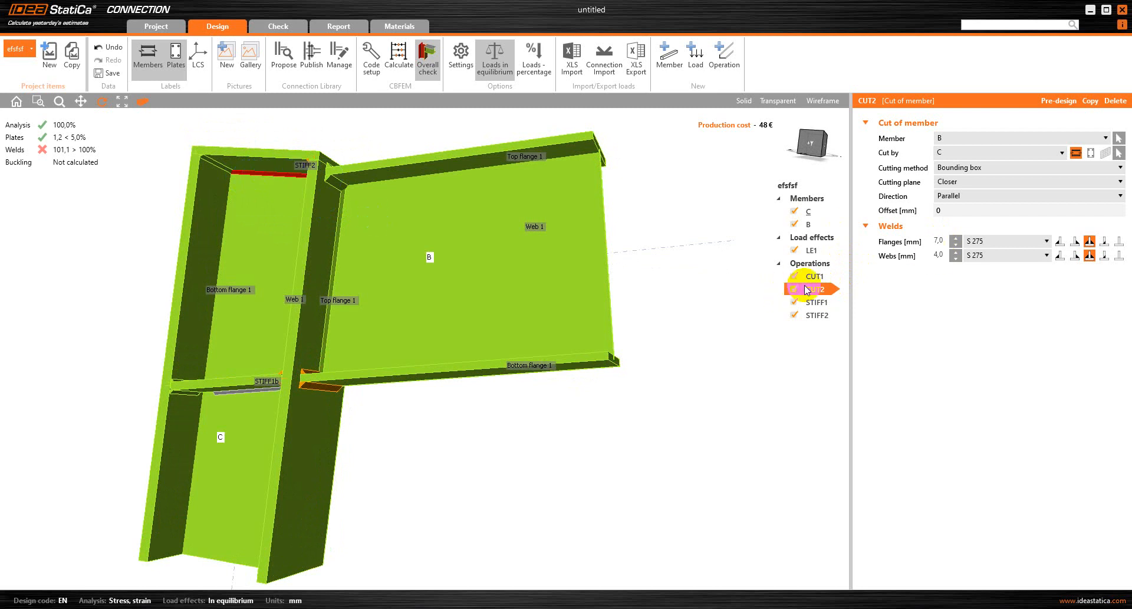
- Enlarge the CUT2 welds to 10.5 mm on the flange and 6.5 mm on the web
{"action": "left_click", "coordinate": [955, 238]}
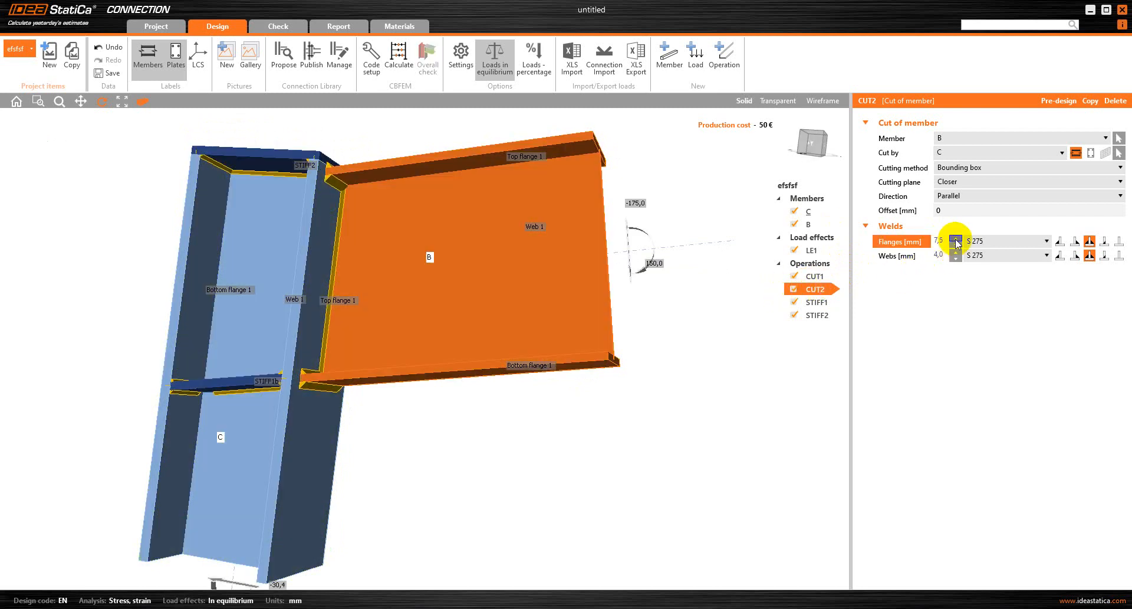
{"action": "left_click", "coordinate": [954, 238]}
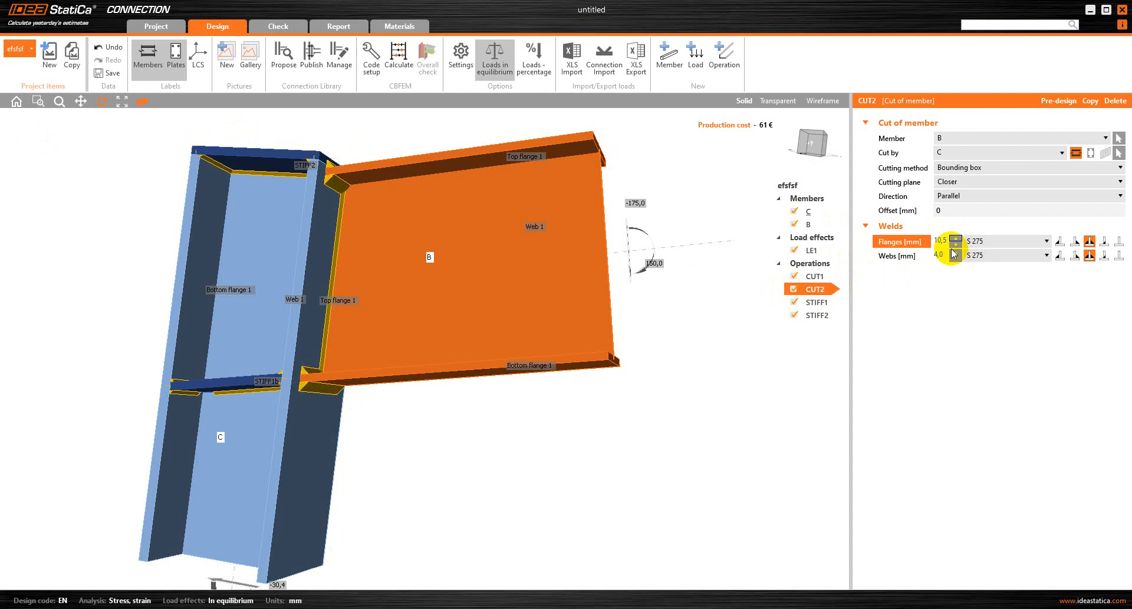
{"action": "left_click", "coordinate": [955, 252]}
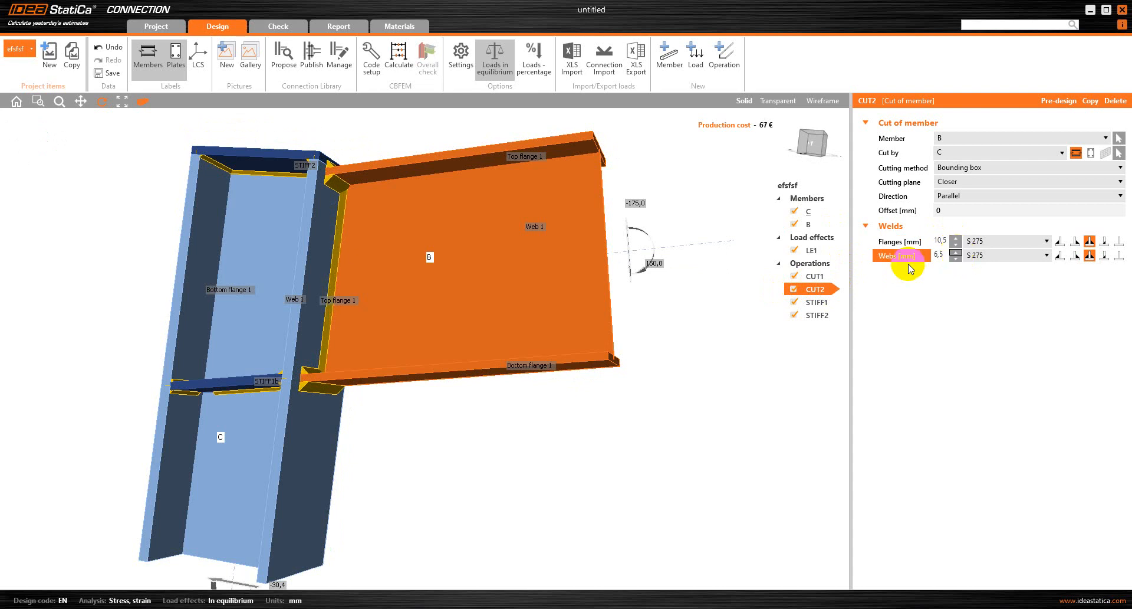
- Raise the STIFF1 and STIFF2 stiffener welds to 5.5 mm and recalculate
{"action": "left_click", "coordinate": [815, 302]}
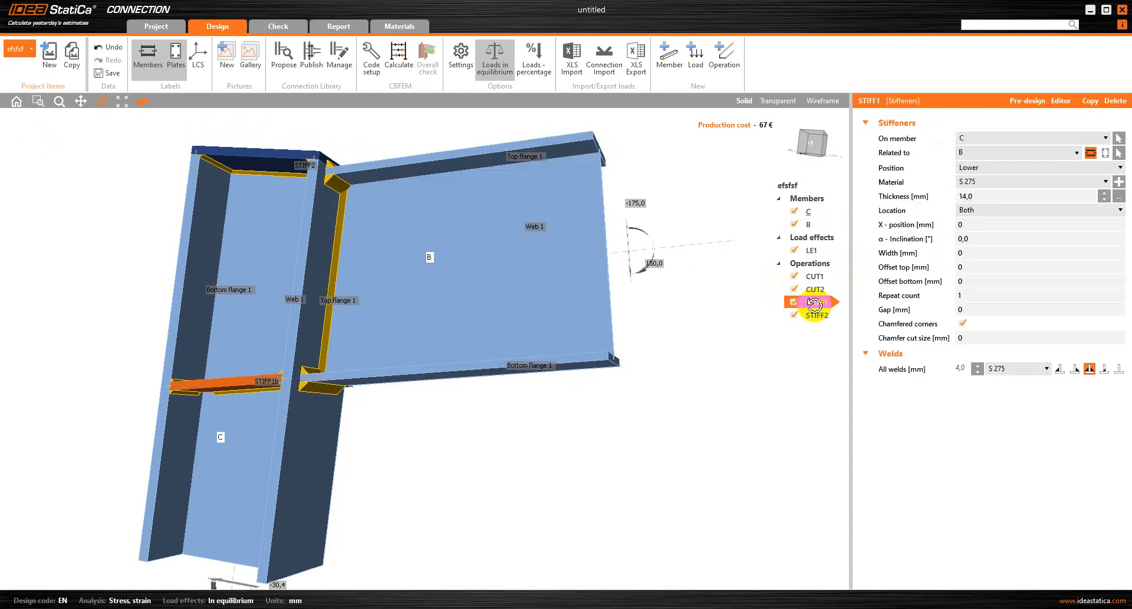
{"action": "left_click", "coordinate": [811, 301]}
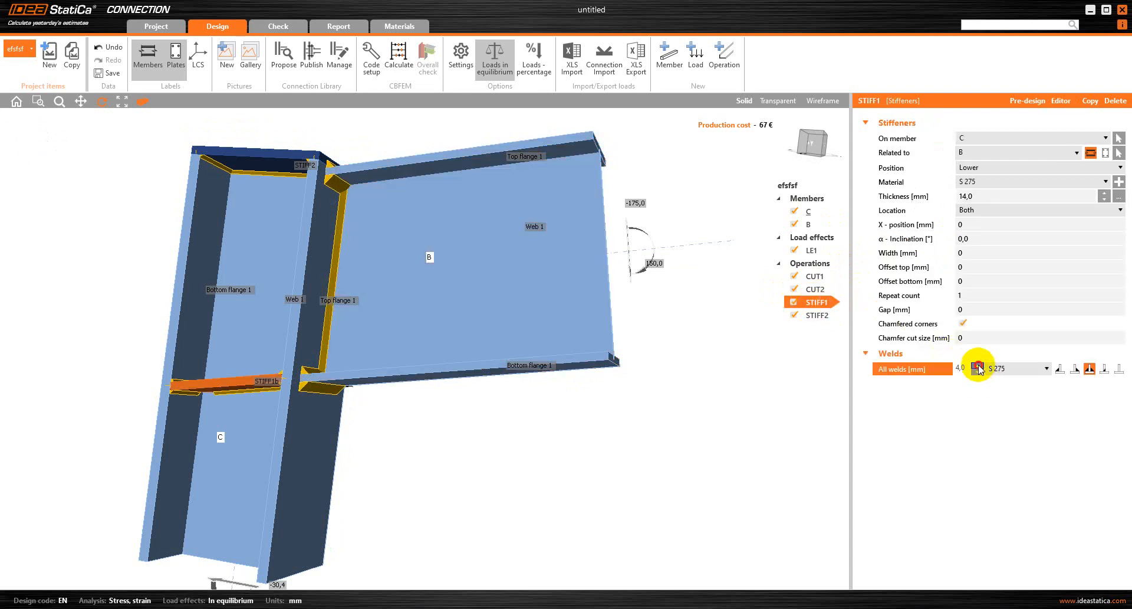
{"action": "left_click", "coordinate": [977, 366]}
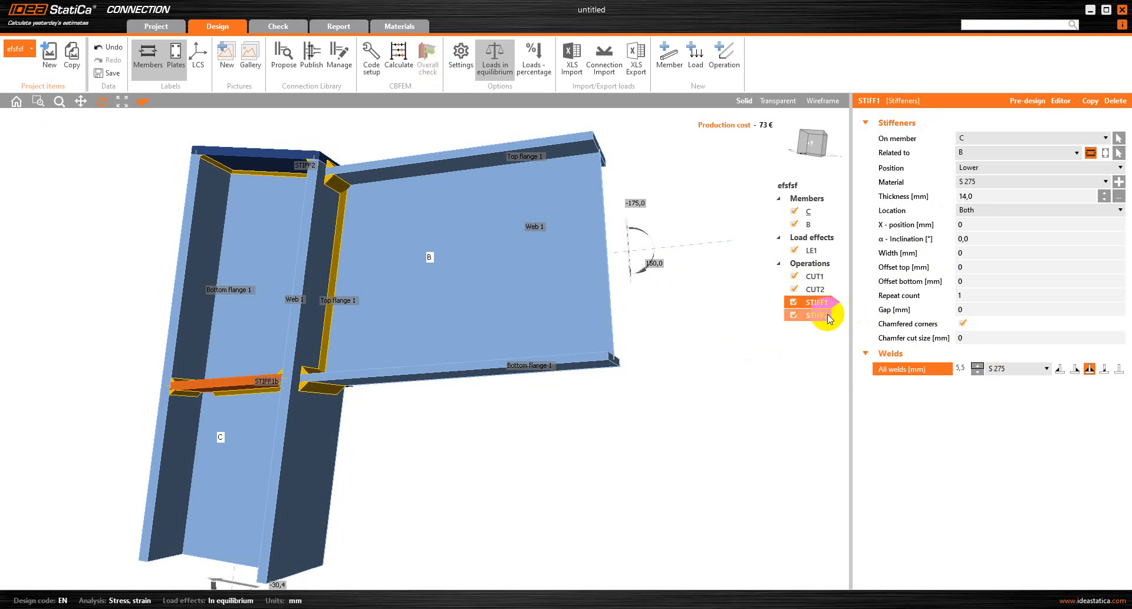
{"action": "left_click", "coordinate": [815, 315]}
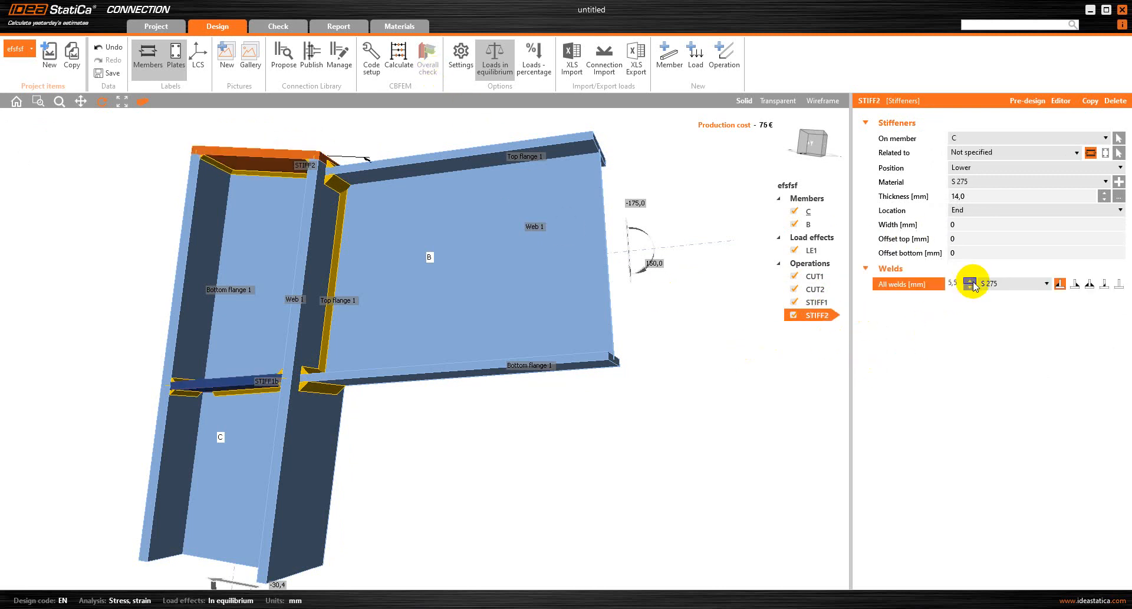
{"action": "left_click", "coordinate": [397, 58]}
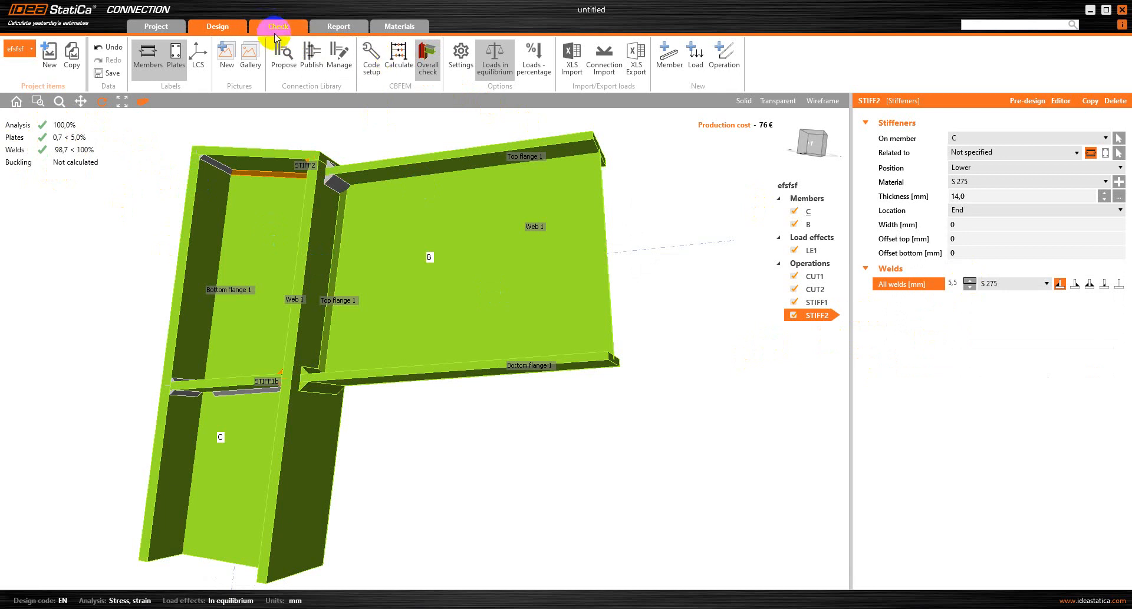
- Review equivalent stress, plastic strain, contact stress, mesh and strain check results, then return to Design
{"action": "left_click", "coordinate": [278, 26]}
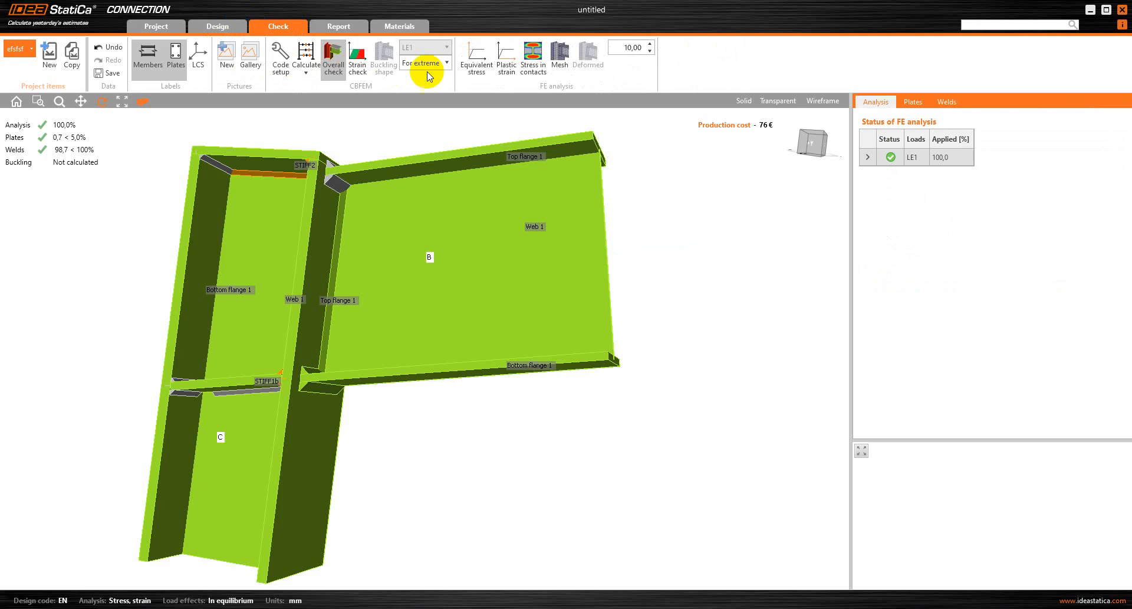
{"action": "left_click", "coordinate": [475, 59]}
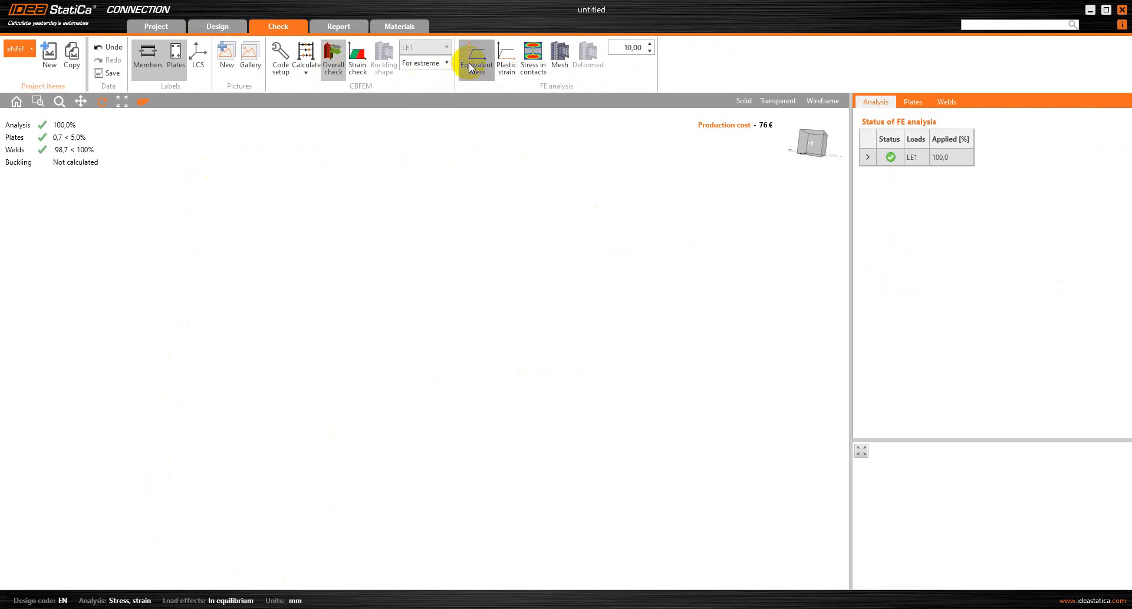
{"action": "left_click", "coordinate": [506, 57]}
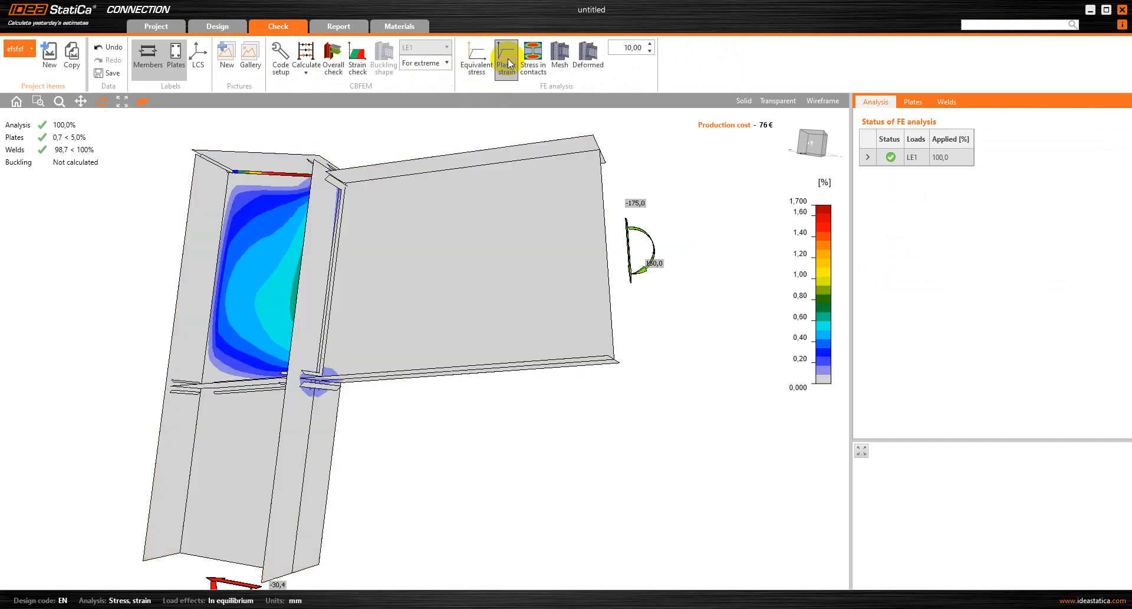
{"action": "left_click", "coordinate": [531, 57]}
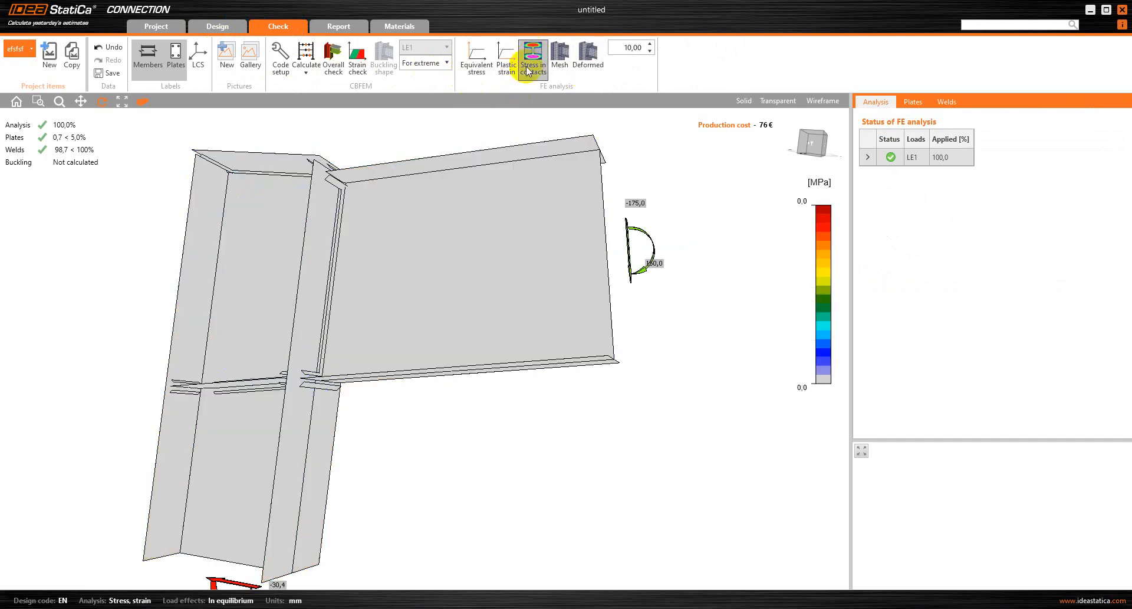
{"action": "left_click", "coordinate": [559, 58]}
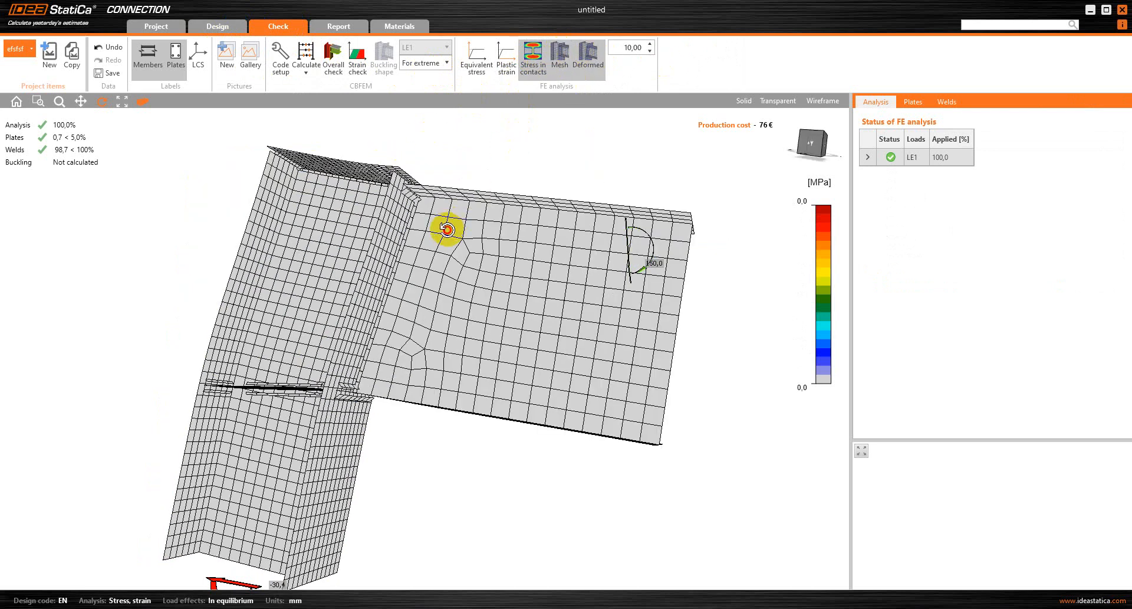
{"action": "left_click", "coordinate": [533, 58]}
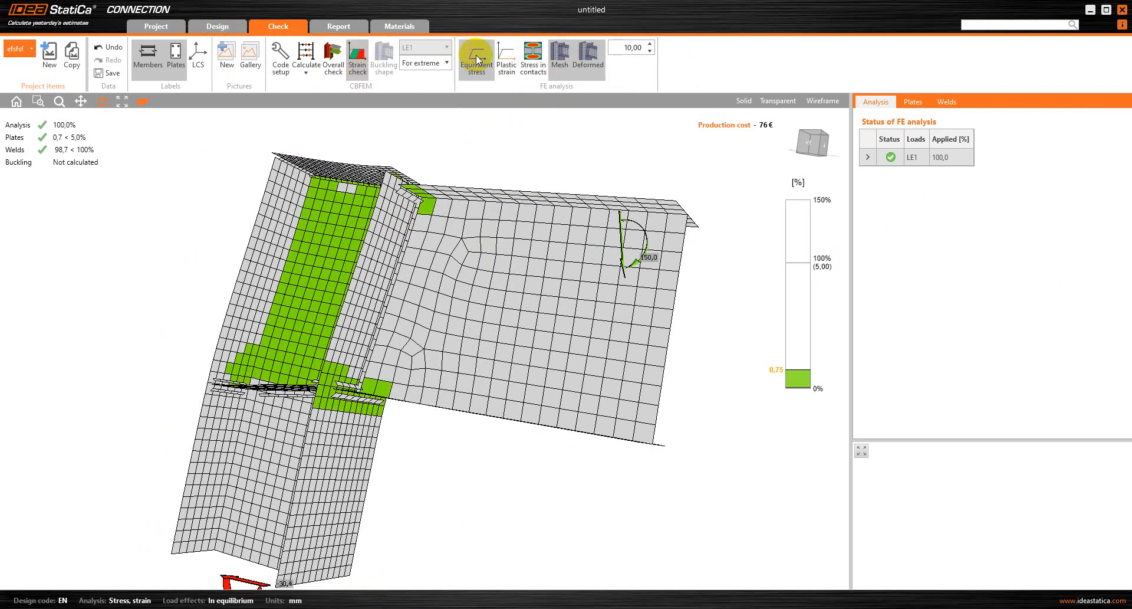
{"action": "left_click", "coordinate": [532, 58]}
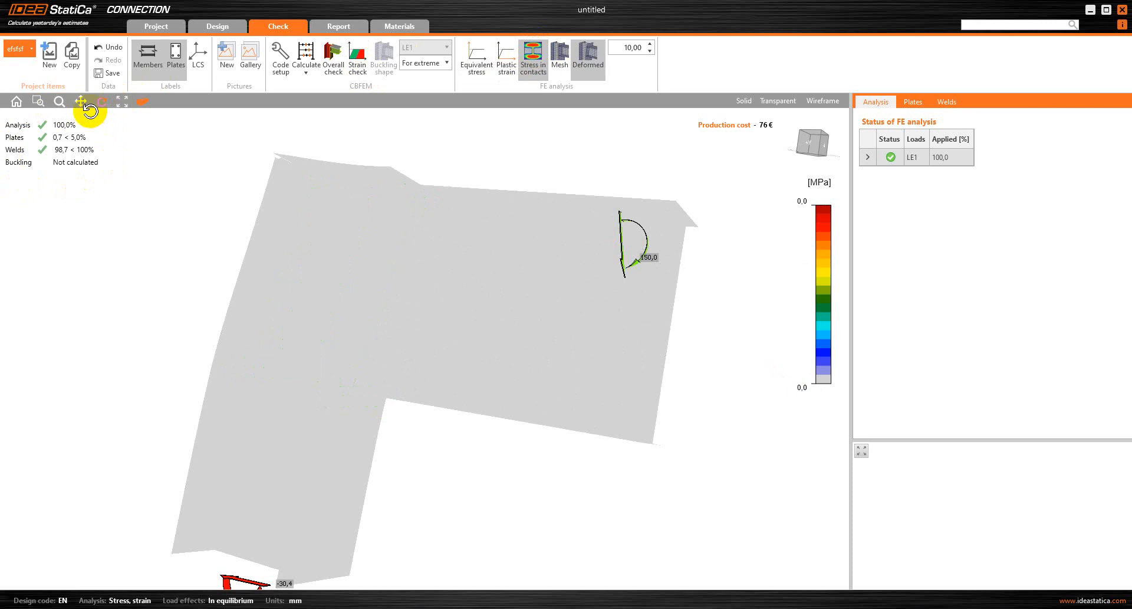
{"action": "mouse_move", "coordinate": [187, 149]}
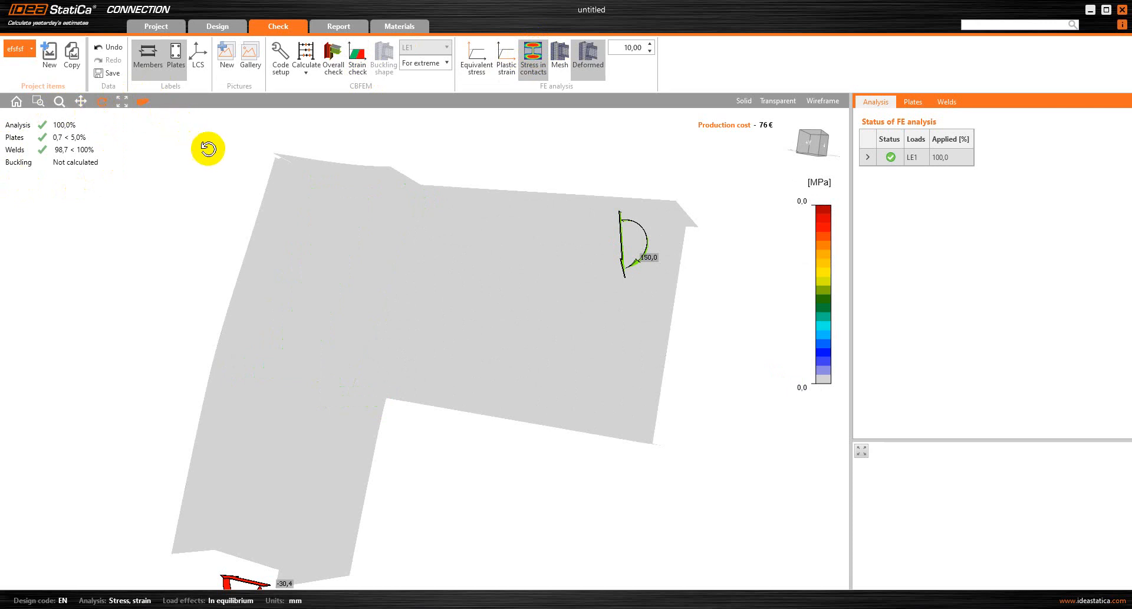
{"action": "left_click", "coordinate": [218, 26]}
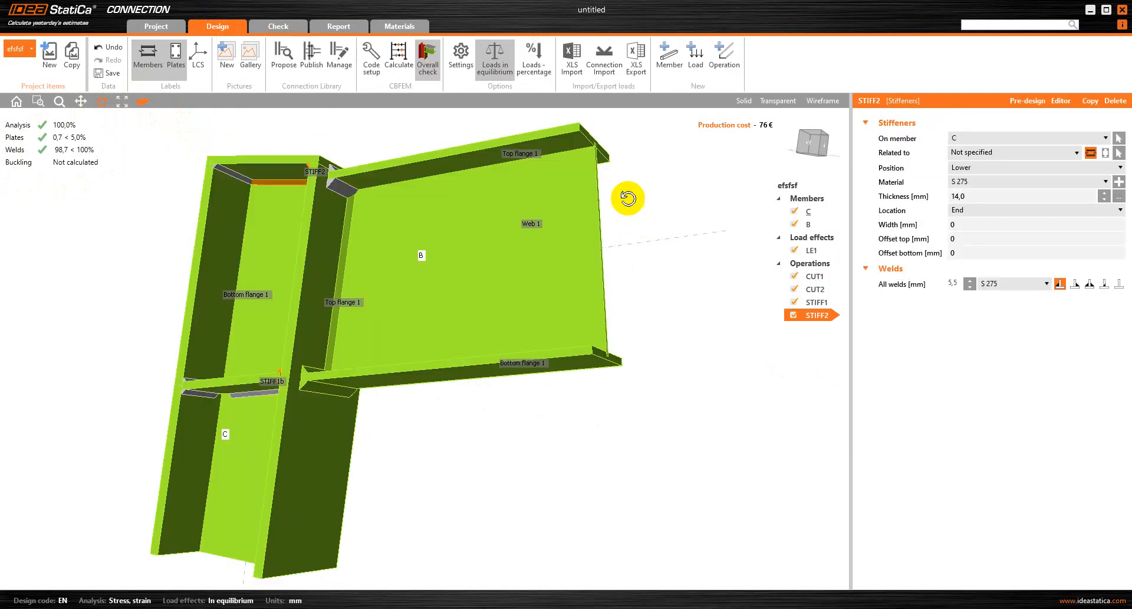
{"action": "mouse_move", "coordinate": [370, 57]}
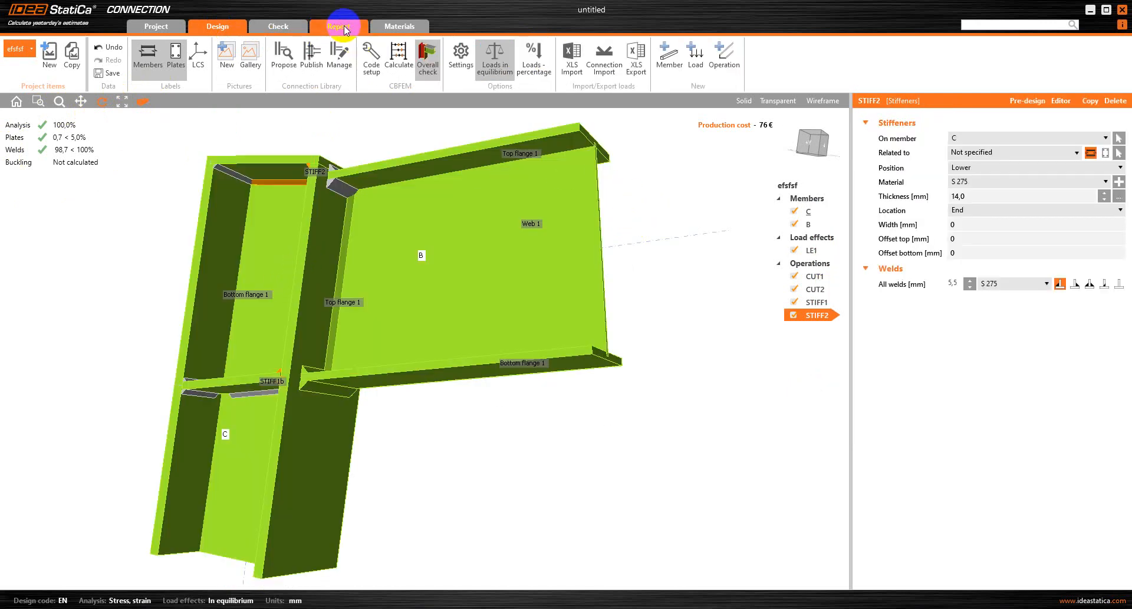
- Open the Report workspace and choose the Detailed report type
{"action": "left_click", "coordinate": [336, 26]}
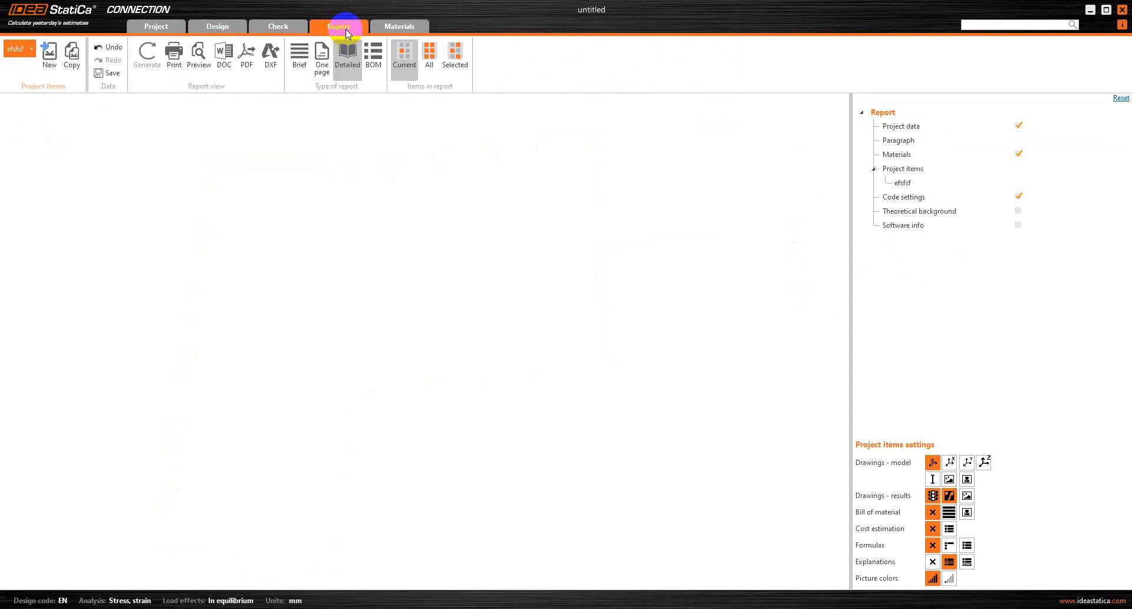
{"action": "left_click", "coordinate": [338, 27]}
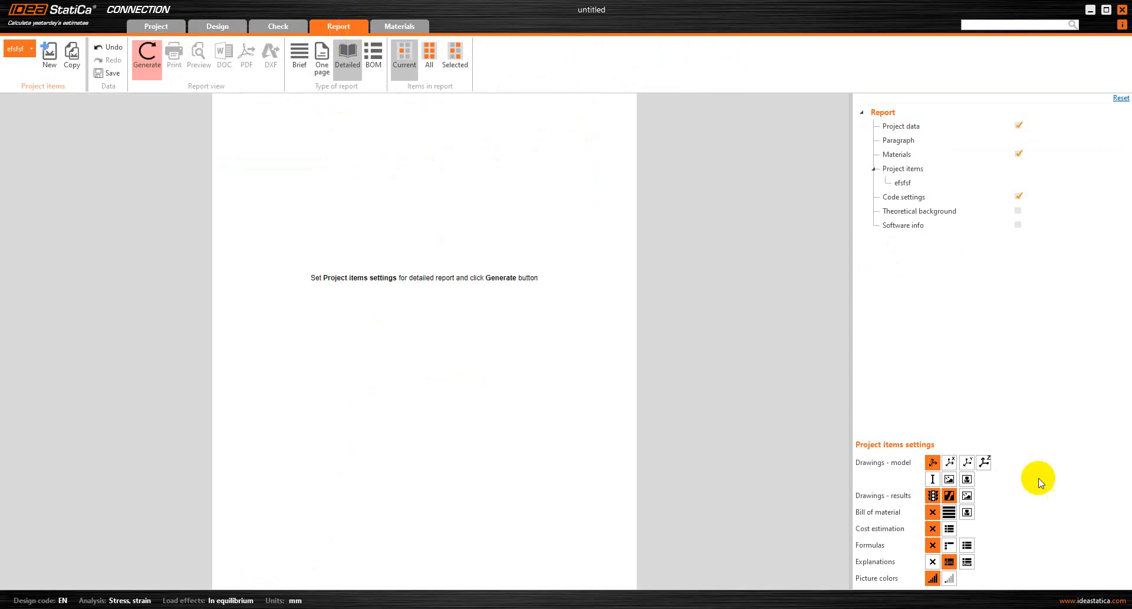
{"action": "mouse_move", "coordinate": [933, 481]}
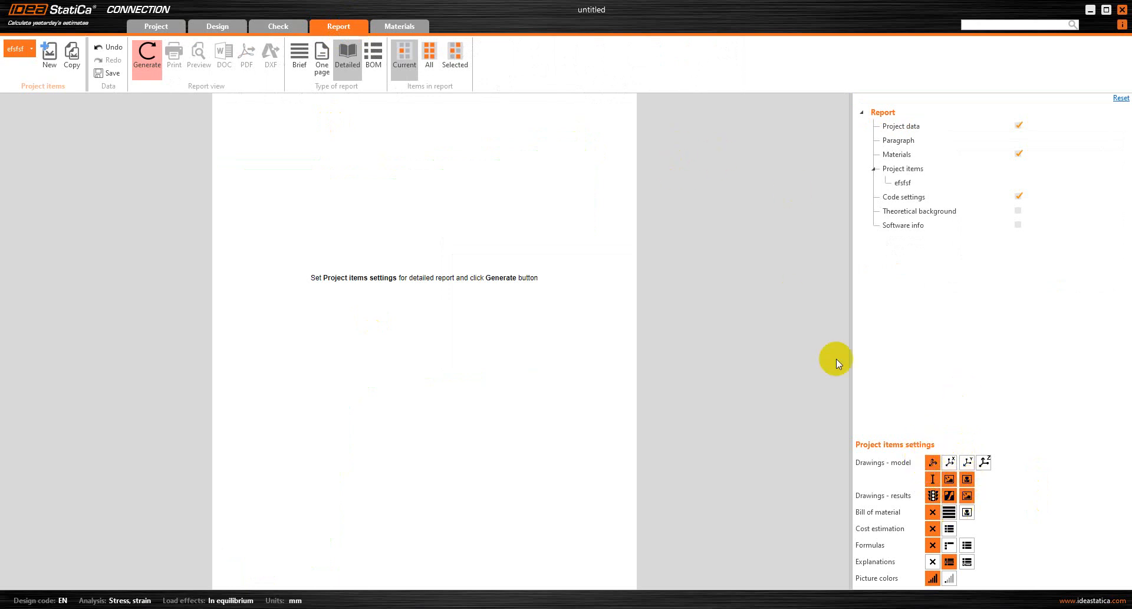
{"action": "mouse_move", "coordinate": [901, 463]}
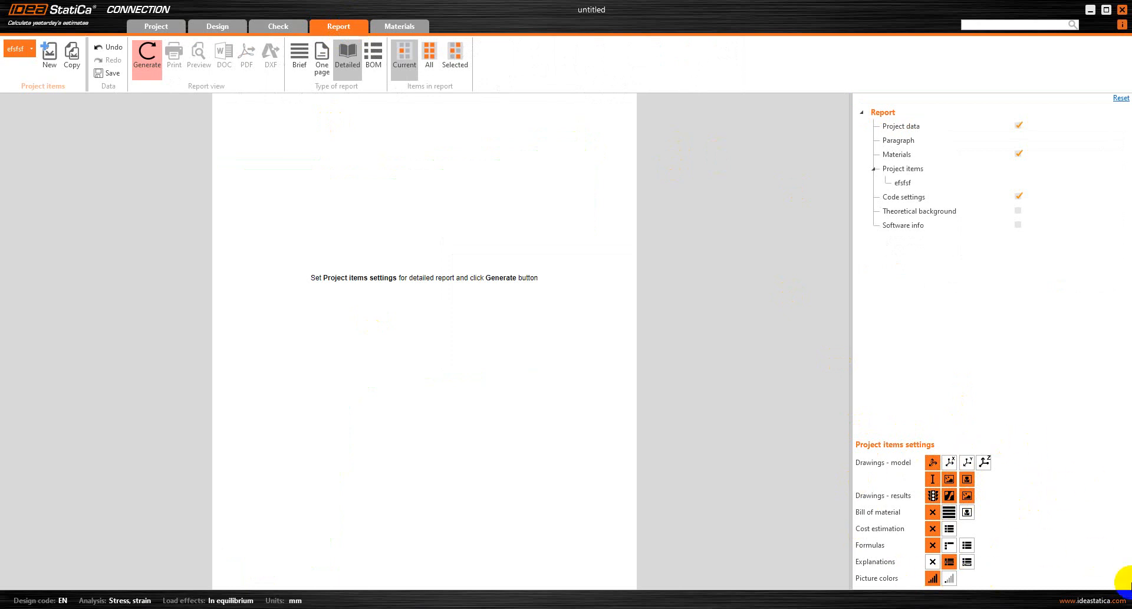
- Generate the detailed report, scroll through its results and code settings, then export to PDF
{"action": "left_click", "coordinate": [146, 56]}
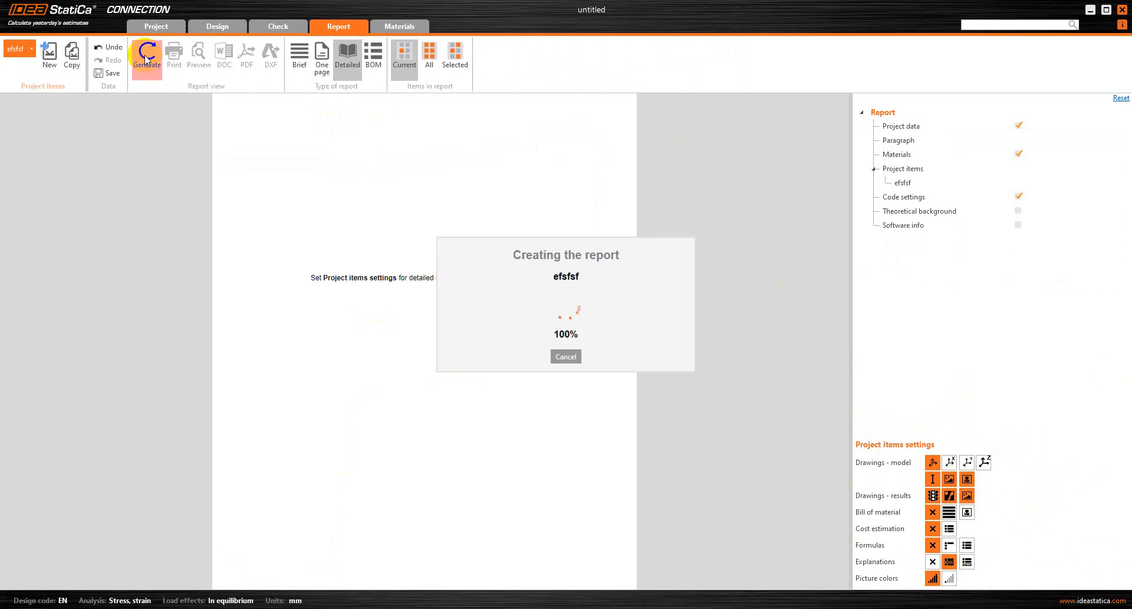
{"action": "mouse_move", "coordinate": [237, 193]}
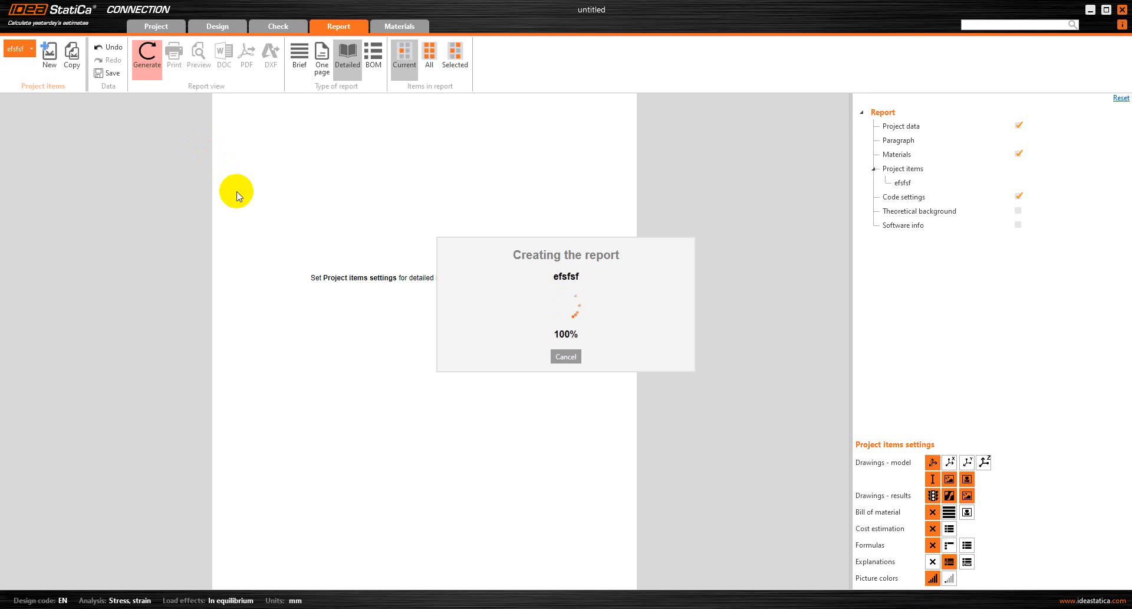
{"action": "mouse_move", "coordinate": [369, 309]}
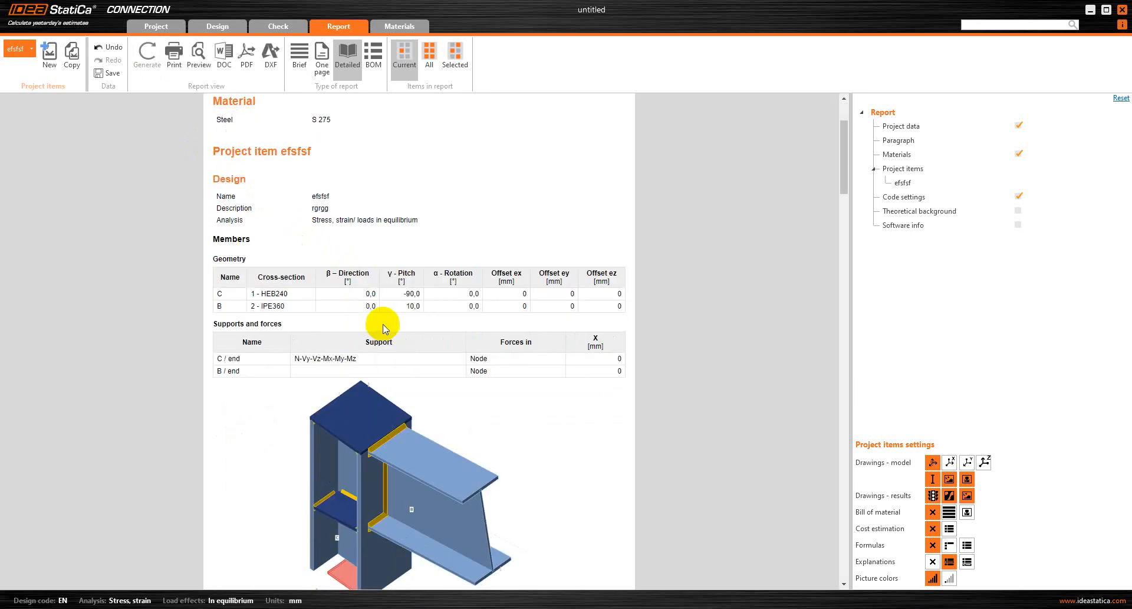
{"action": "scroll", "scroll_direction": "down", "scroll_amount": 3}
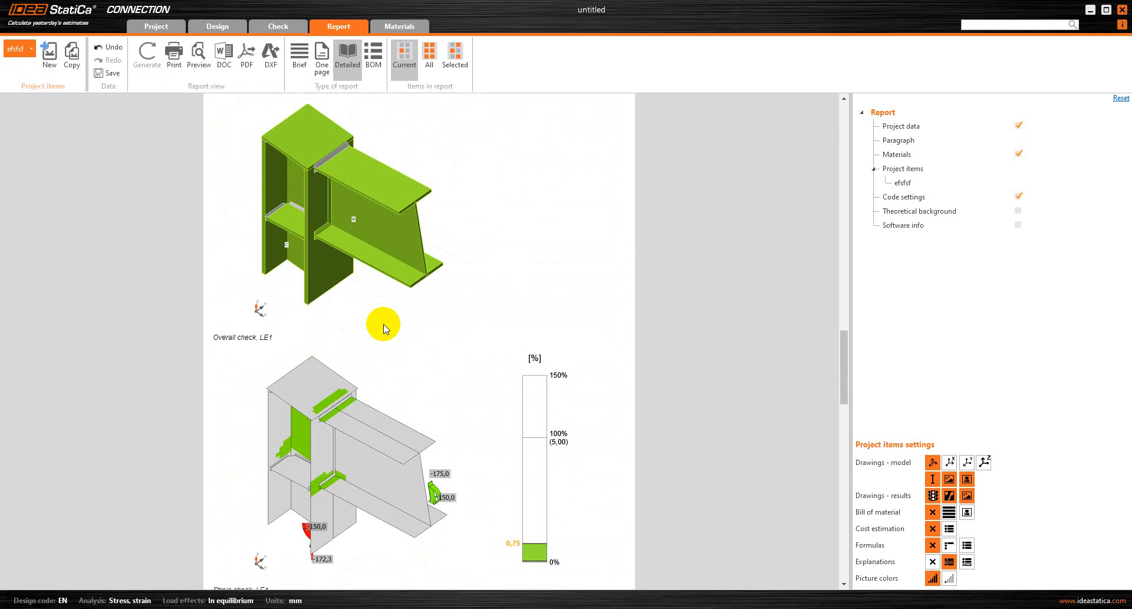
{"action": "scroll", "scroll_direction": "down", "scroll_amount": 3}
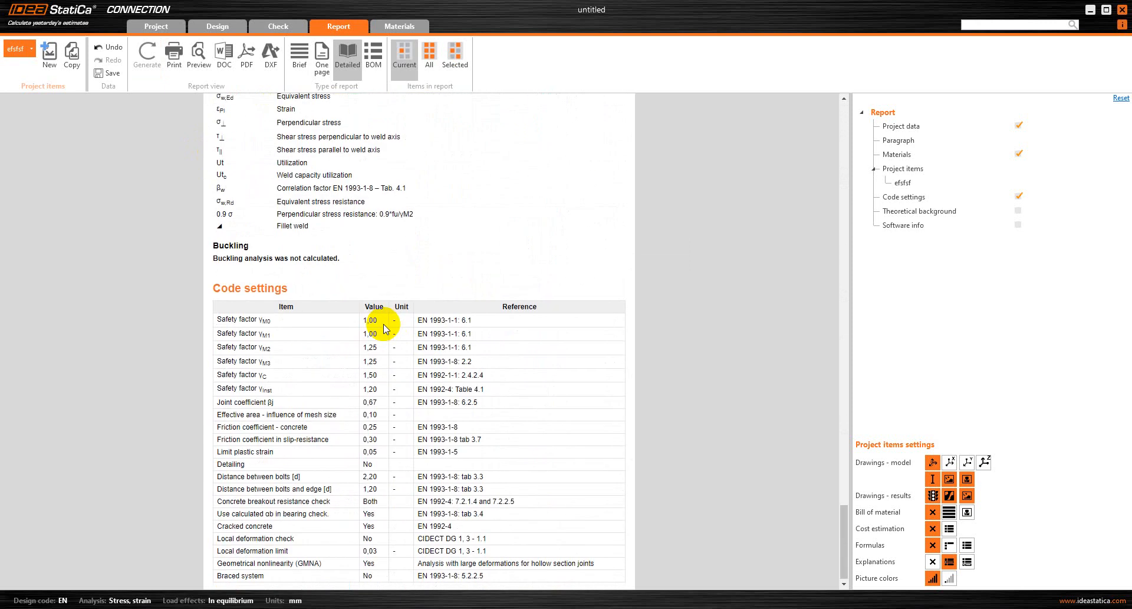
{"action": "scroll", "scroll_direction": "up", "scroll_amount": 3}
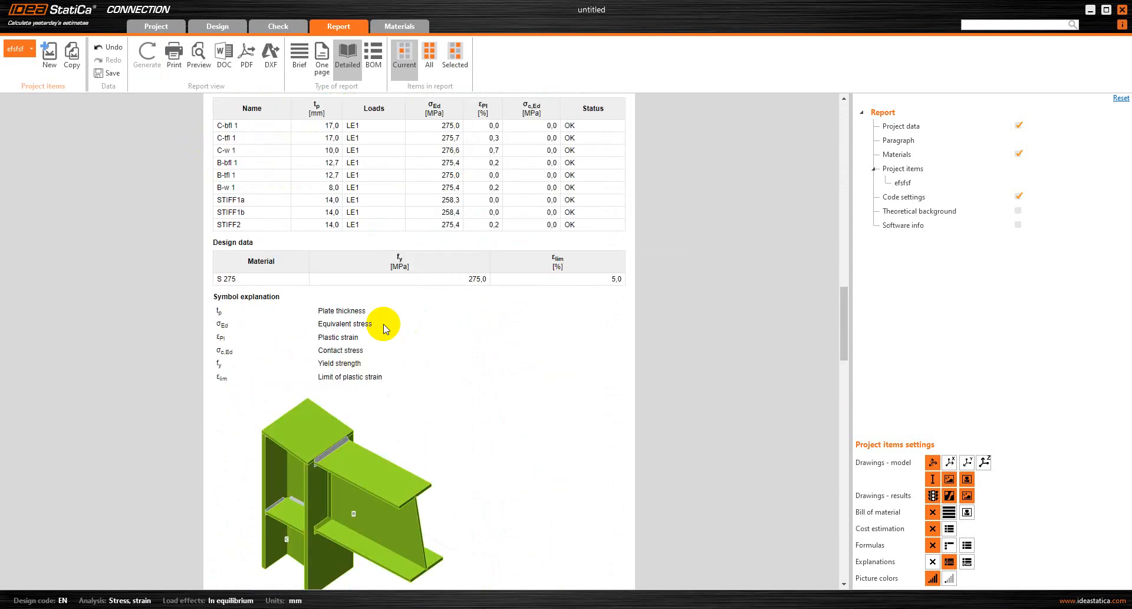
{"action": "scroll", "scroll_direction": "up", "scroll_amount": 3}
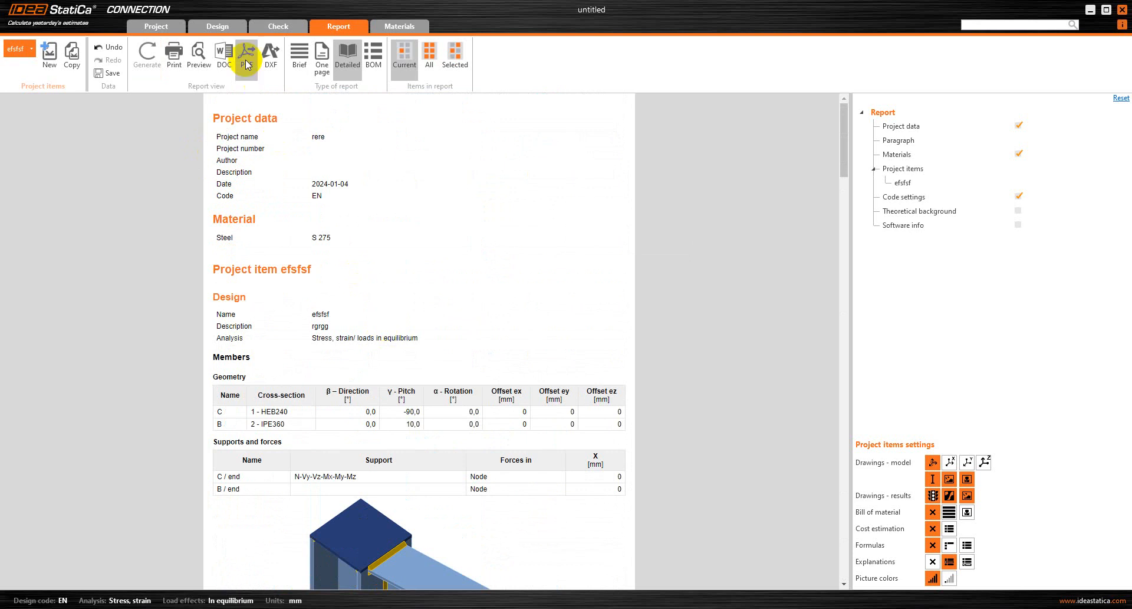
{"action": "left_click", "coordinate": [218, 27]}
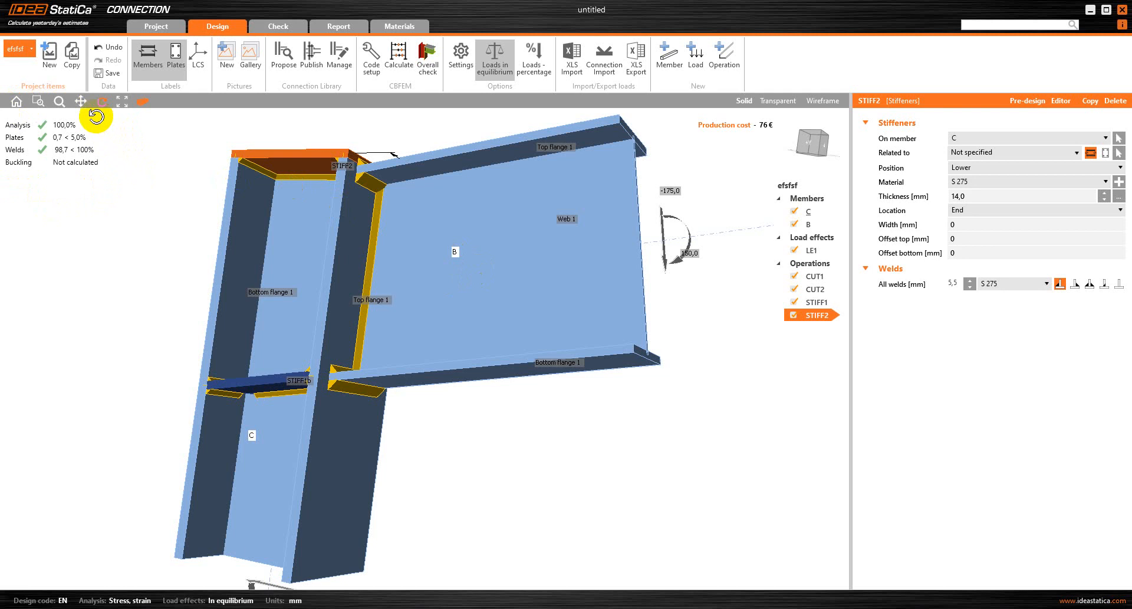
{"action": "mouse_move", "coordinate": [328, 227]}
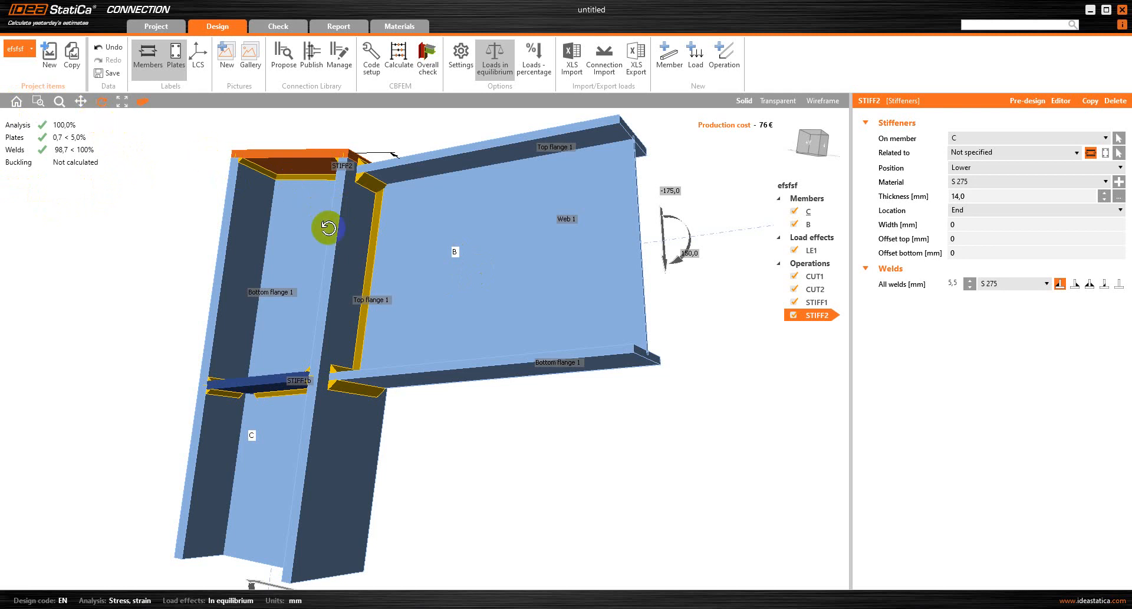